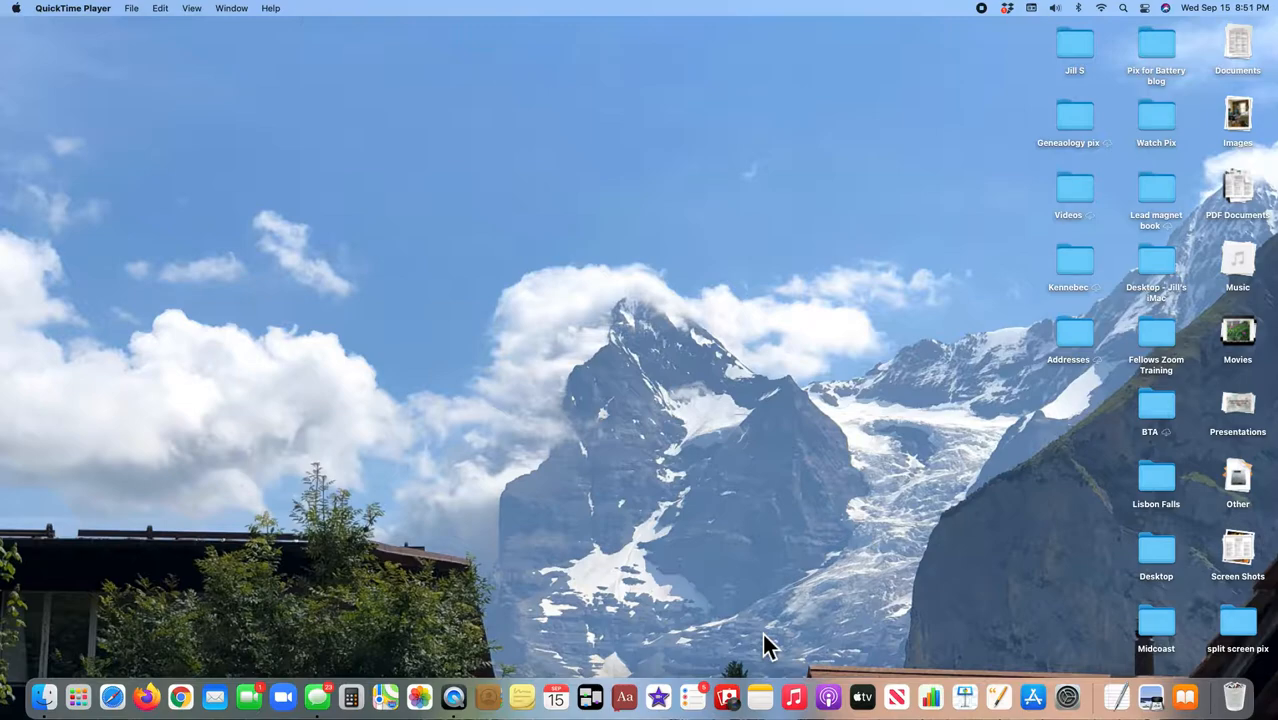
pyautogui.moveTo(738, 628)
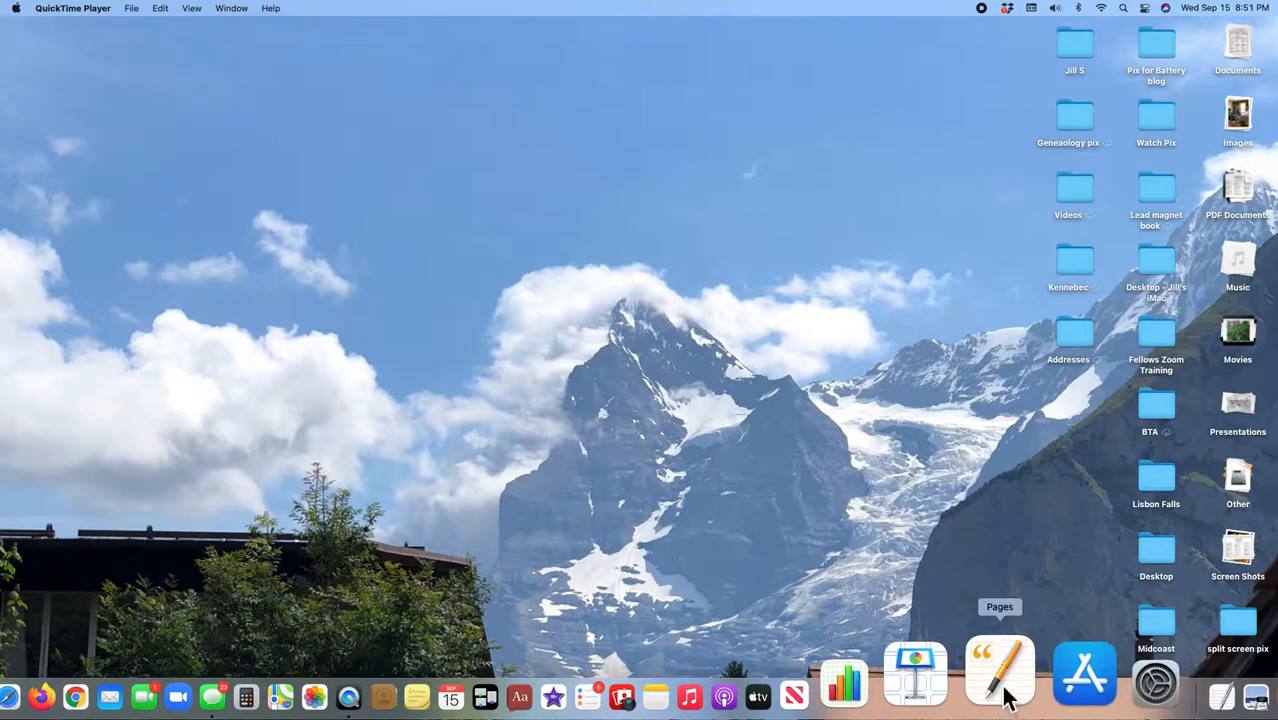
# Step: Launch Pages from the Dock and cancel the Open dialog without opening a file
pyautogui.click(1000, 670)
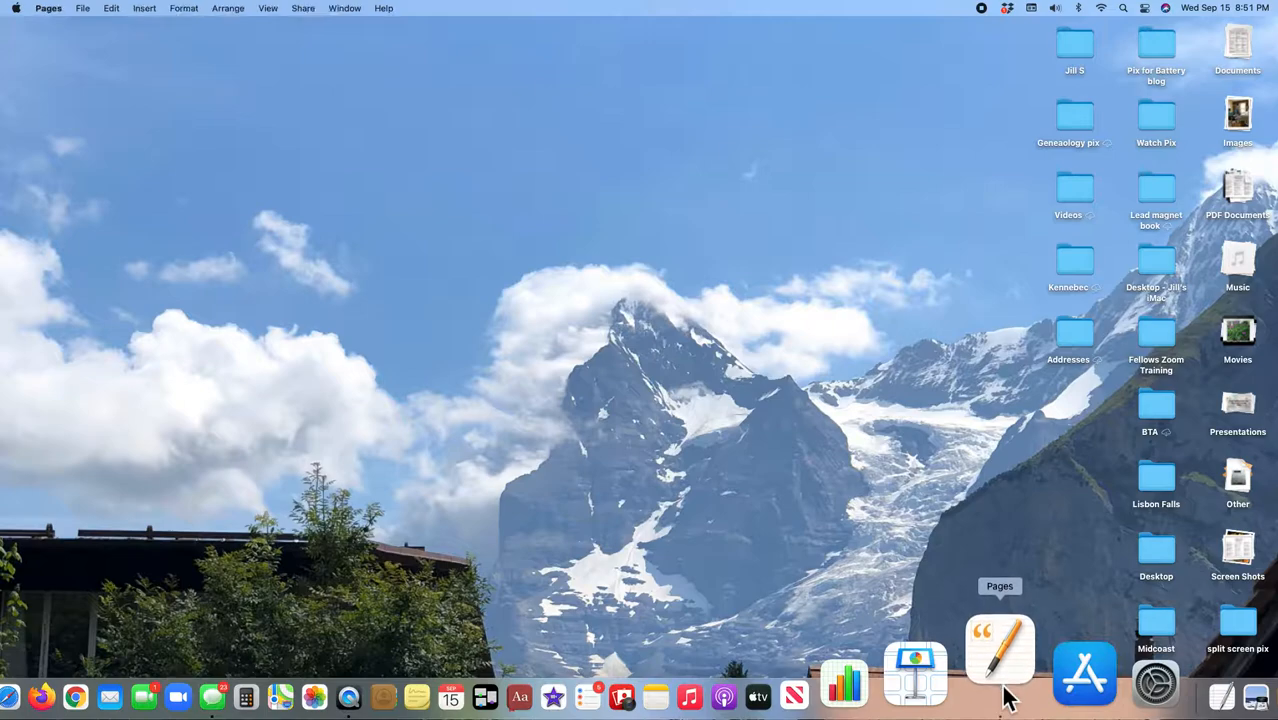
pyautogui.click(1000, 650)
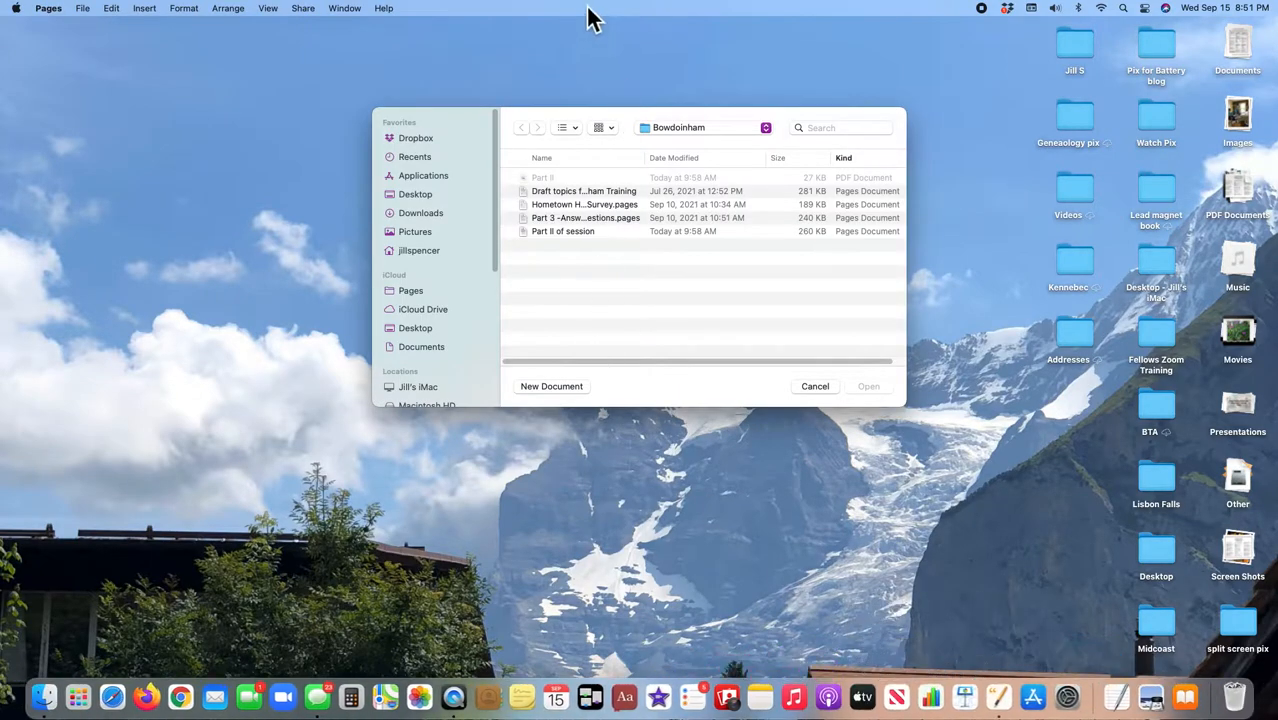
pyautogui.moveTo(380, 132)
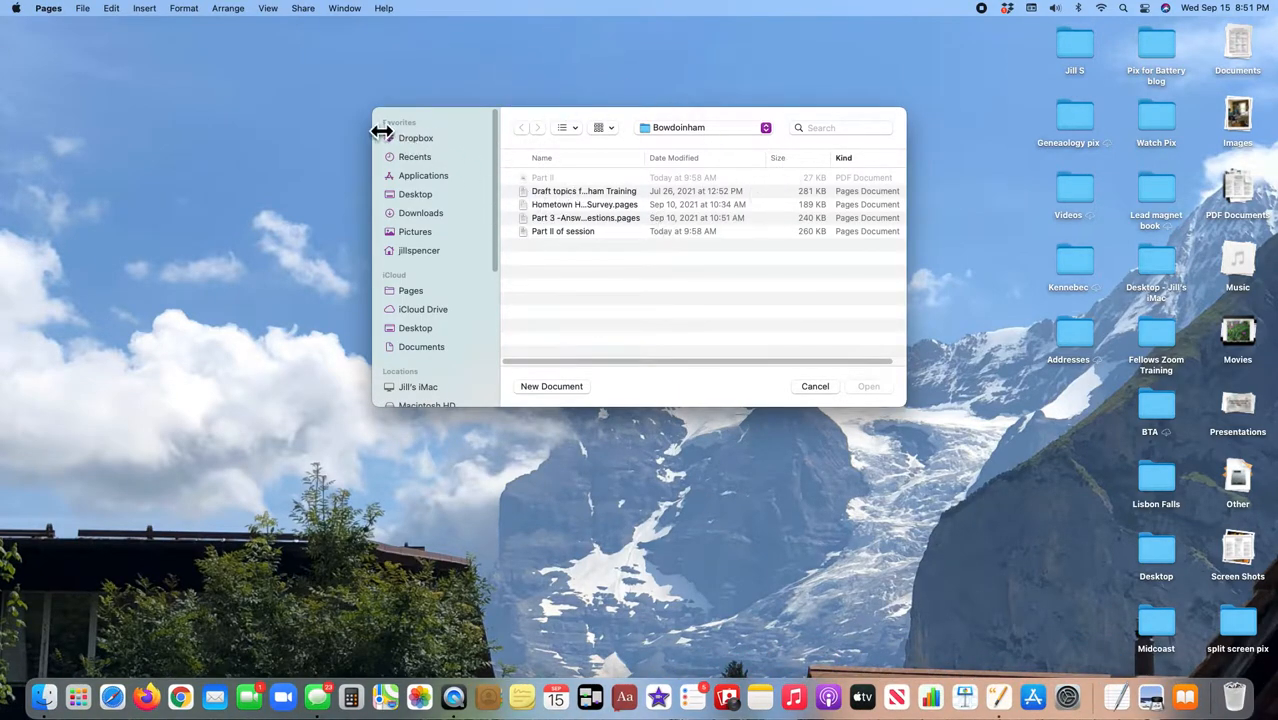
pyautogui.click(814, 386)
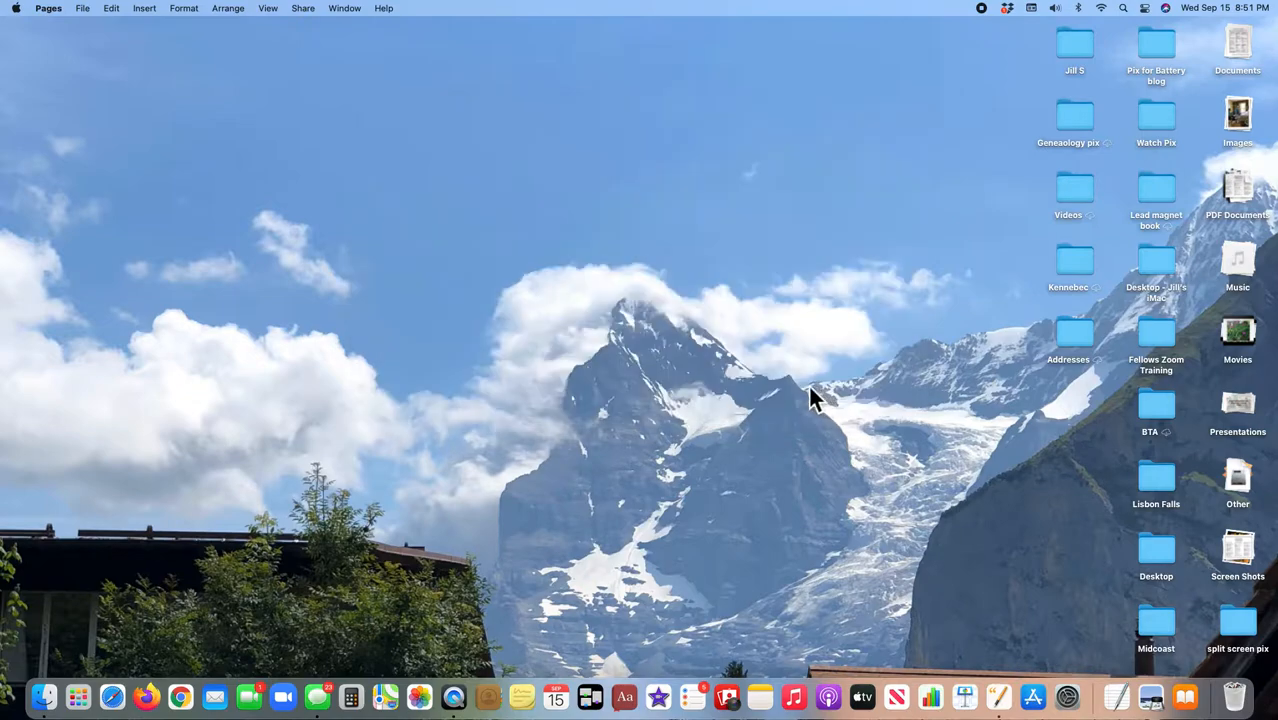
pyautogui.moveTo(64, 22)
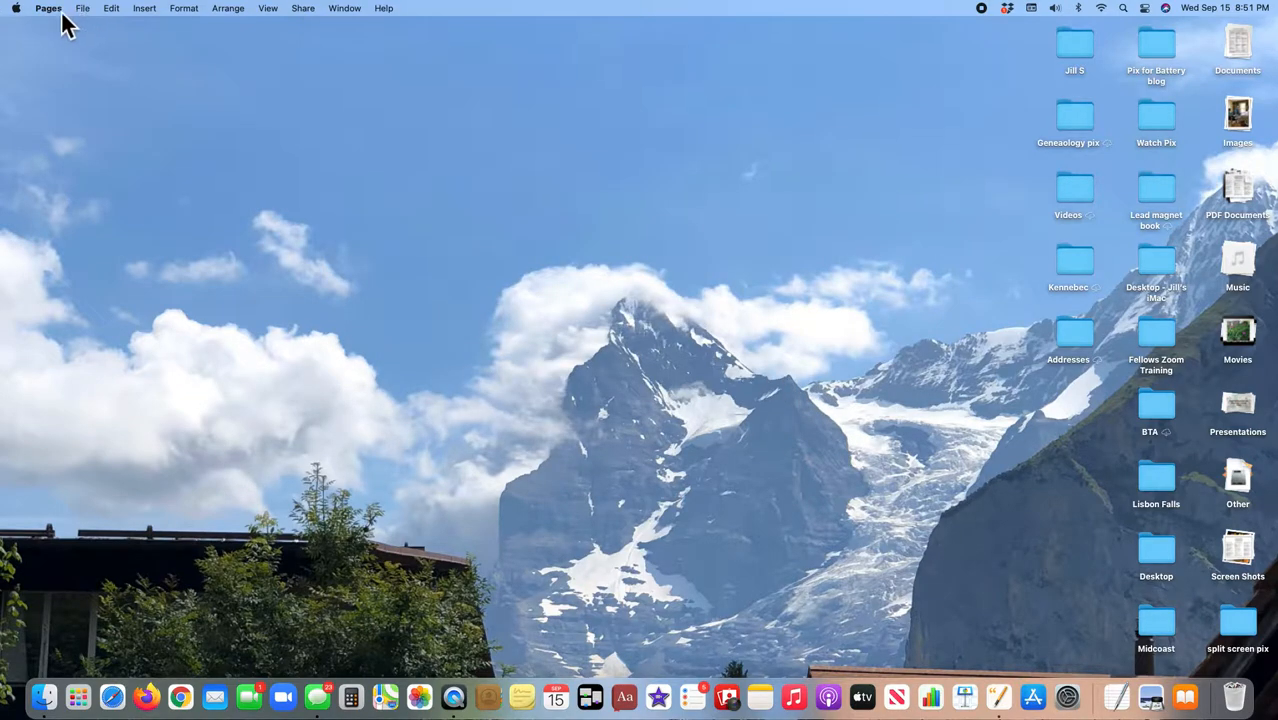
pyautogui.moveTo(88, 22)
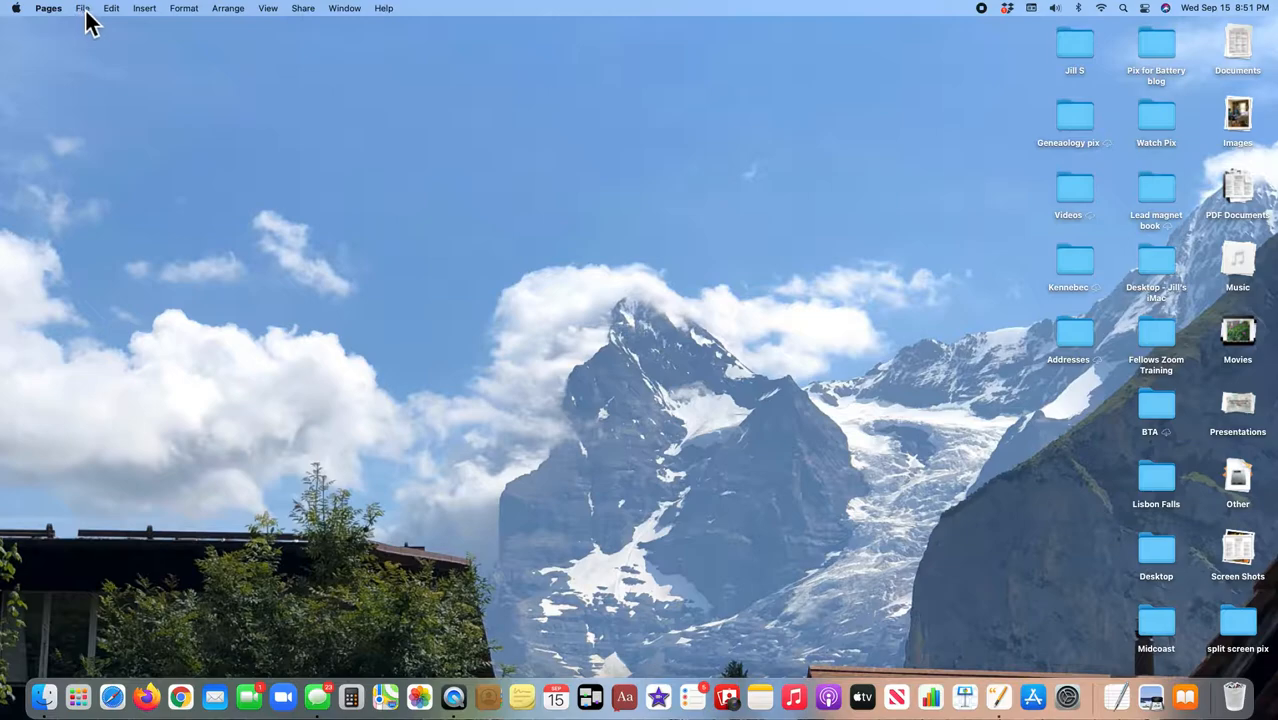
# Step: Start a new document via File > New to bring up the template chooser
pyautogui.click(82, 8)
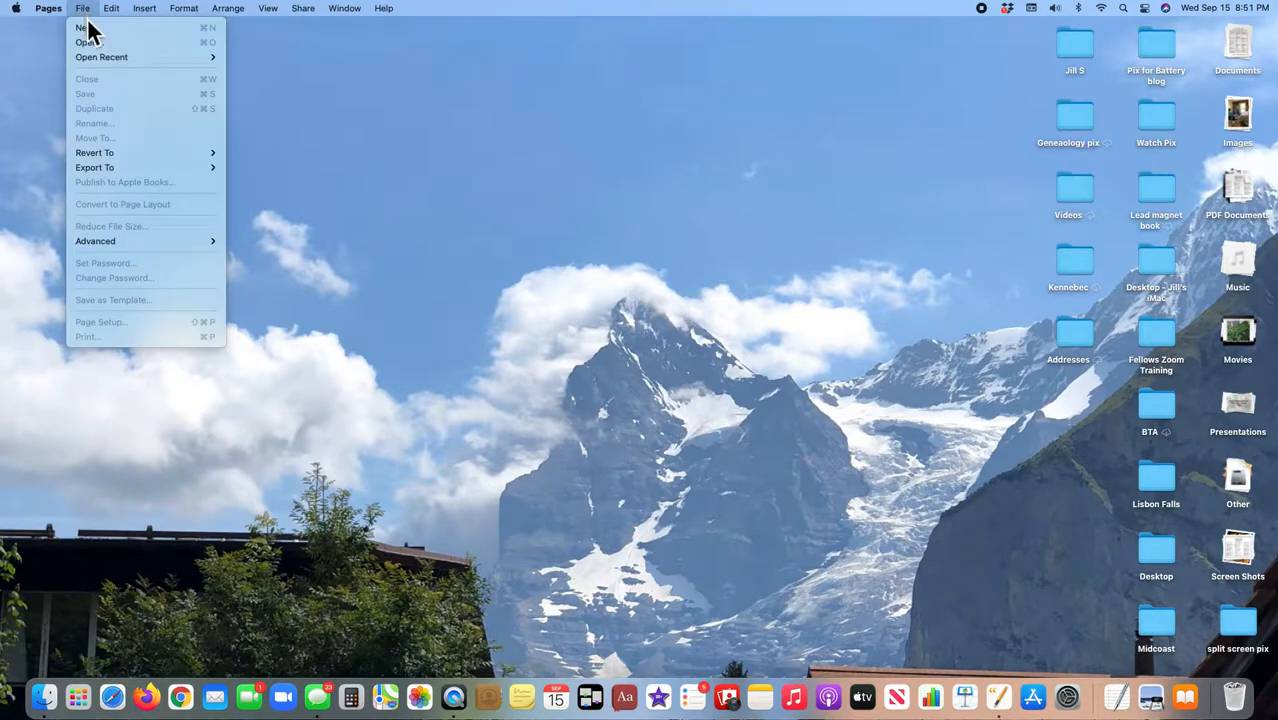
pyautogui.moveTo(86, 28)
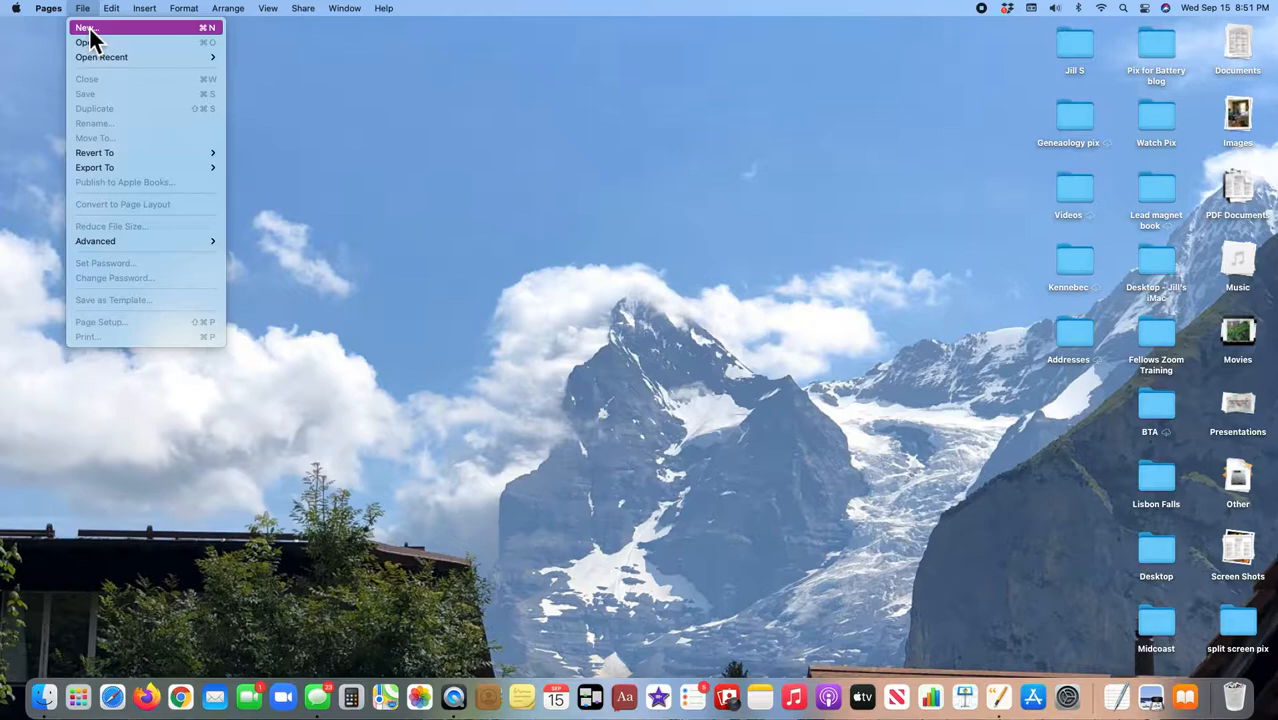
pyautogui.click(84, 28)
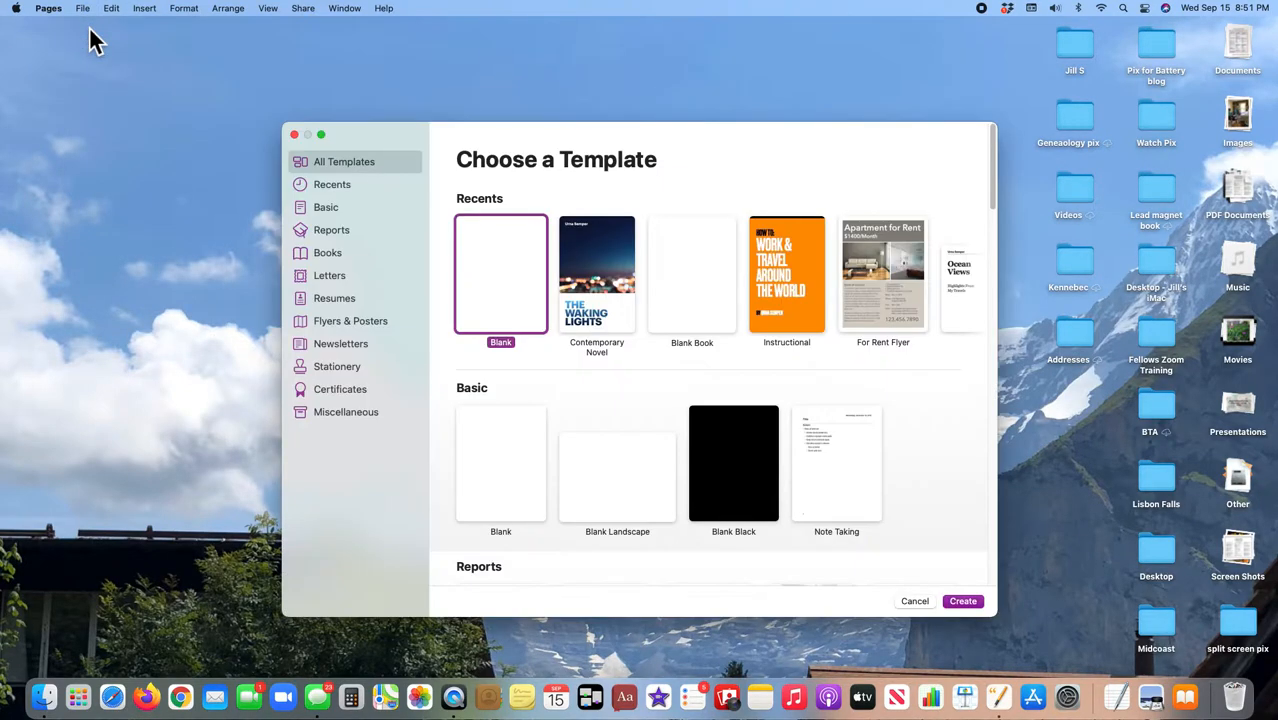
pyautogui.moveTo(378, 138)
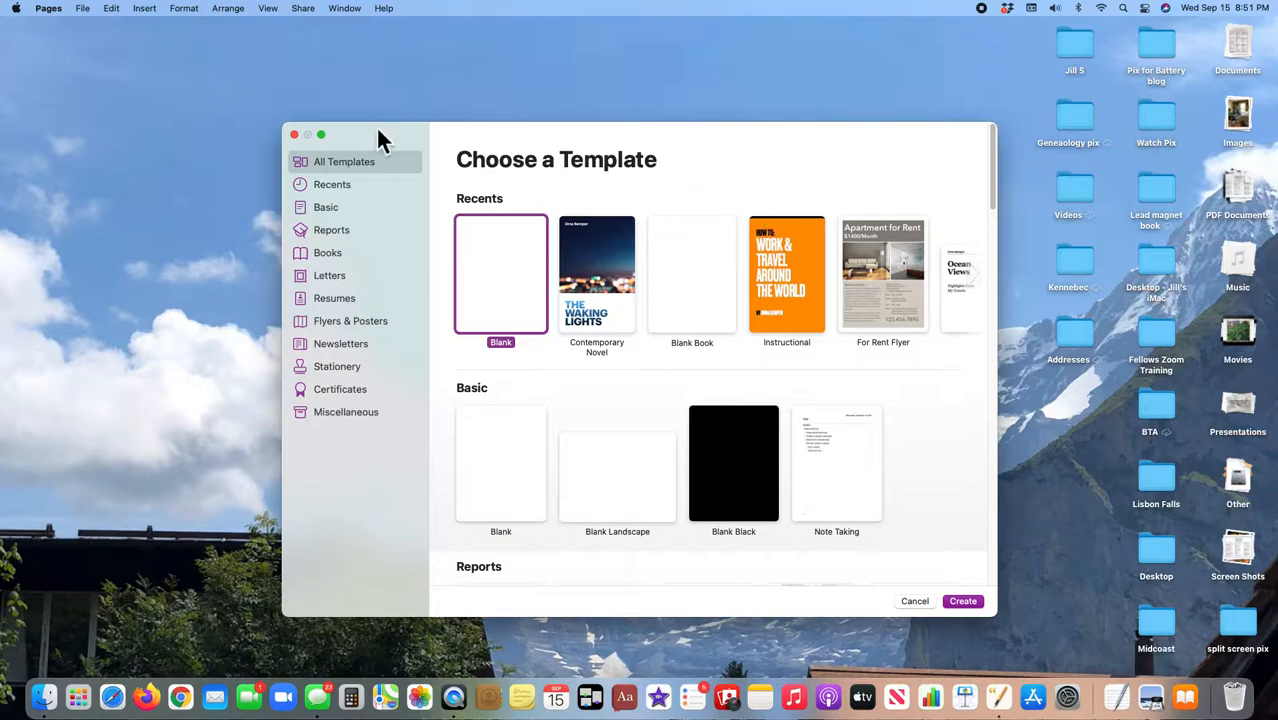
pyautogui.moveTo(350, 140)
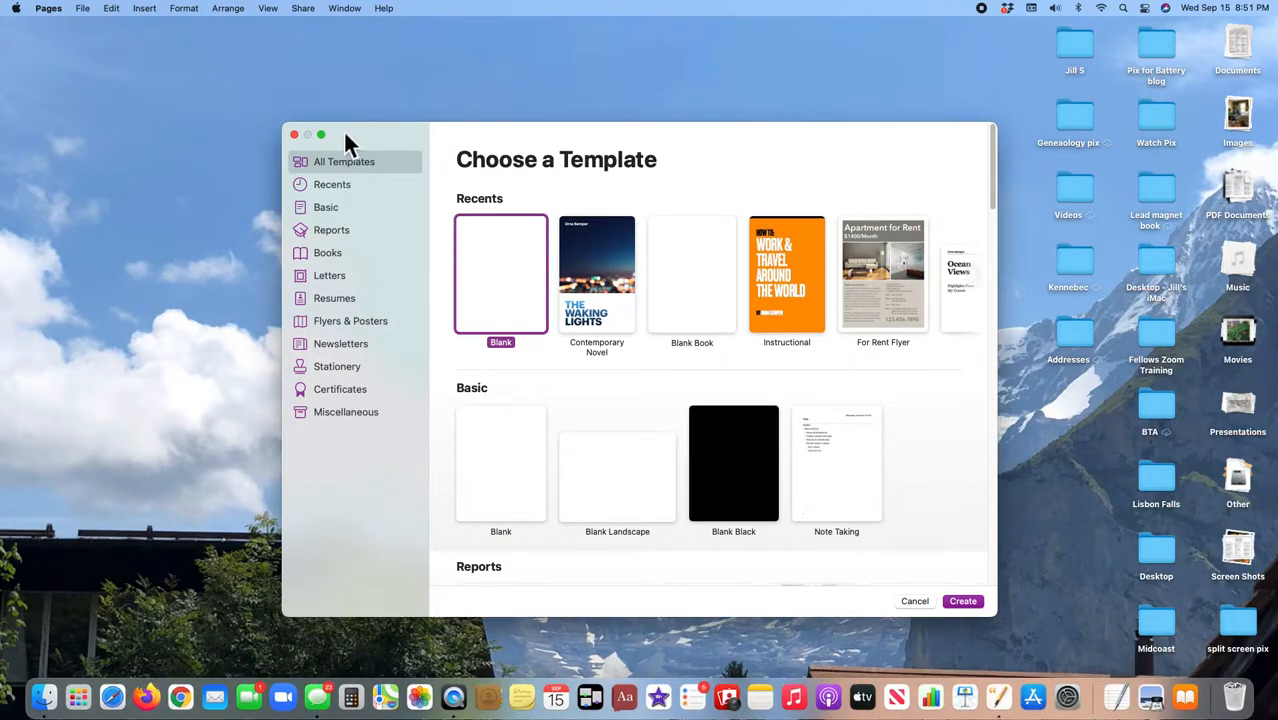
pyautogui.moveTo(348, 192)
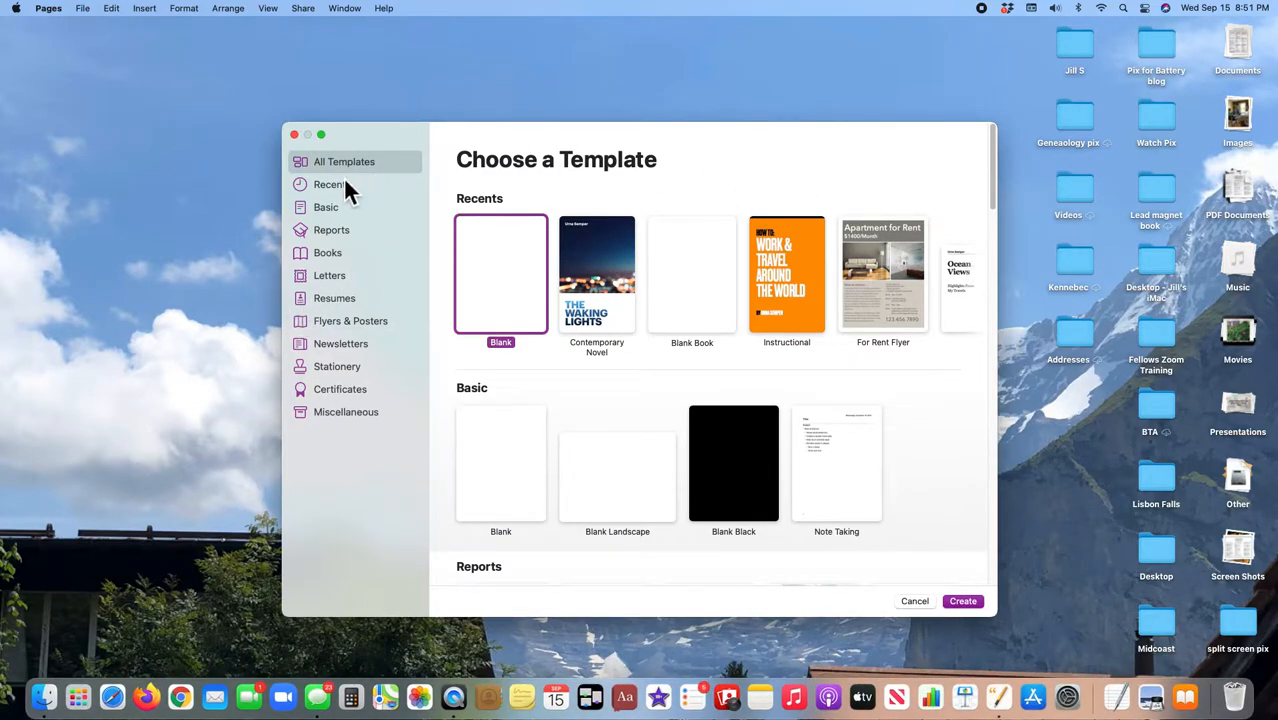
pyautogui.moveTo(332, 404)
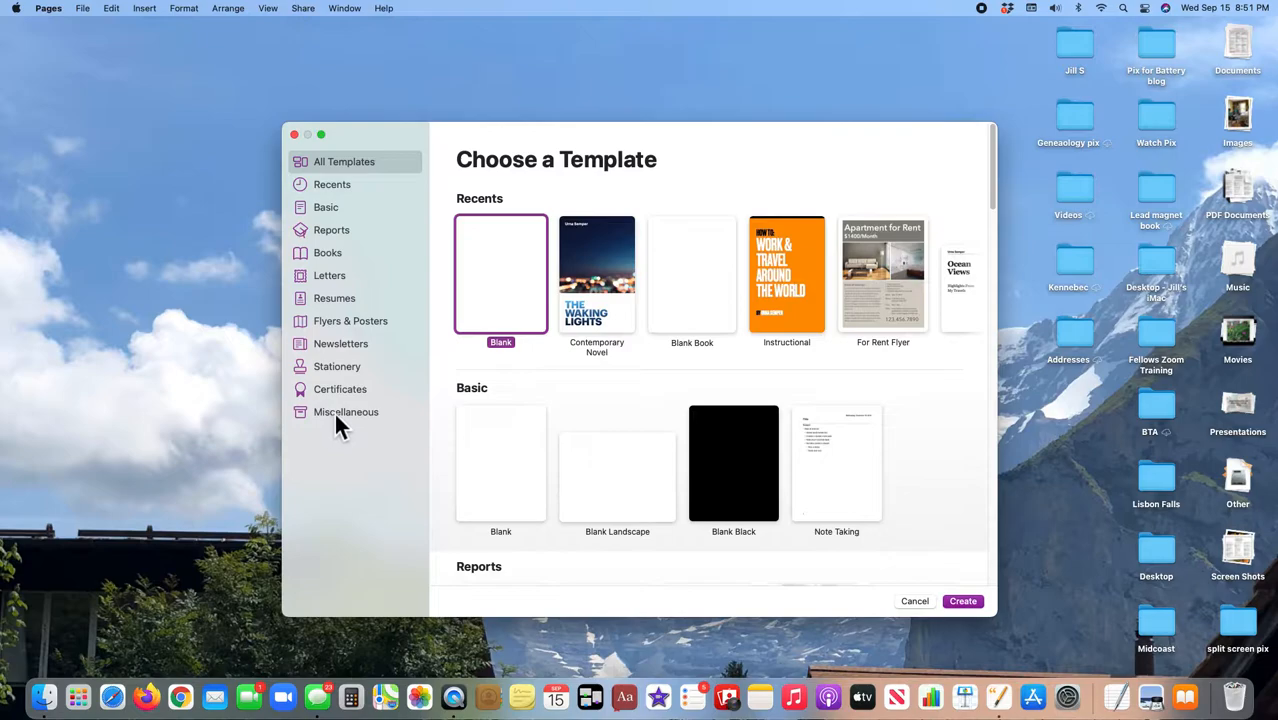
pyautogui.moveTo(520, 288)
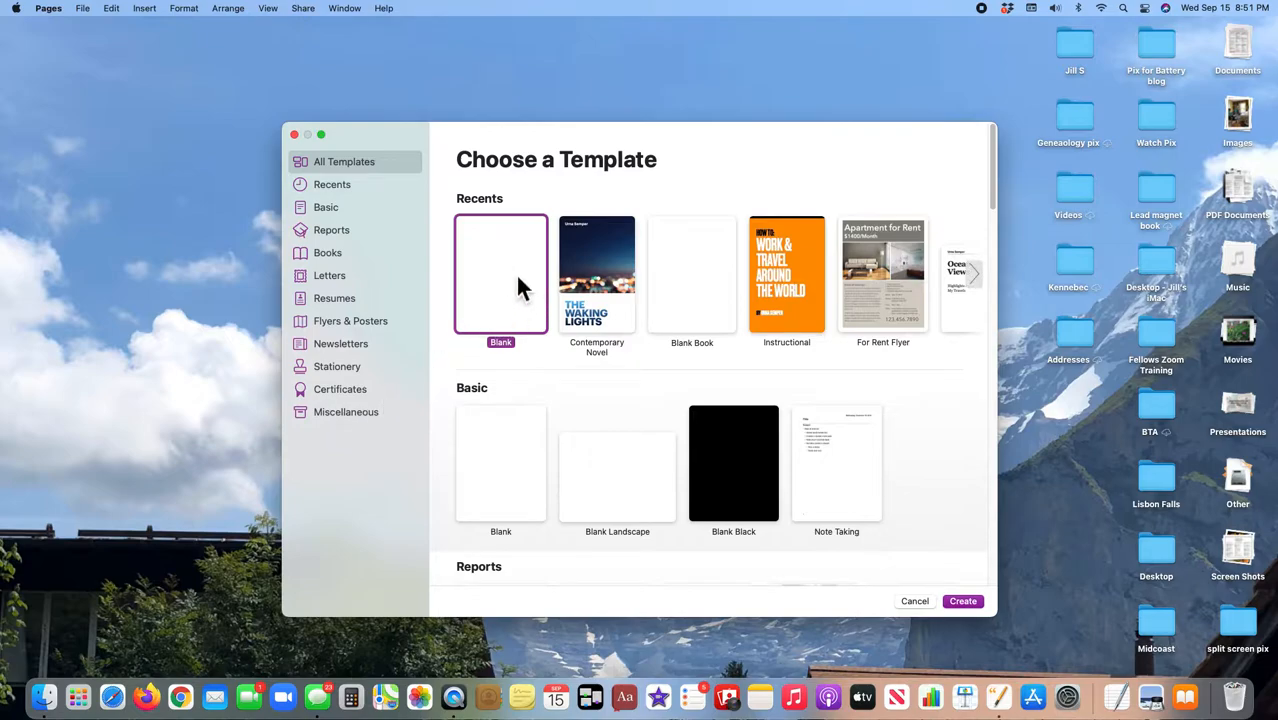
pyautogui.moveTo(510, 296)
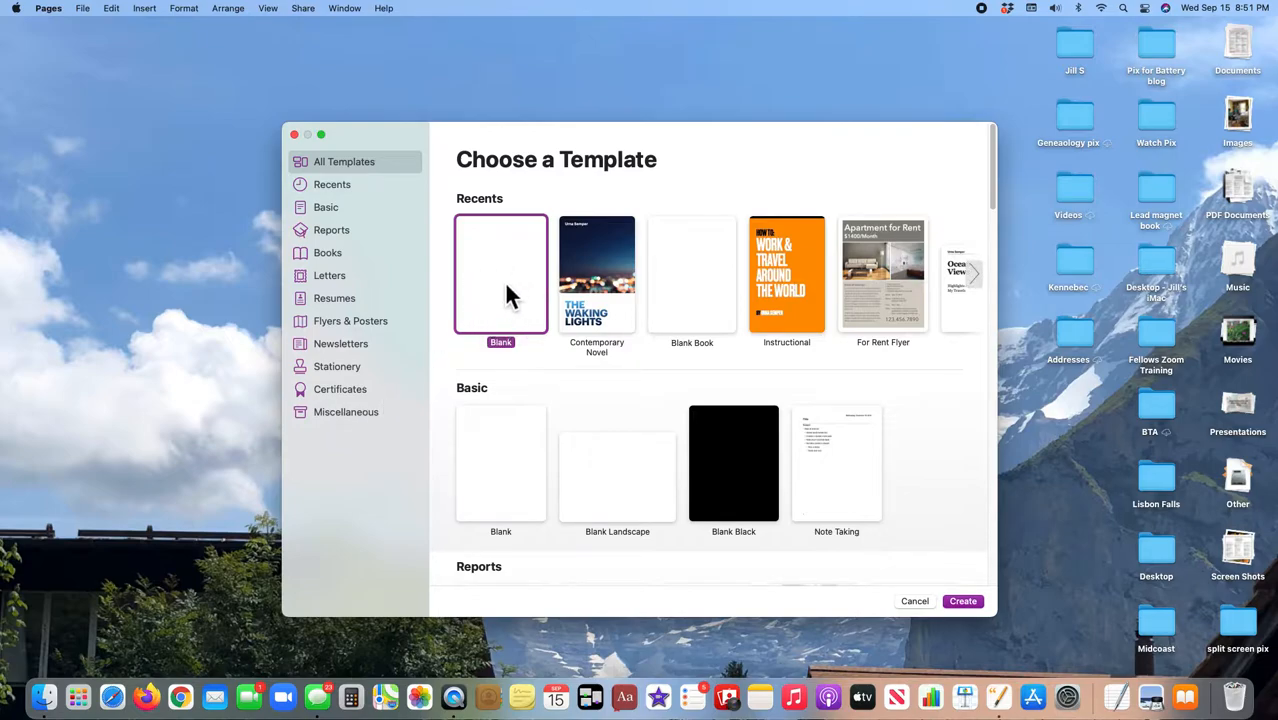
pyautogui.moveTo(356, 240)
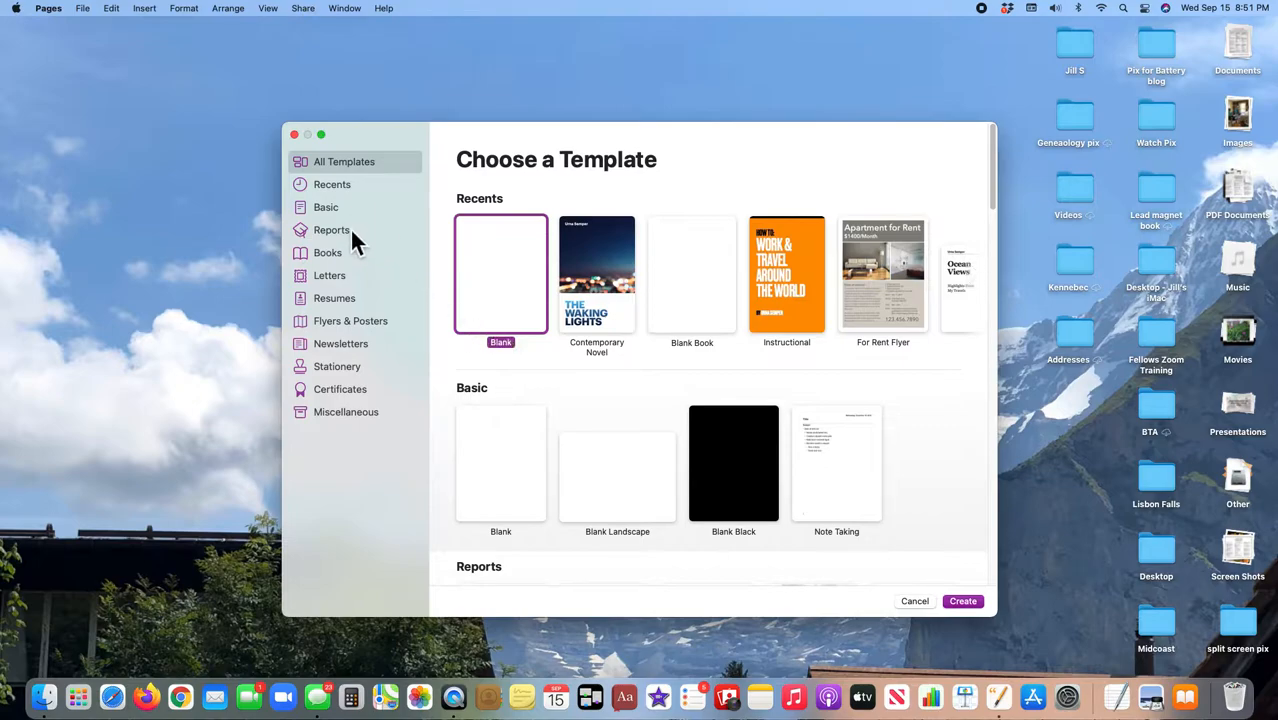
# Step: Browse the Reports, Books, Flyers & Posters and Newsletters categories, then settle on Basic
pyautogui.click(332, 230)
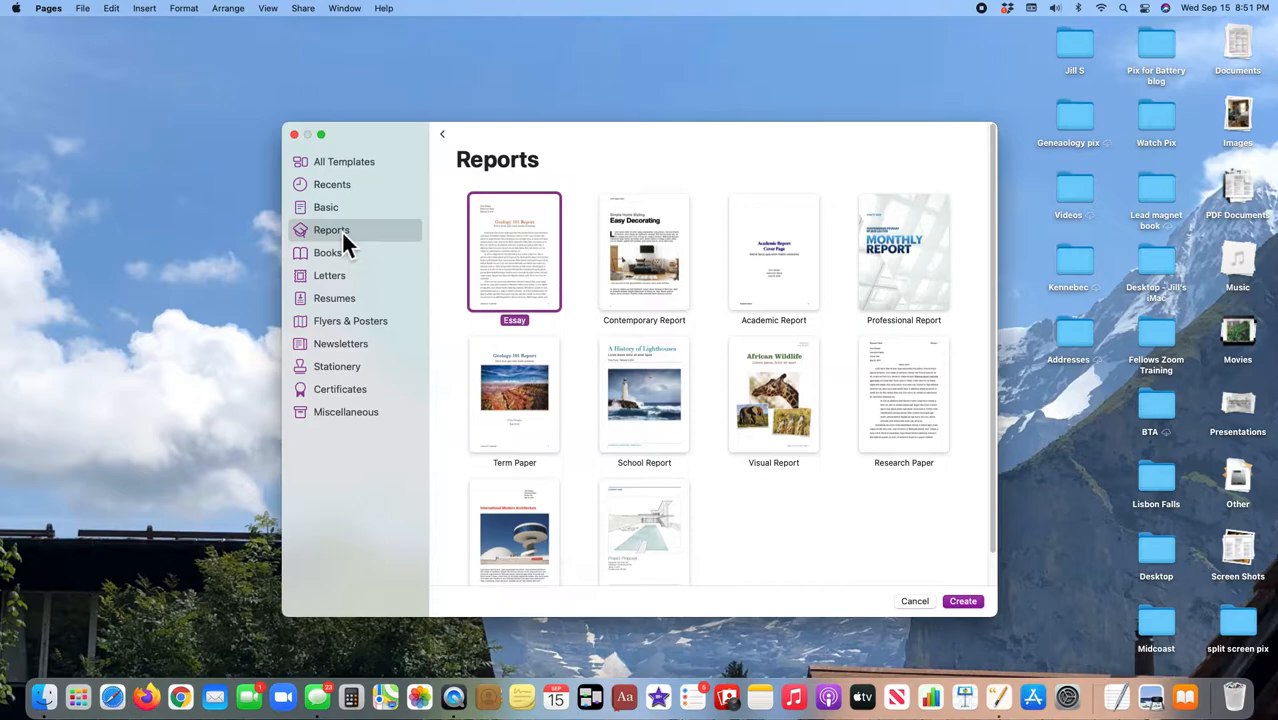
pyautogui.click(326, 252)
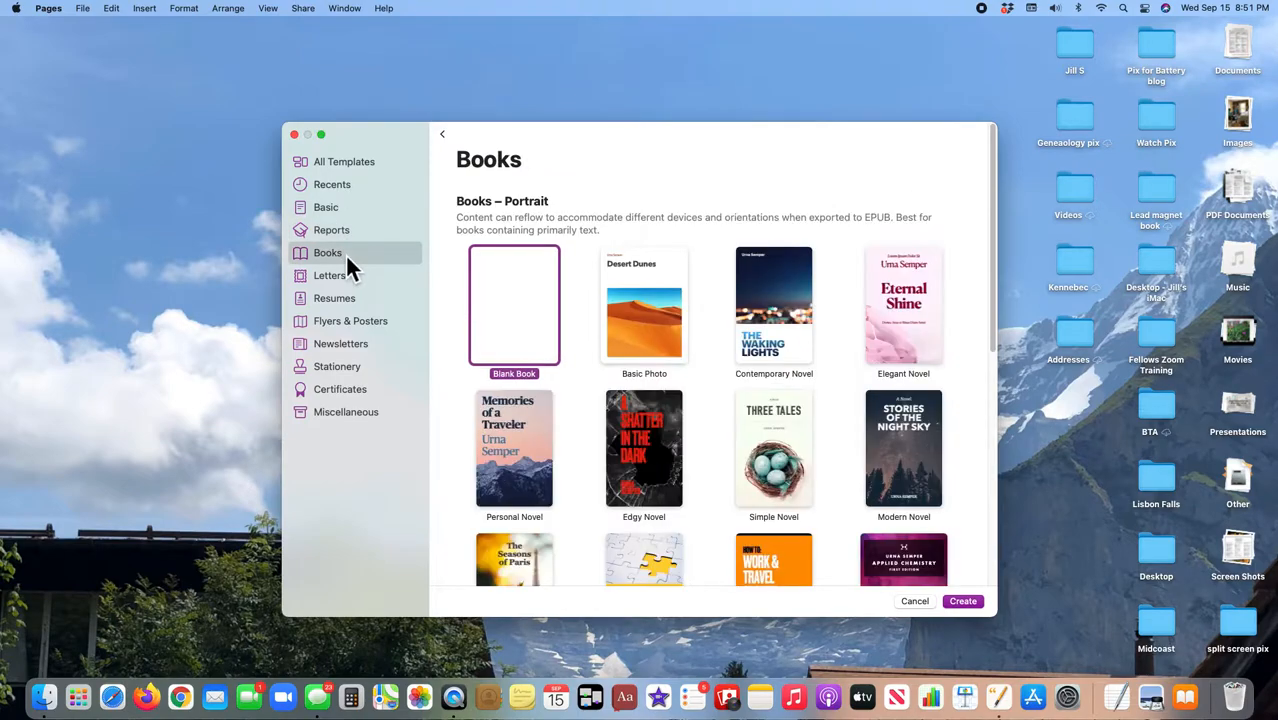
pyautogui.click(350, 320)
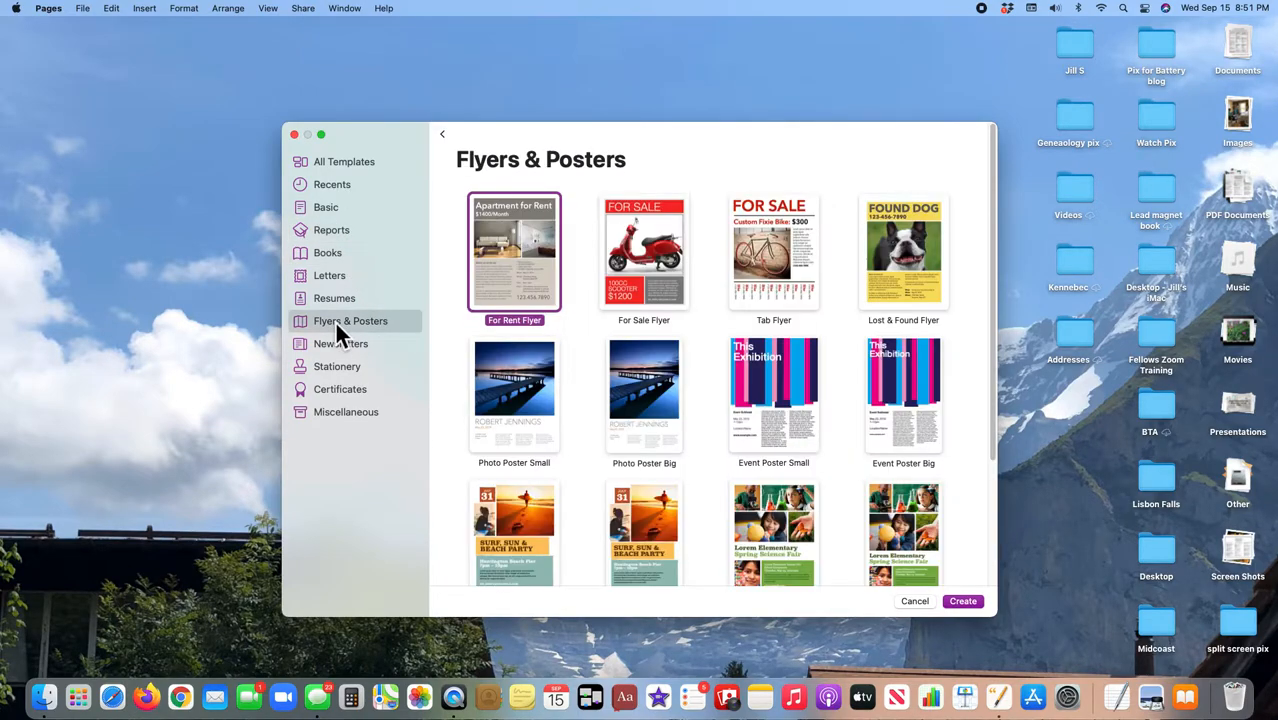
pyautogui.moveTo(344, 356)
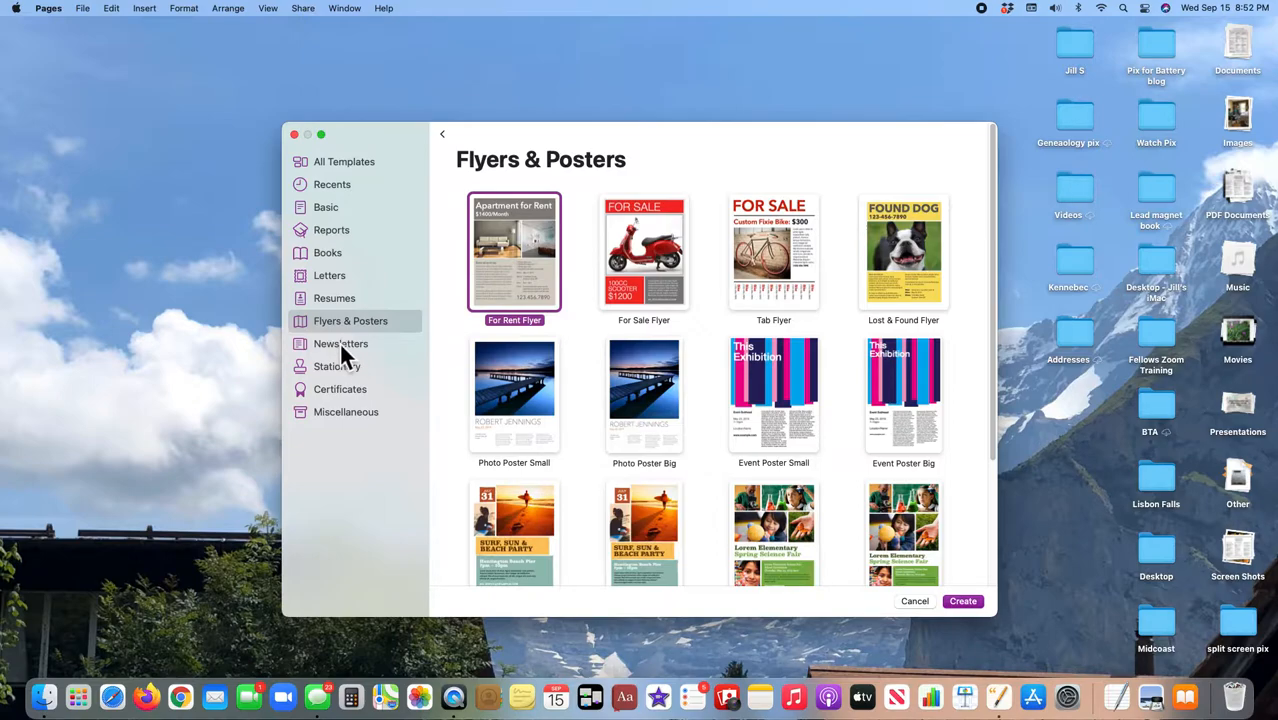
pyautogui.click(340, 344)
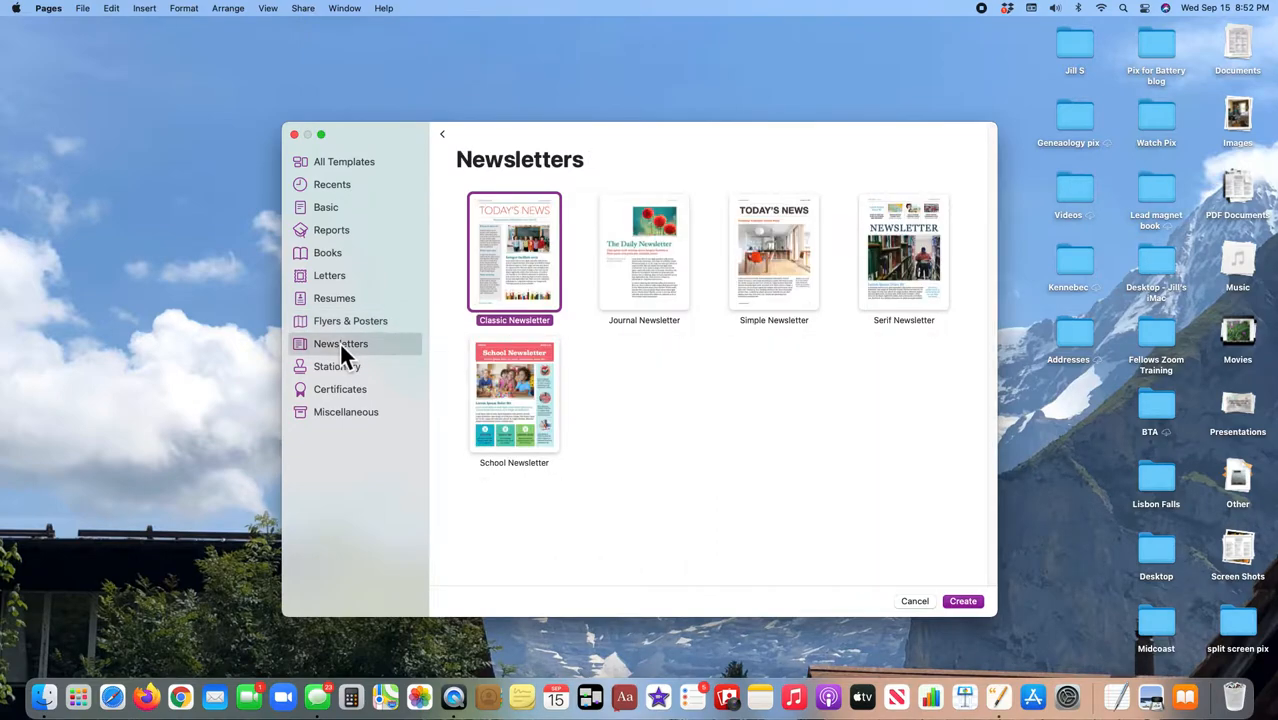
pyautogui.click(326, 206)
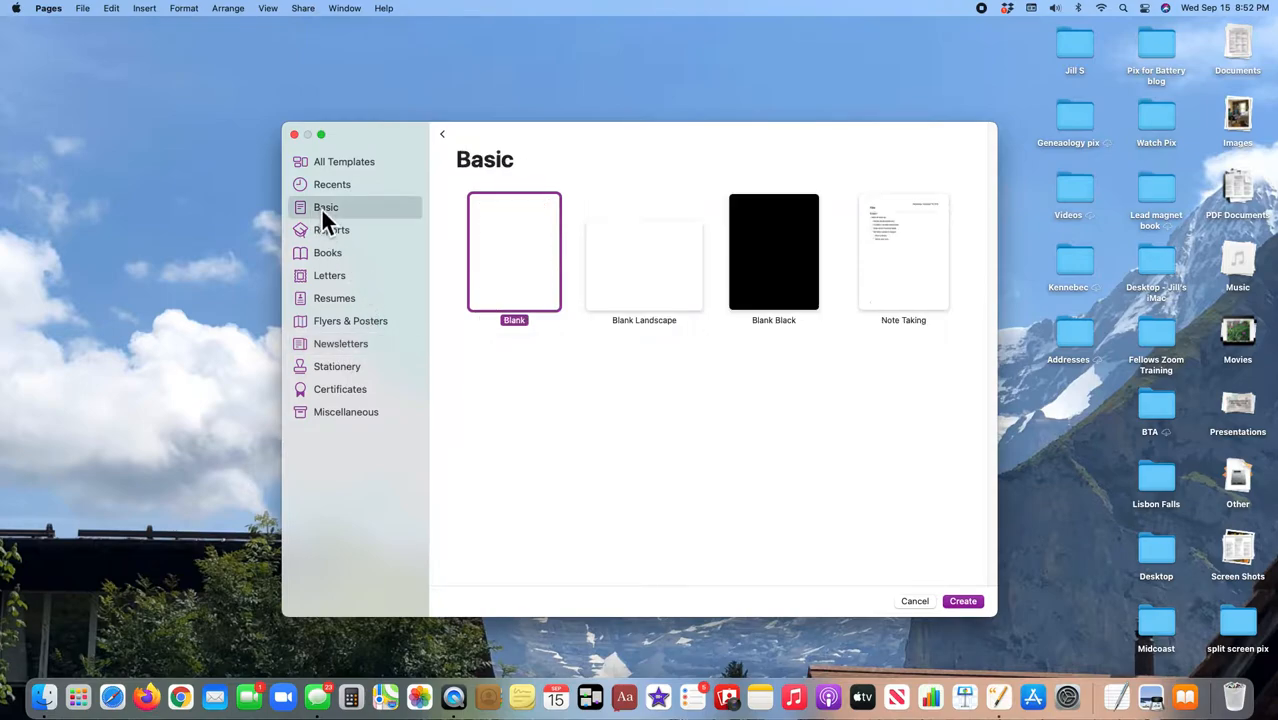
pyautogui.moveTo(512, 284)
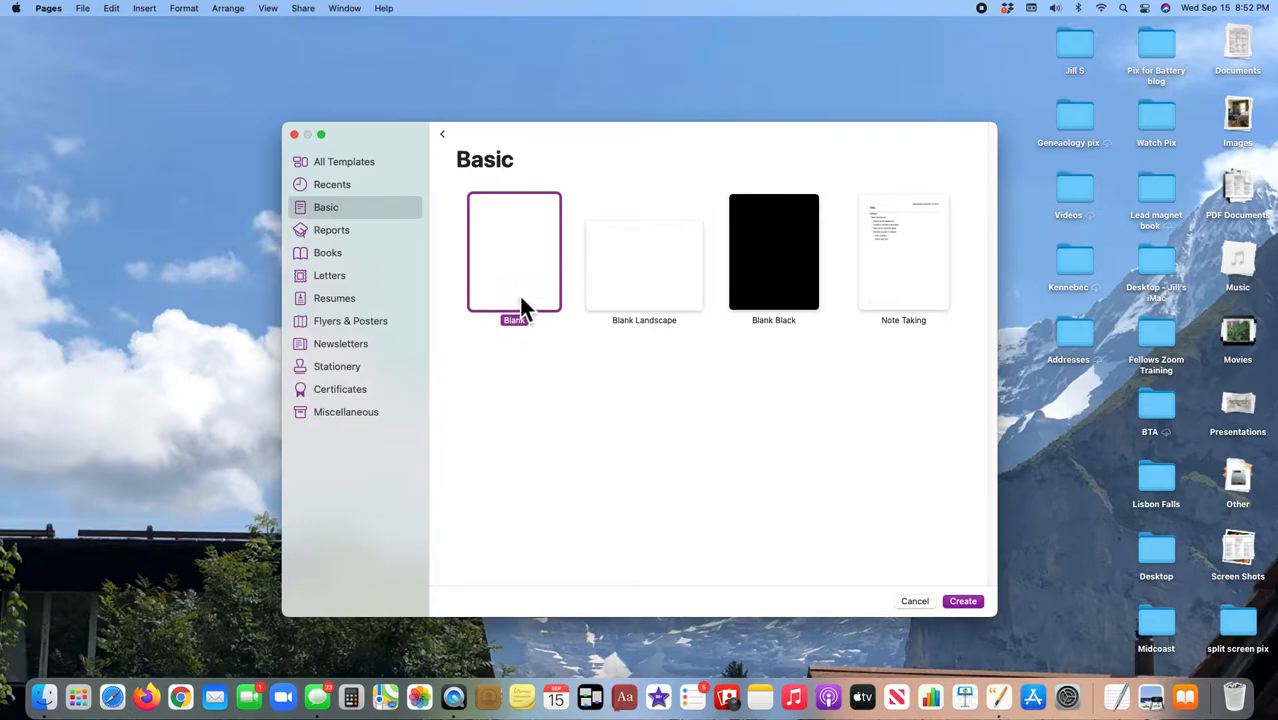
pyautogui.moveTo(522, 252)
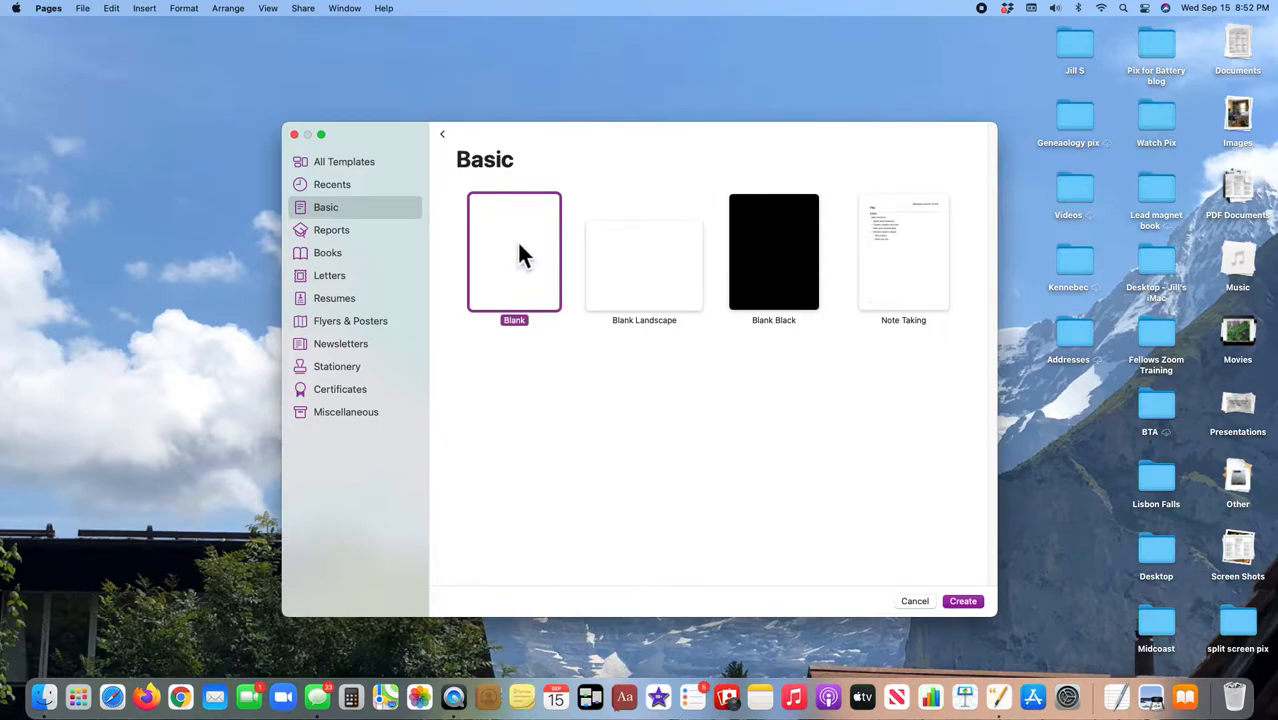
pyautogui.moveTo(680, 300)
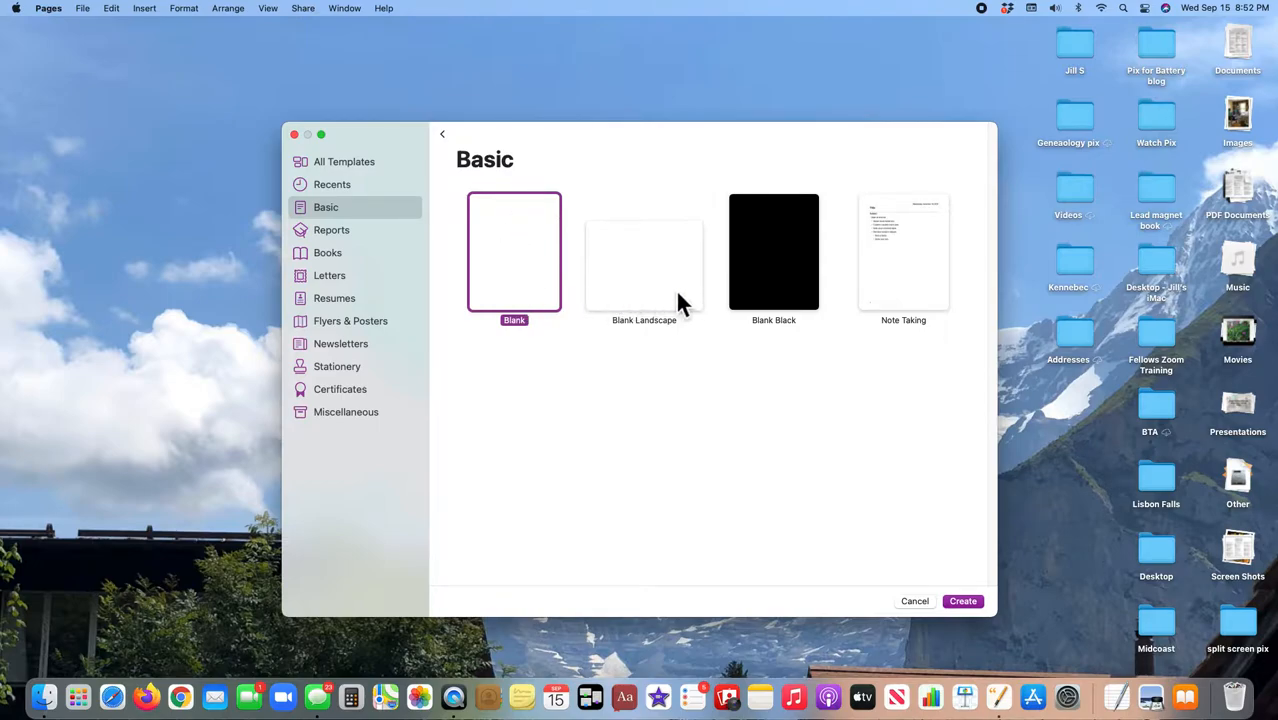
pyautogui.moveTo(696, 302)
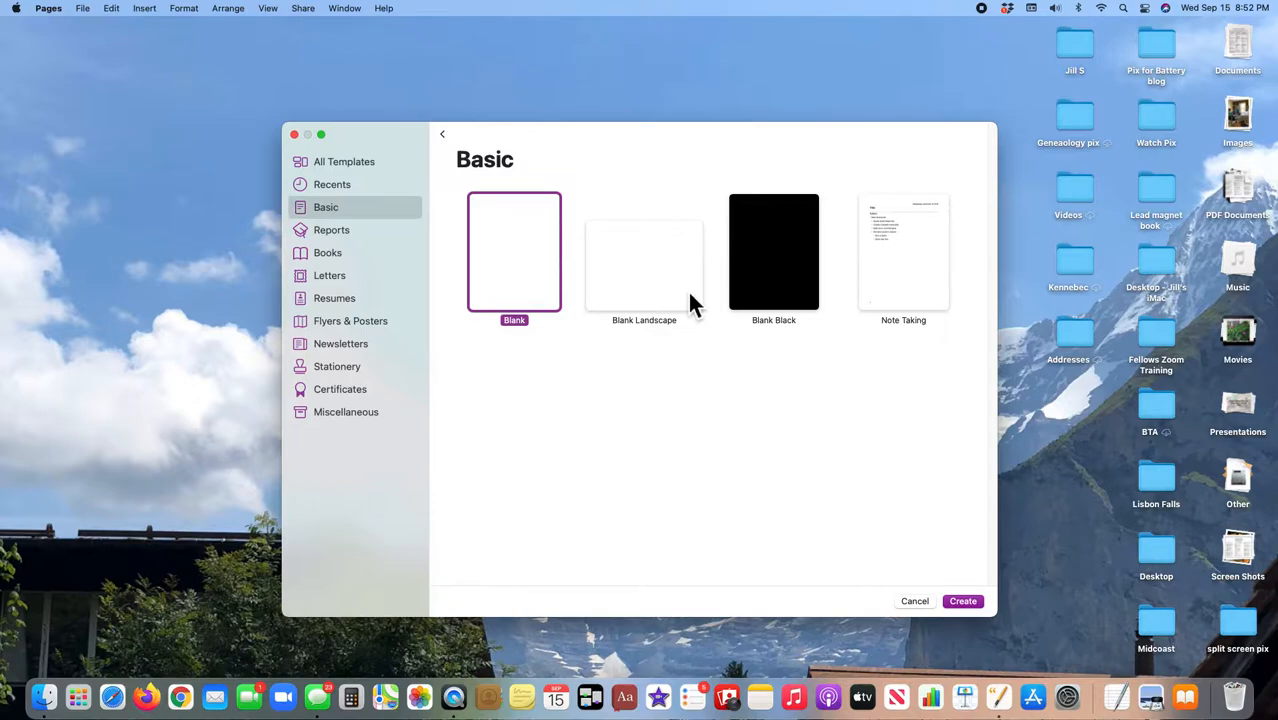
pyautogui.moveTo(528, 250)
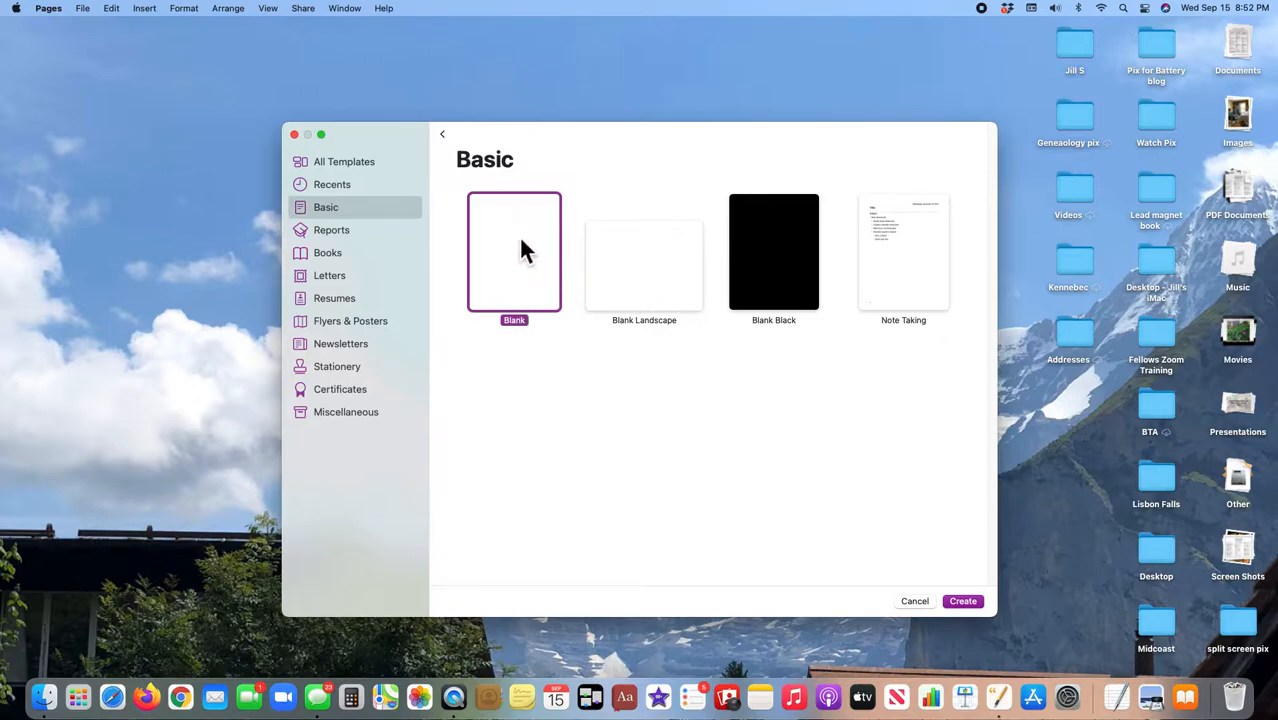
pyautogui.moveTo(964, 600)
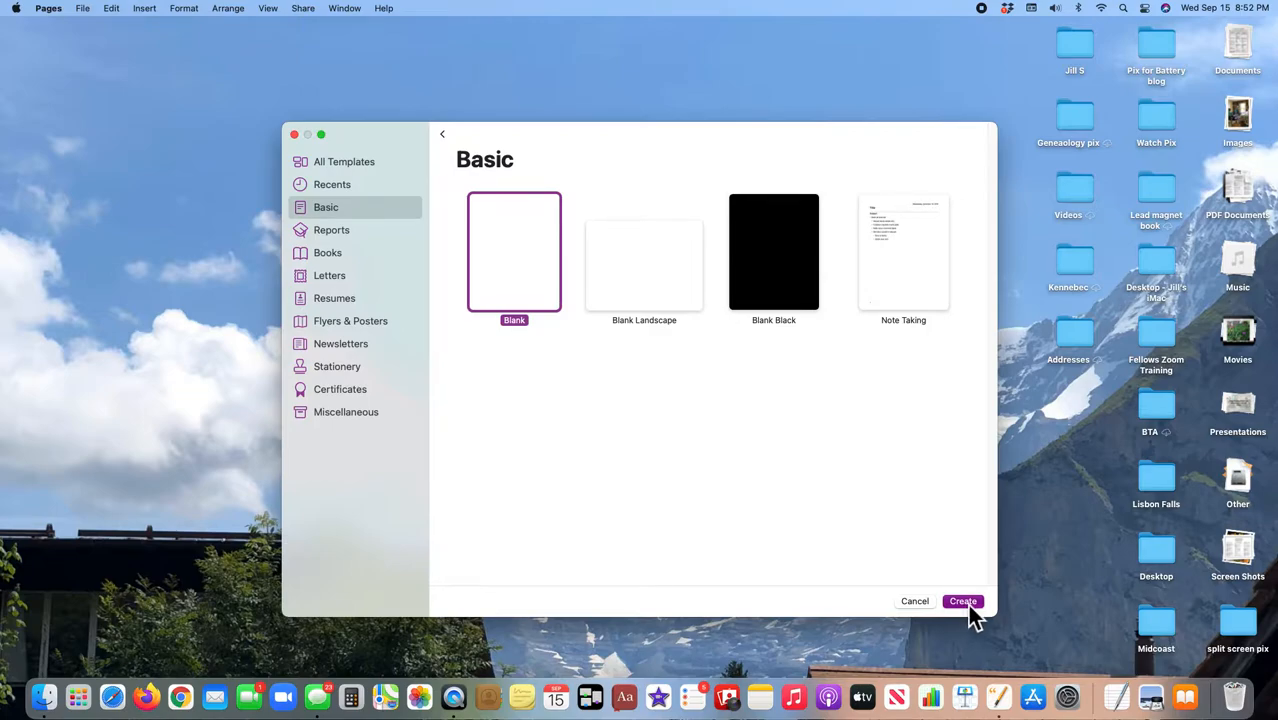
# Step: Create a new untitled document from the Blank template
pyautogui.click(962, 600)
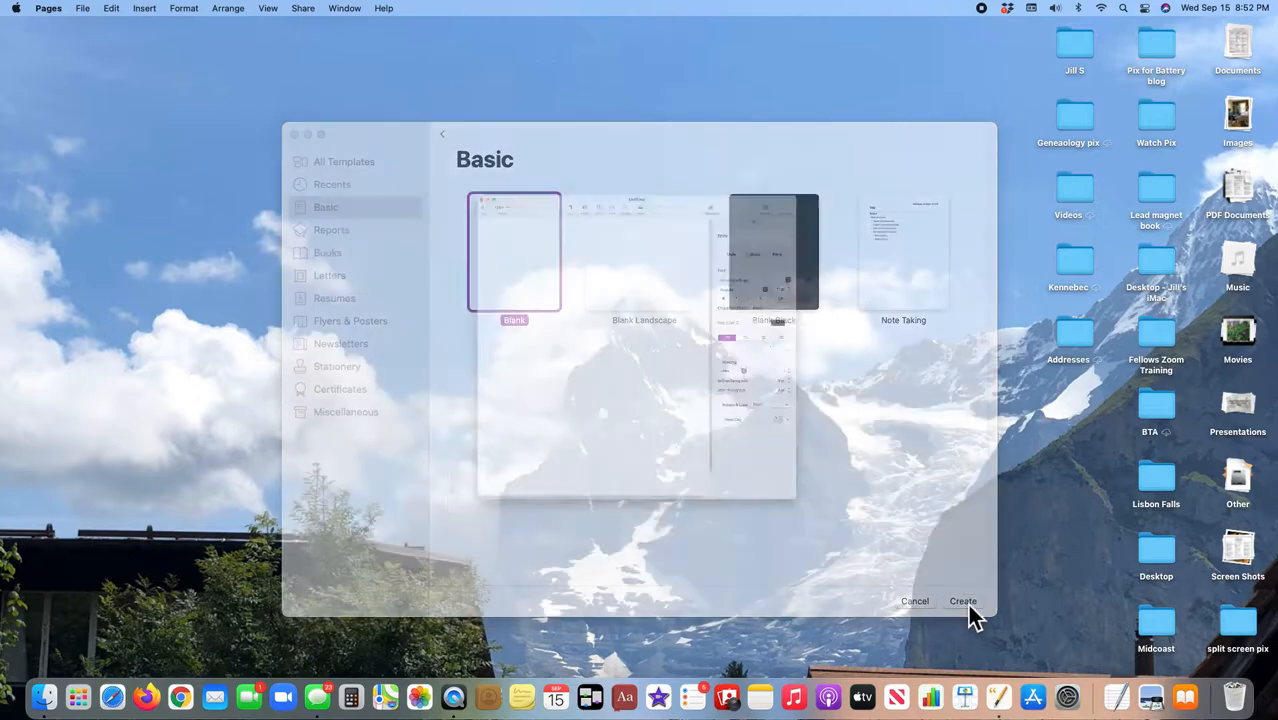
pyautogui.click(962, 600)
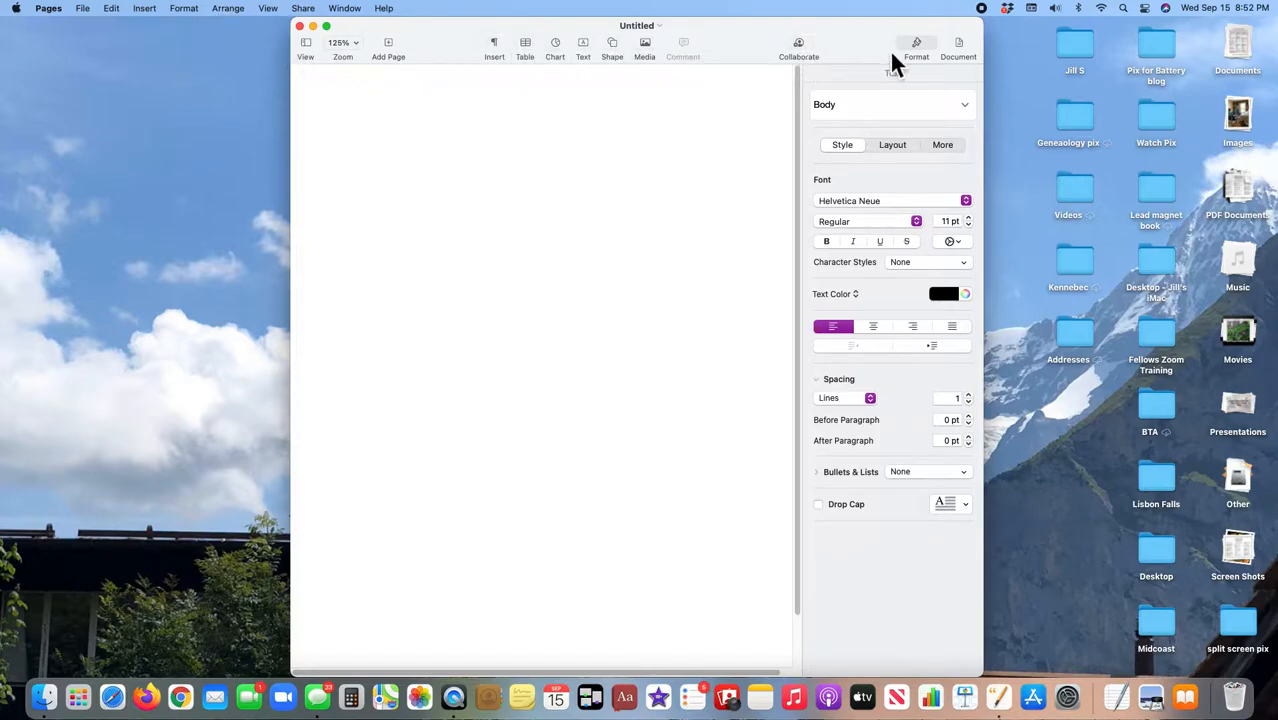
pyautogui.moveTo(304, 64)
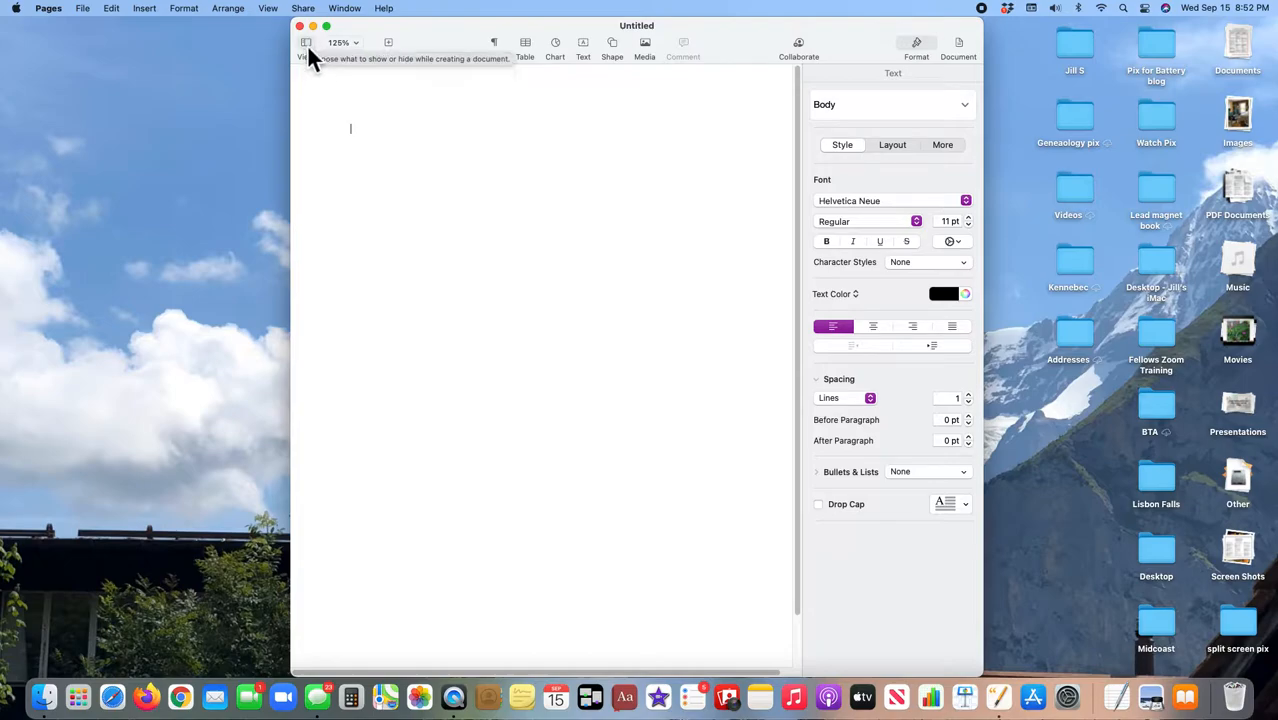
# Step: Show the Page Thumbnails sidebar and select the page 1 thumbnail
pyautogui.click(308, 44)
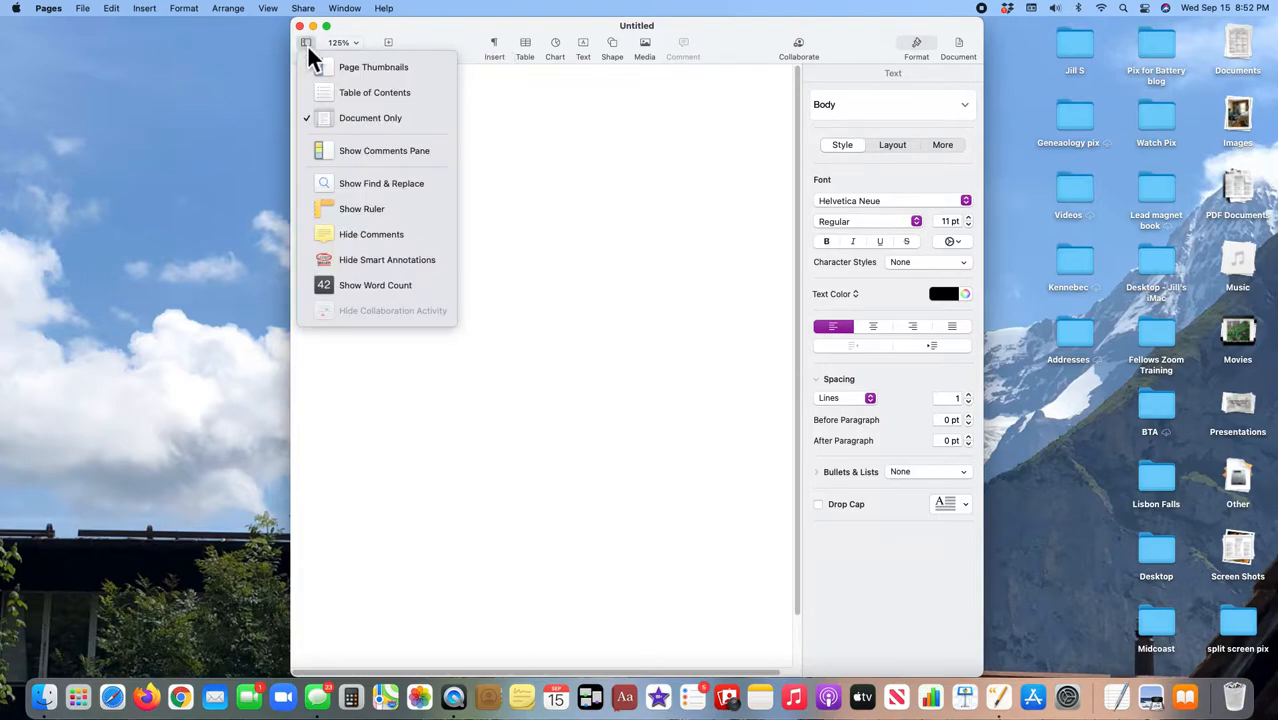
pyautogui.moveTo(372, 68)
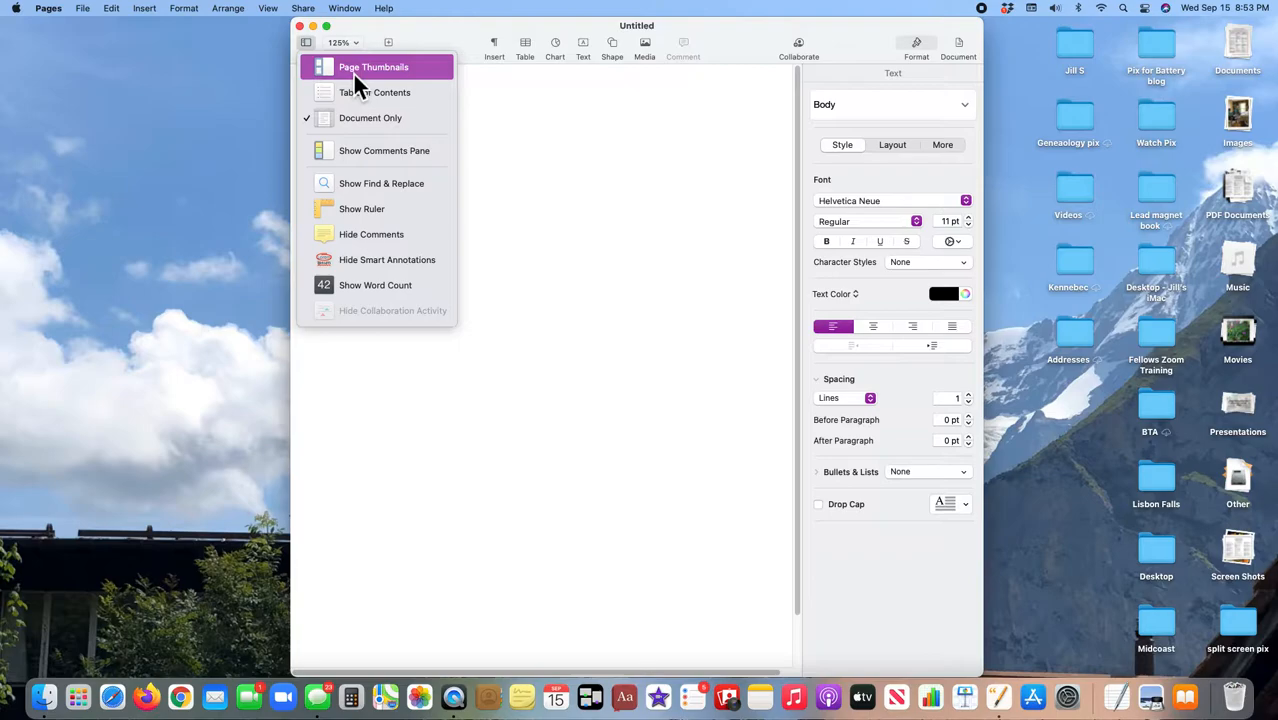
pyautogui.click(372, 68)
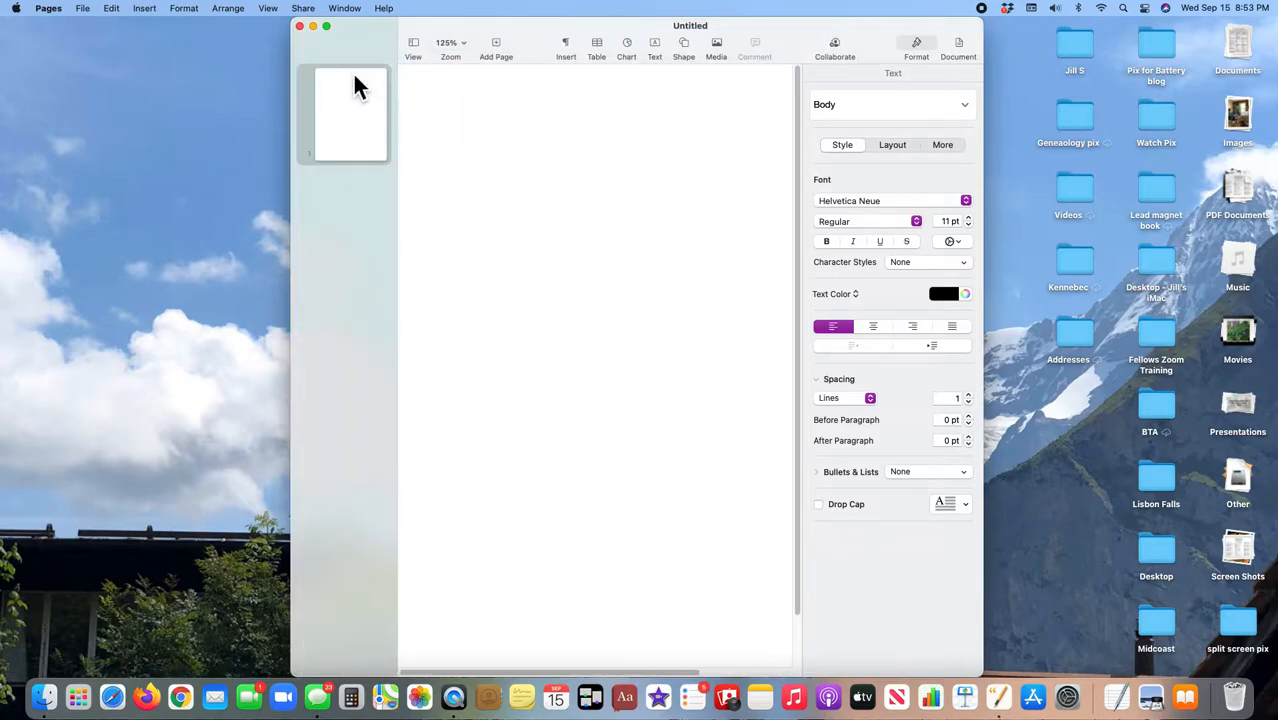
pyautogui.click(458, 128)
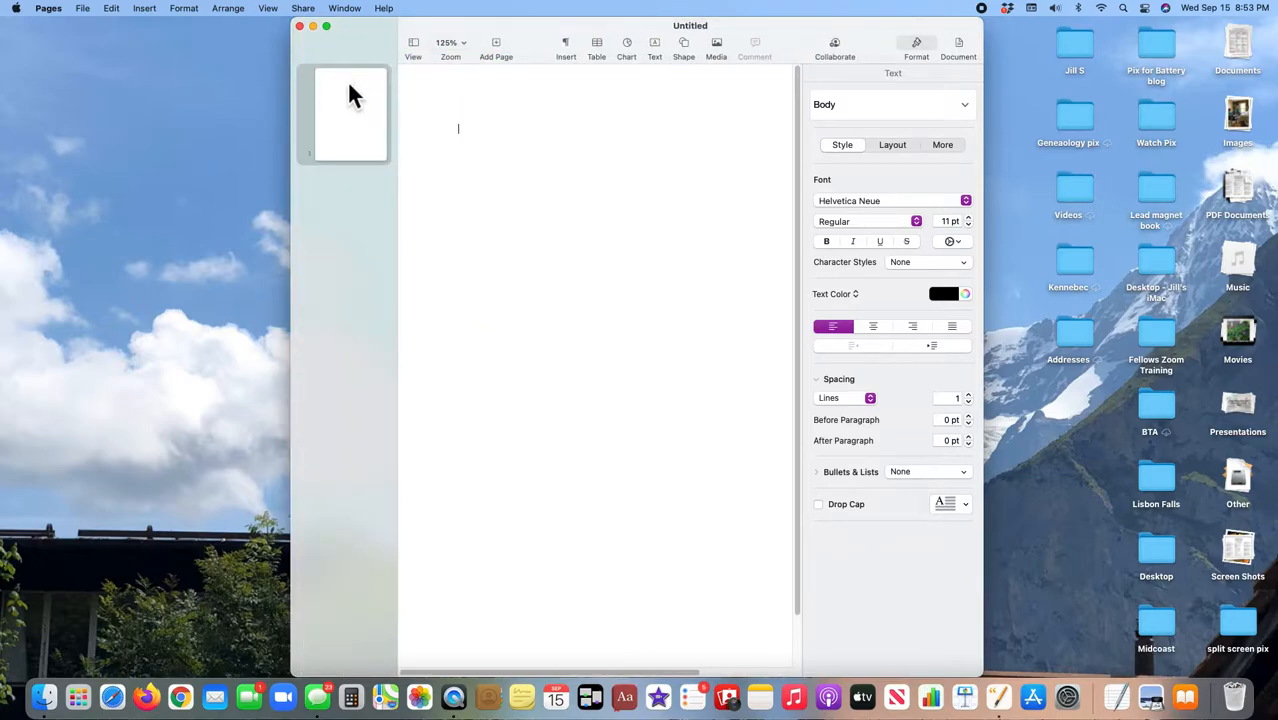
pyautogui.click(596, 44)
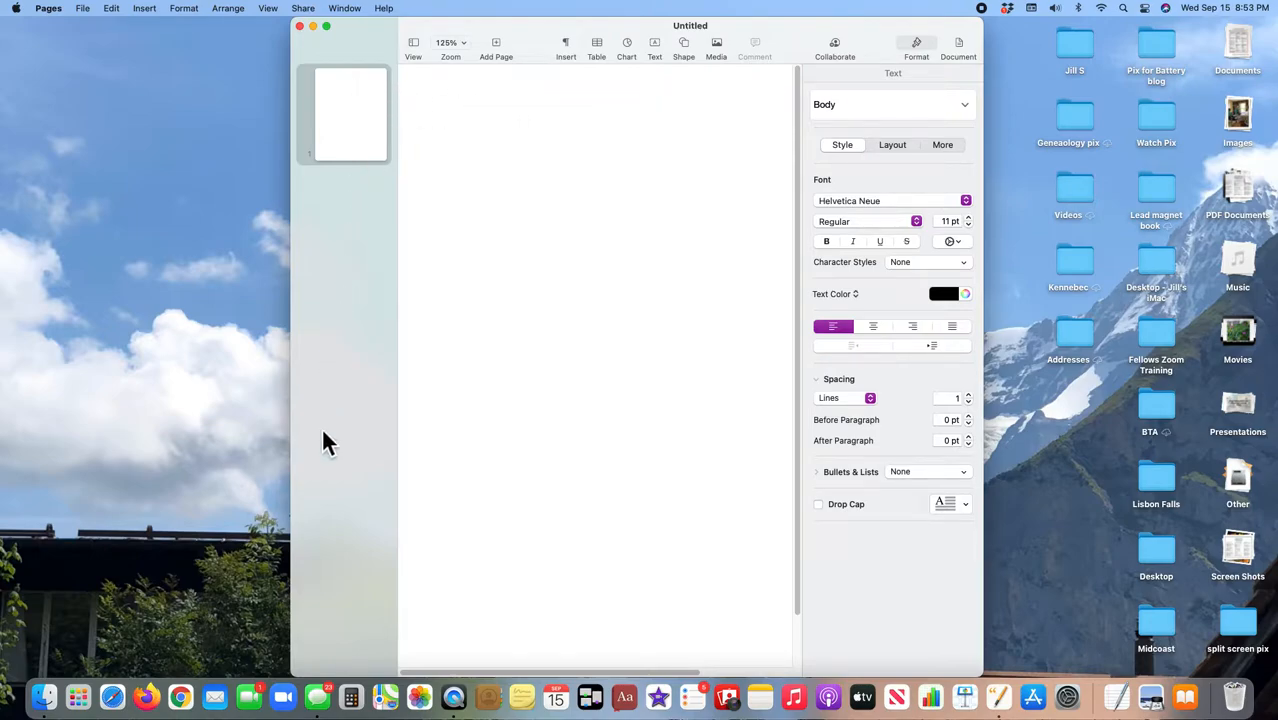
pyautogui.moveTo(340, 572)
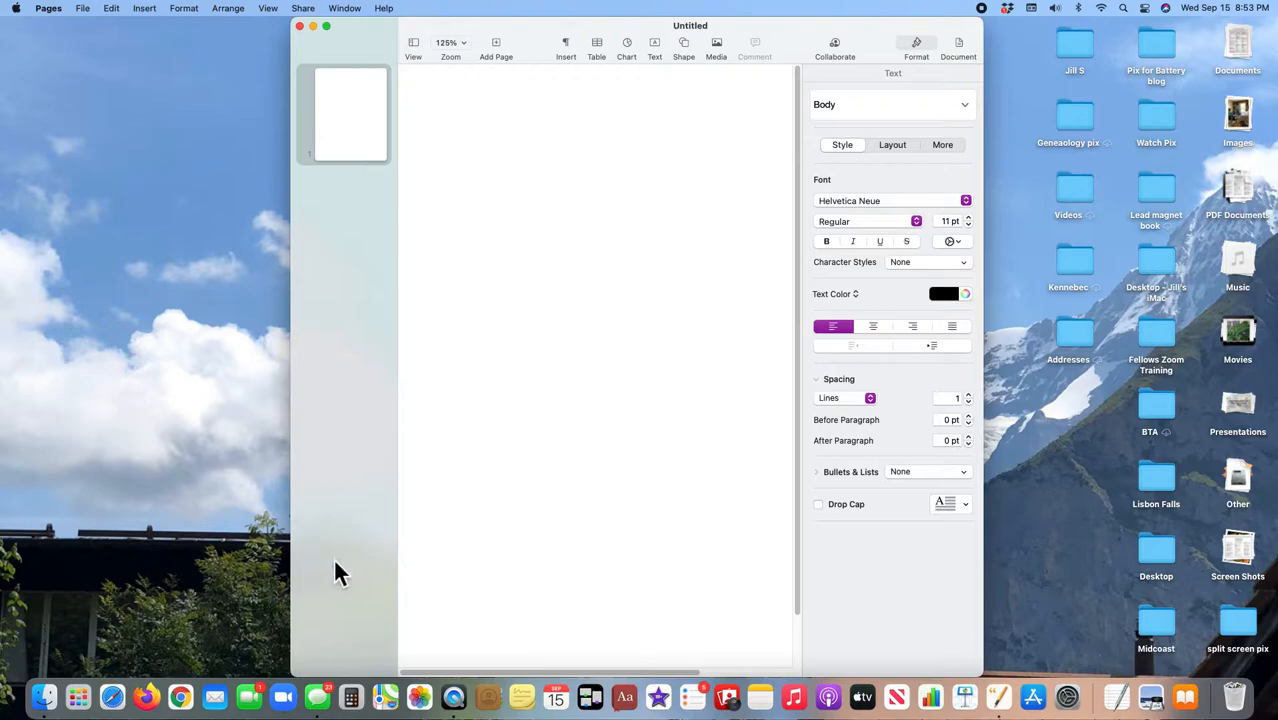
pyautogui.moveTo(344, 456)
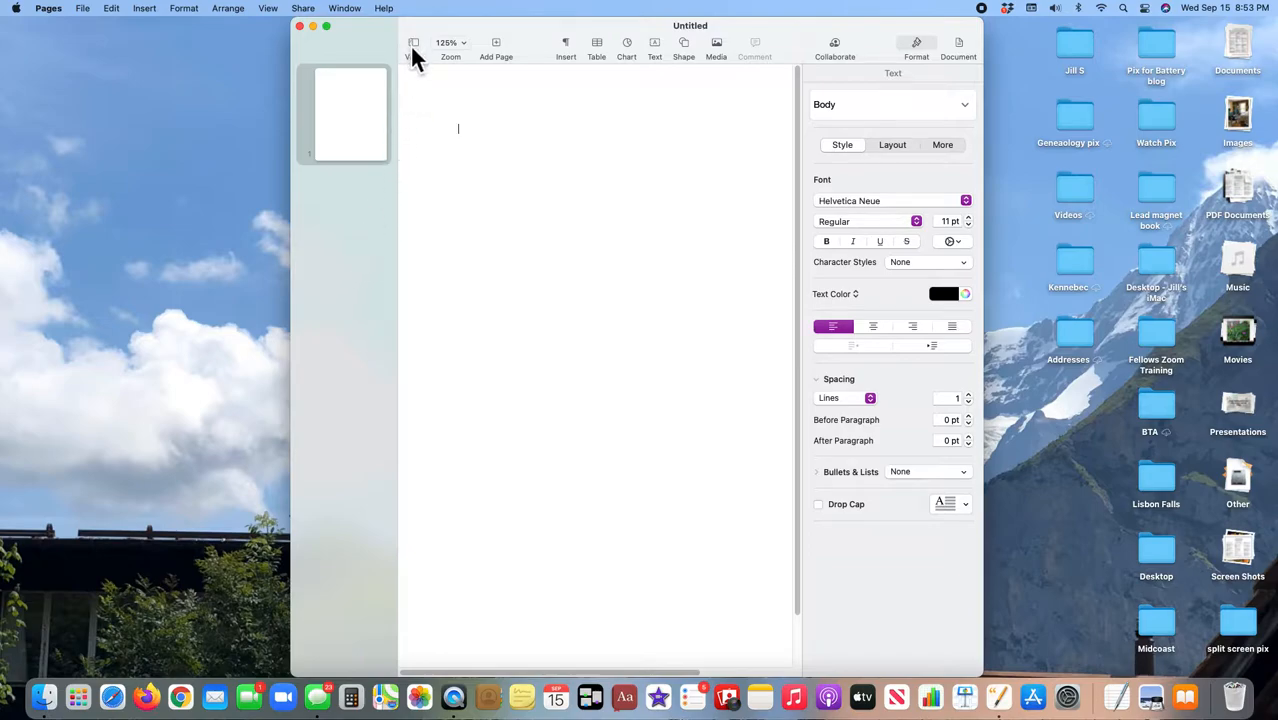
# Step: Hide the page thumbnails, show the ruler, and place the insertion point in the body
pyautogui.click(412, 46)
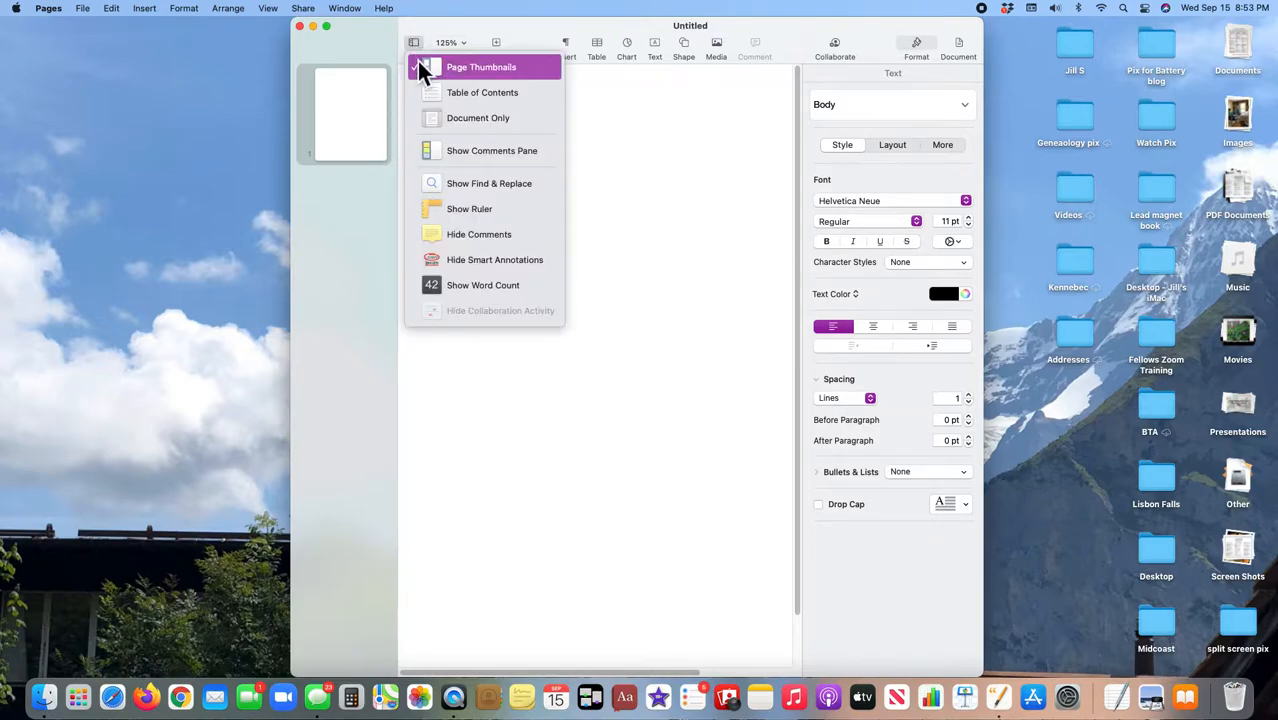
pyautogui.click(478, 116)
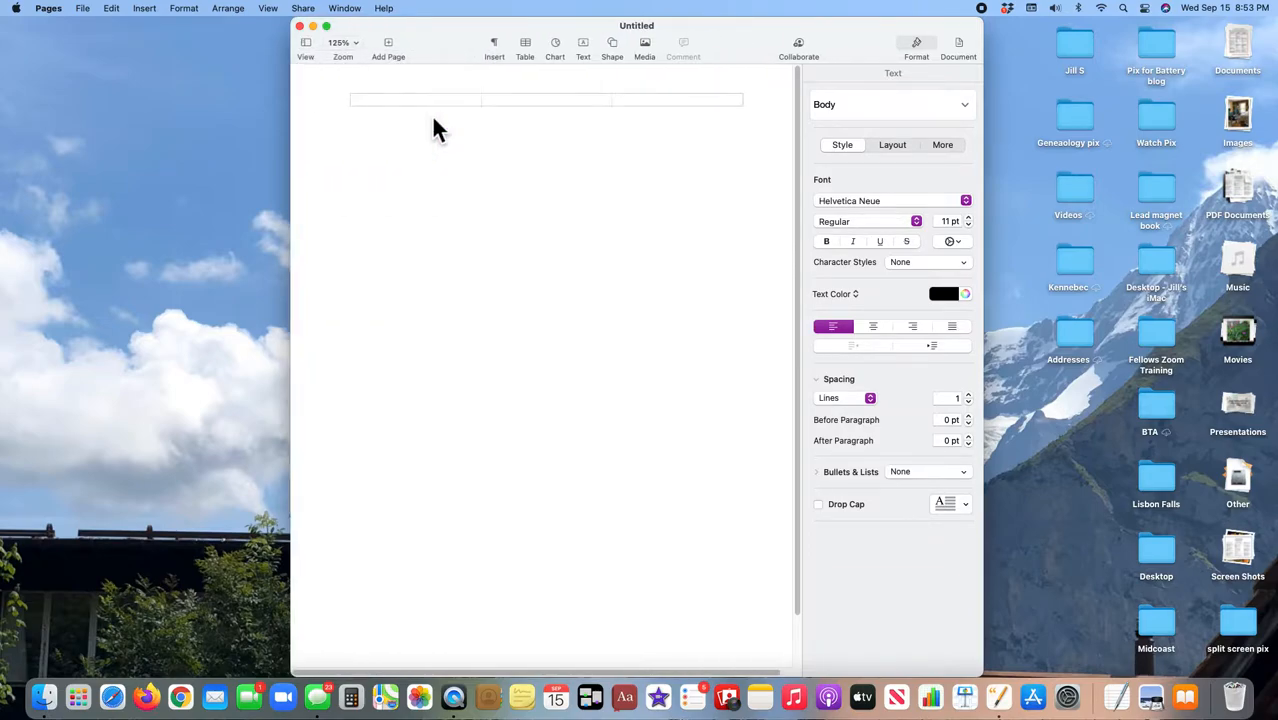
pyautogui.click(306, 44)
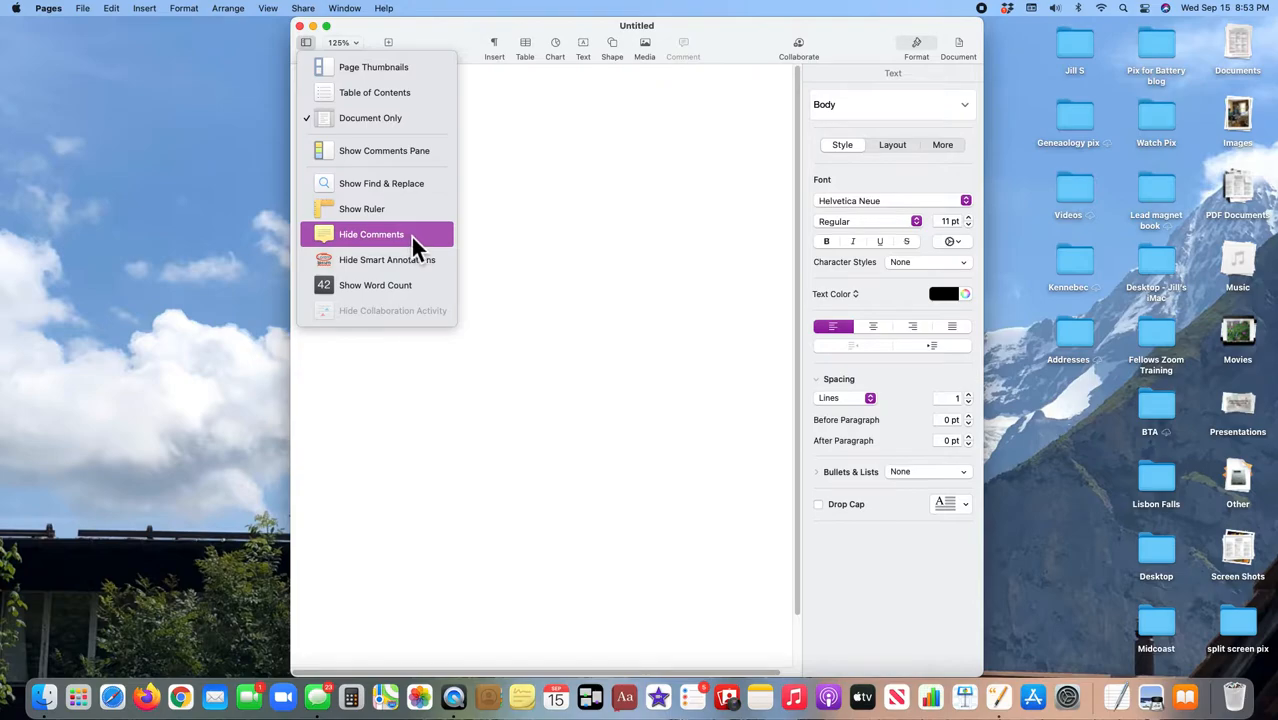
pyautogui.moveTo(384, 208)
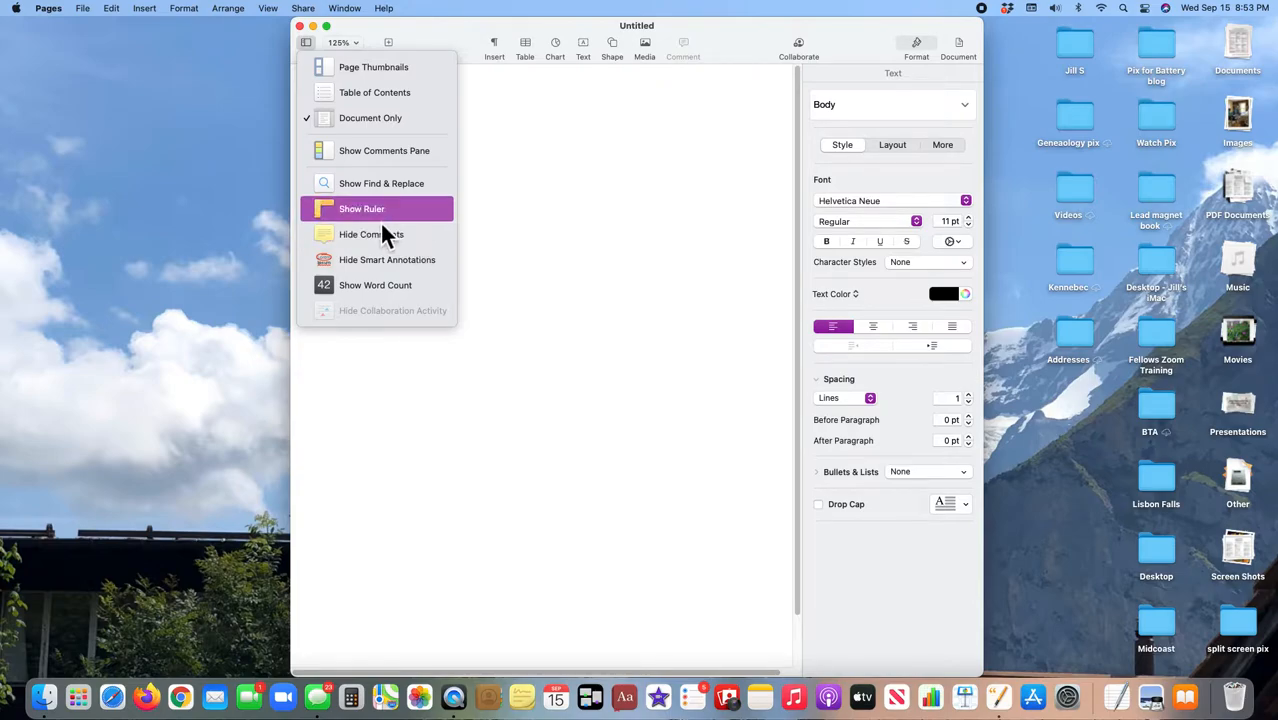
pyautogui.click(362, 208)
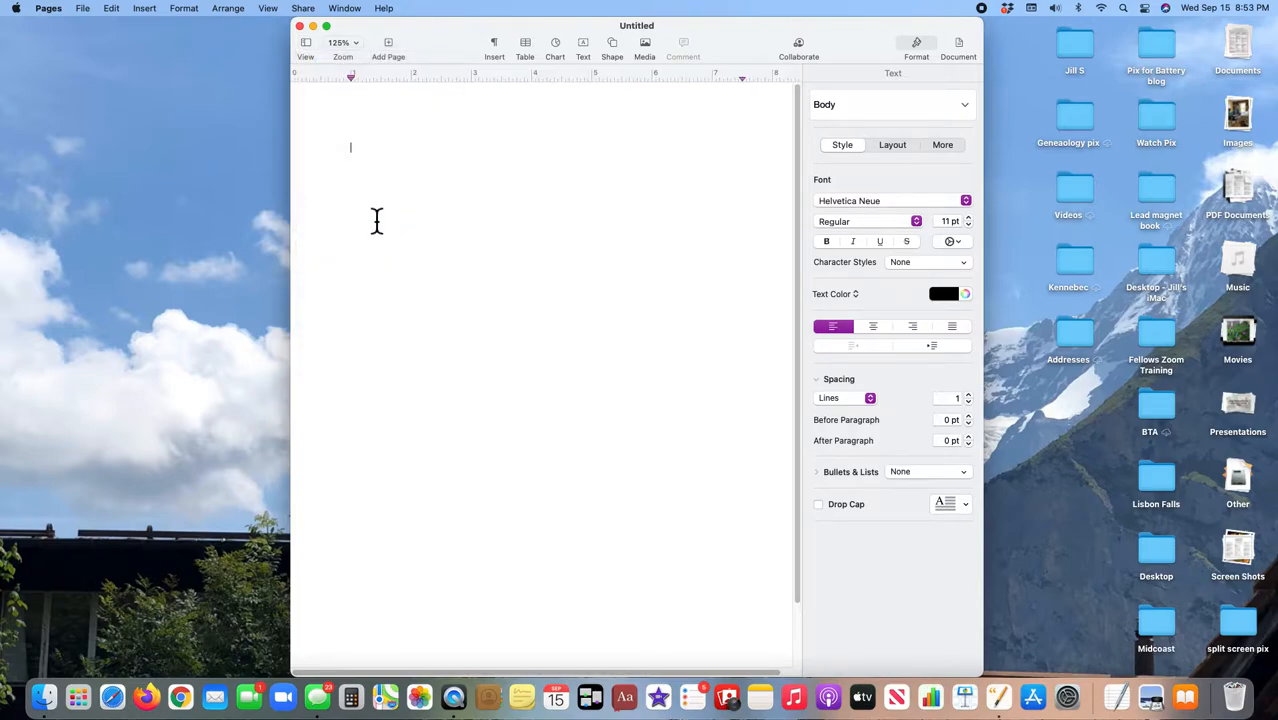
pyautogui.click(524, 42)
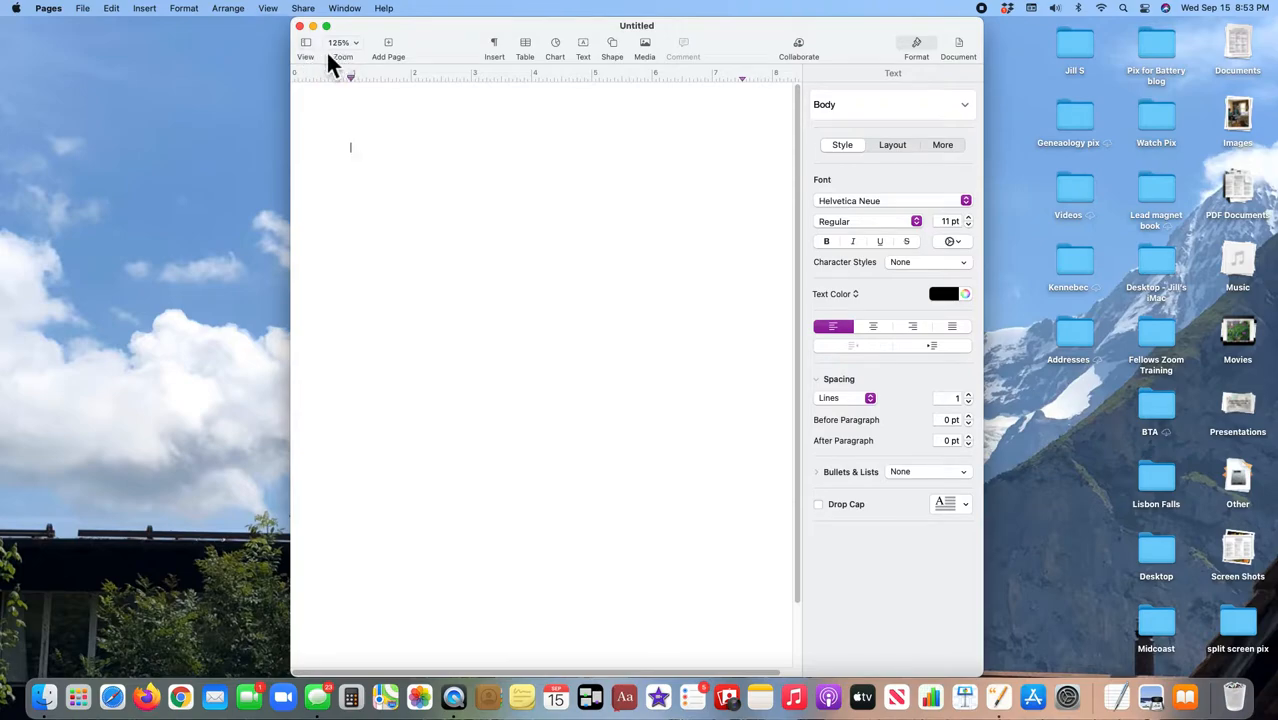
pyautogui.moveTo(344, 44)
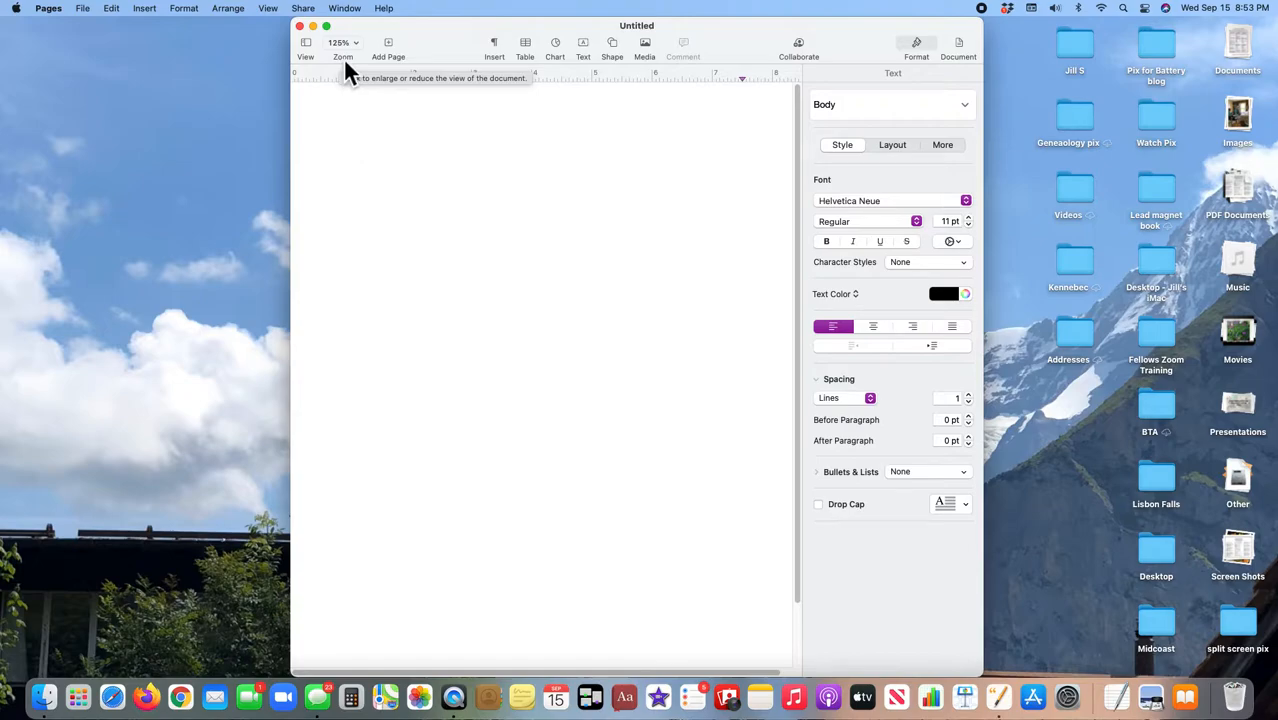
# Step: Raise the page zoom from 125% to 200%
pyautogui.click(344, 42)
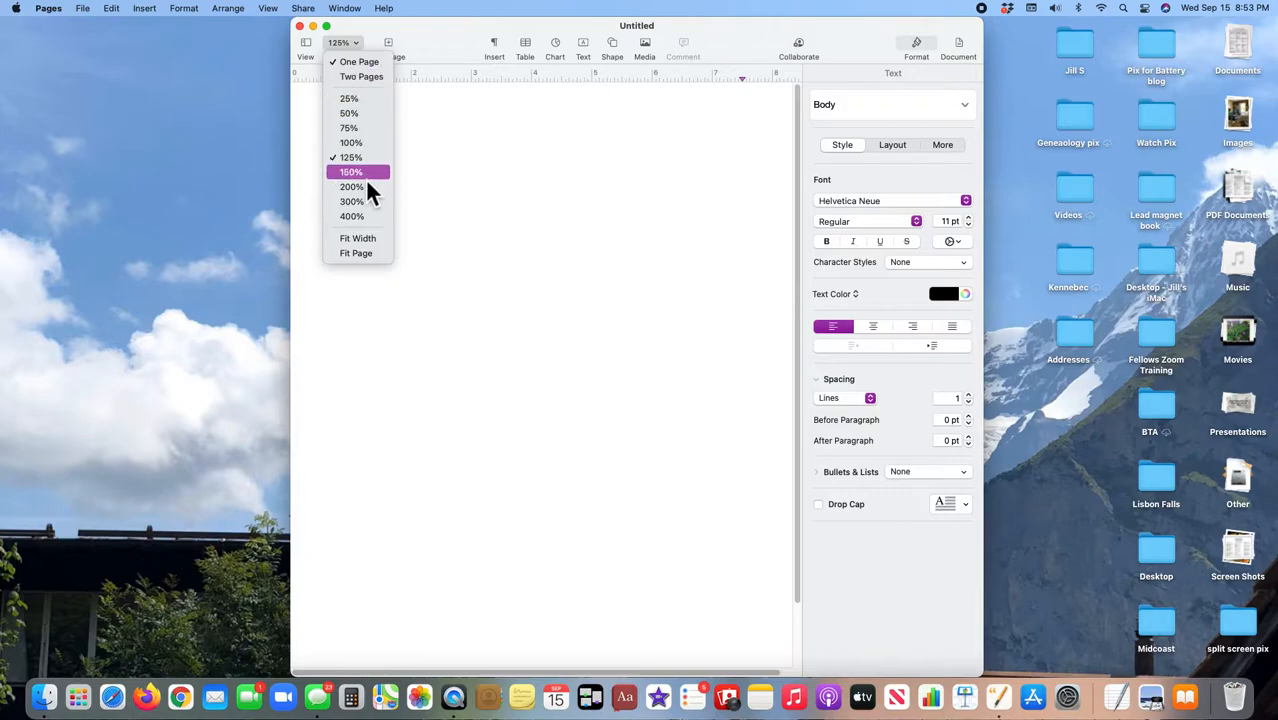
pyautogui.click(352, 188)
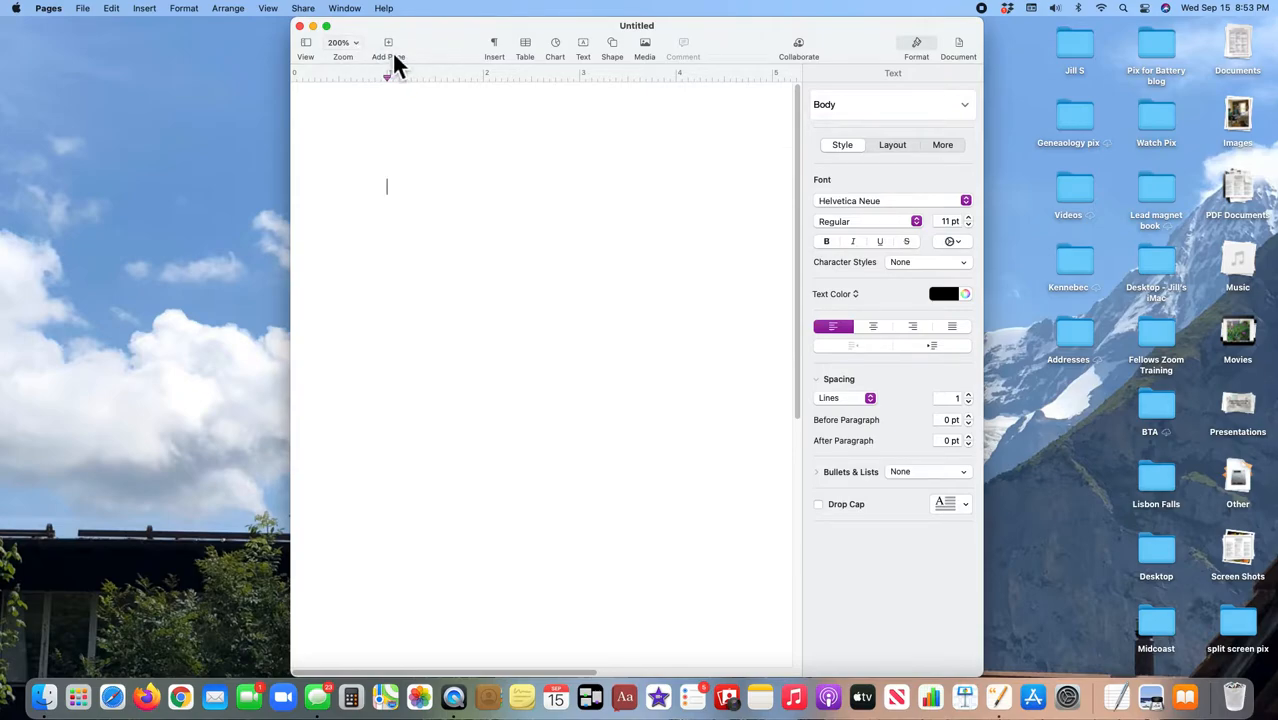
pyautogui.moveTo(494, 48)
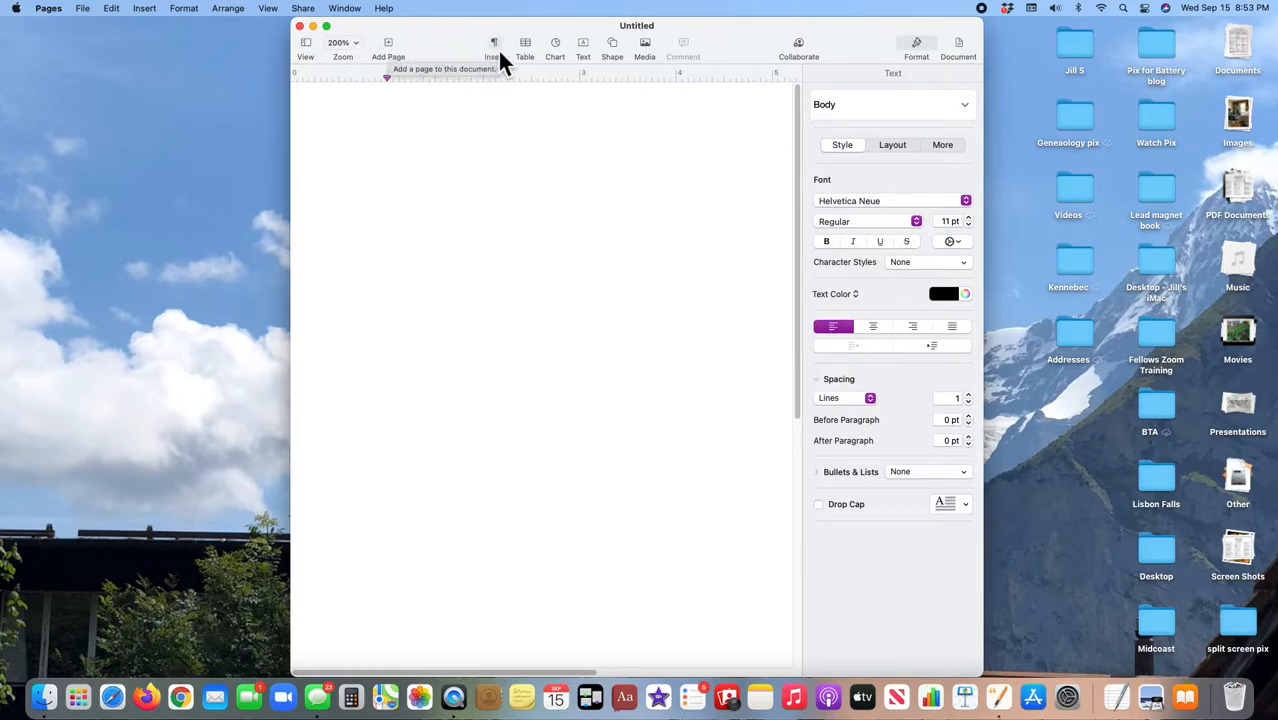
pyautogui.click(494, 46)
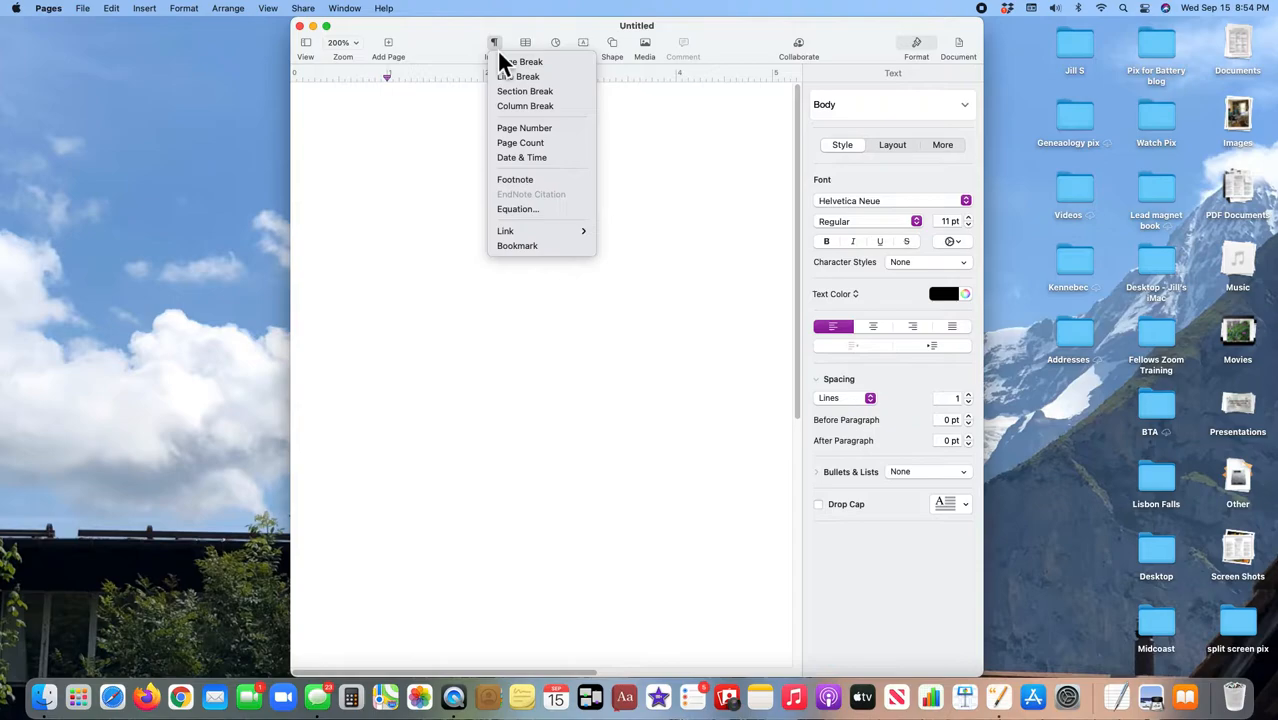
pyautogui.moveTo(656, 136)
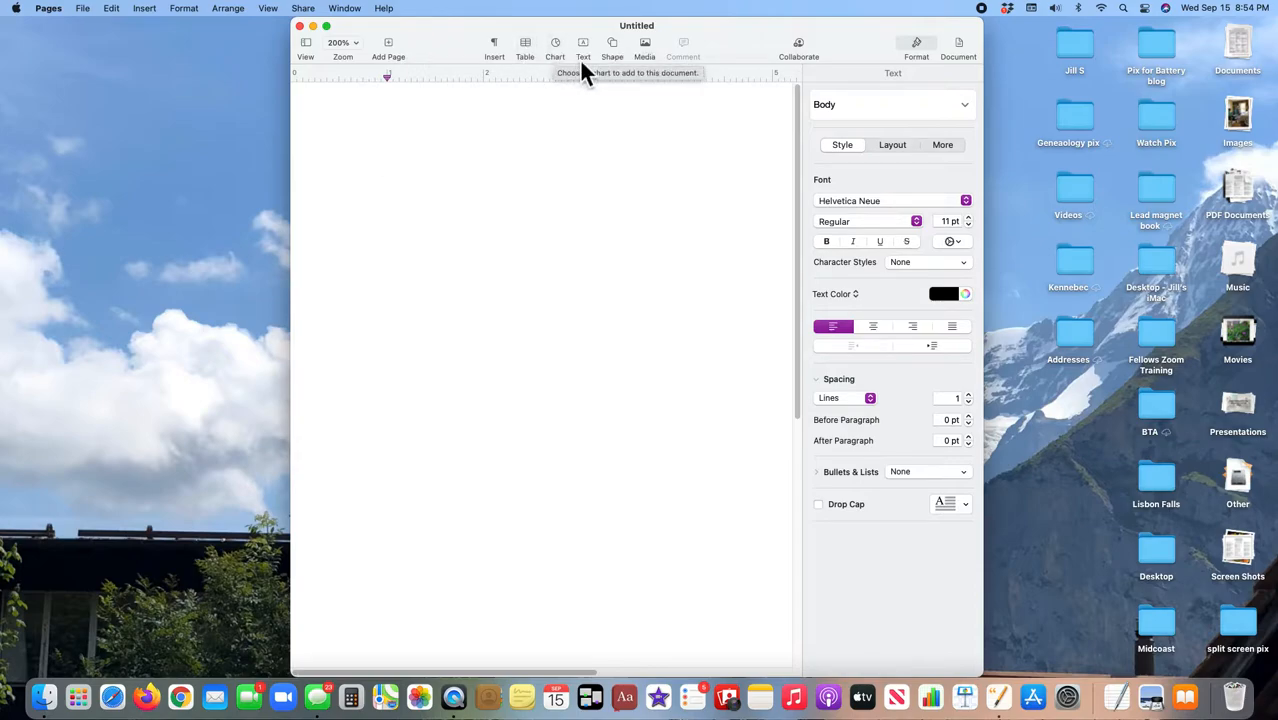
pyautogui.moveTo(612, 48)
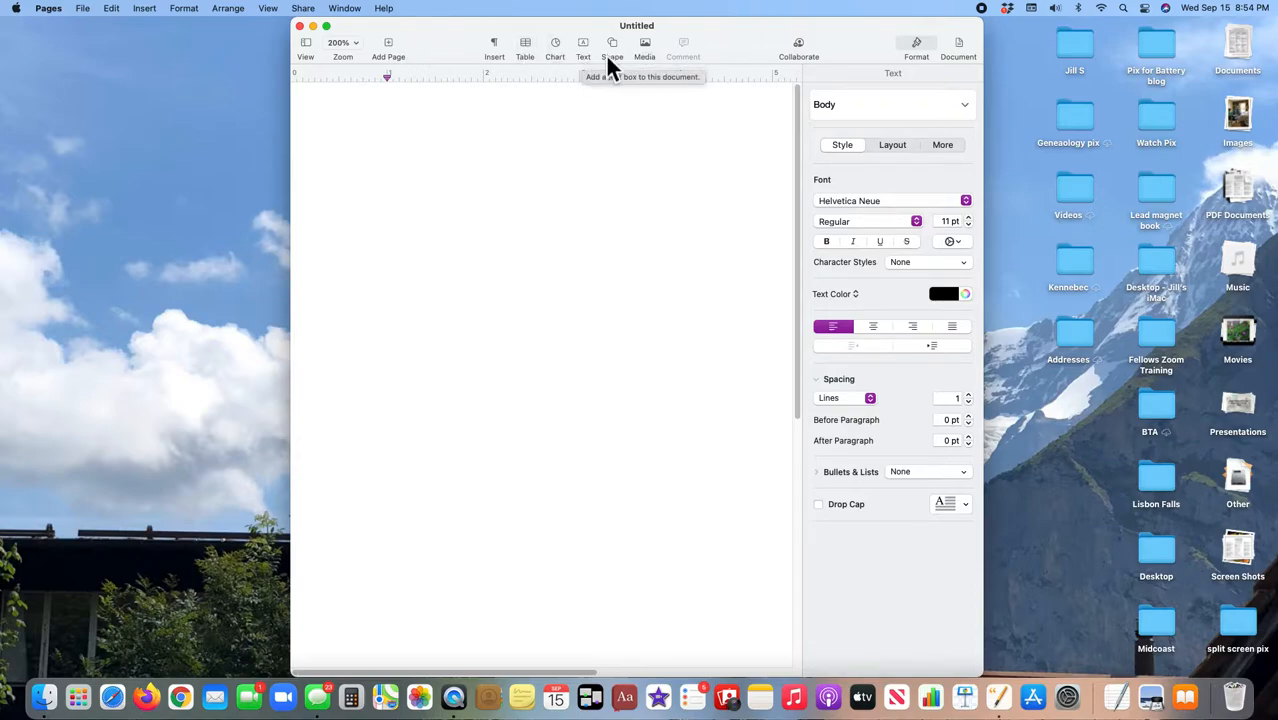
# Step: Insert a rounded square from the Basic shapes and stretch it into a wide bar
pyautogui.click(612, 42)
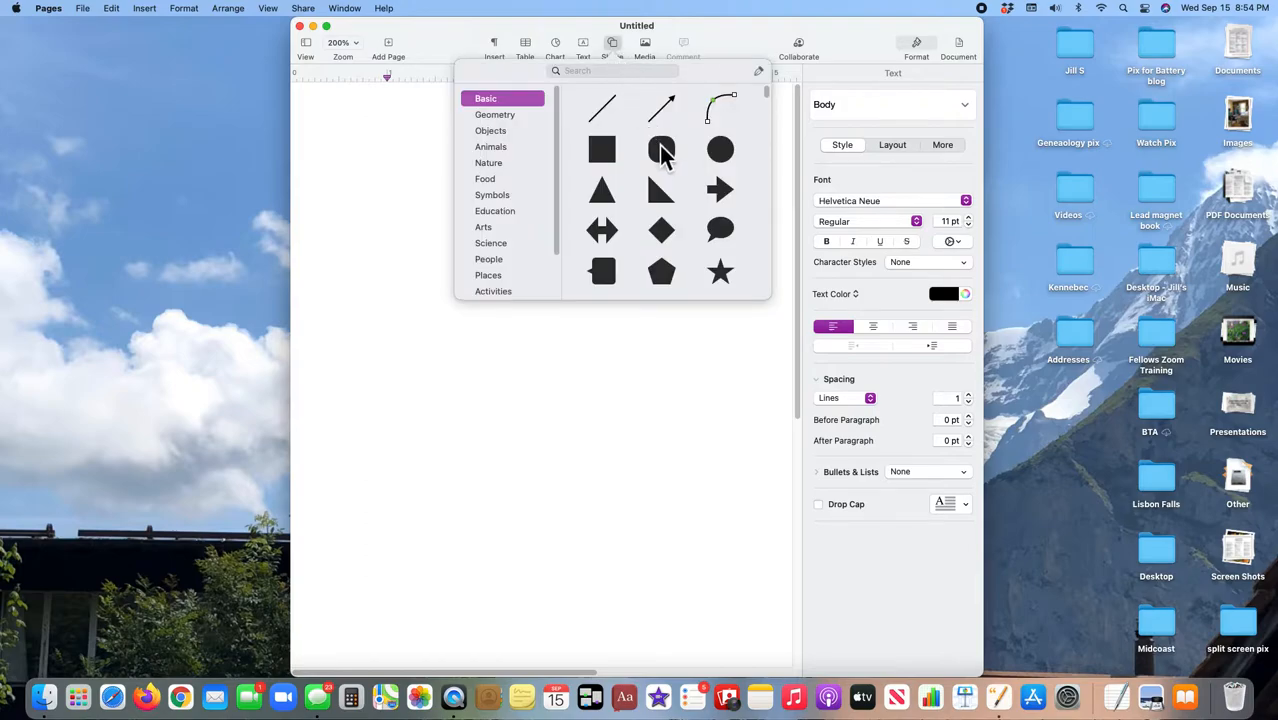
pyautogui.click(660, 148)
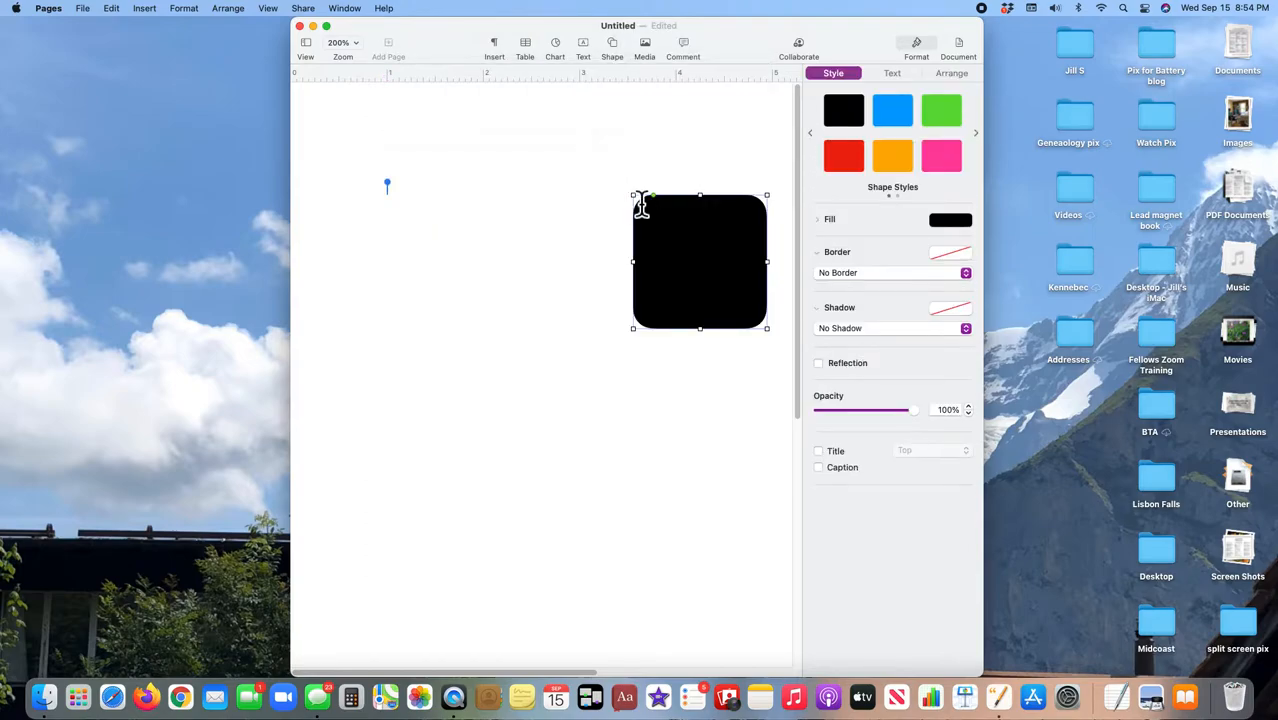
pyautogui.moveTo(632, 196); pyautogui.dragTo(358, 150)
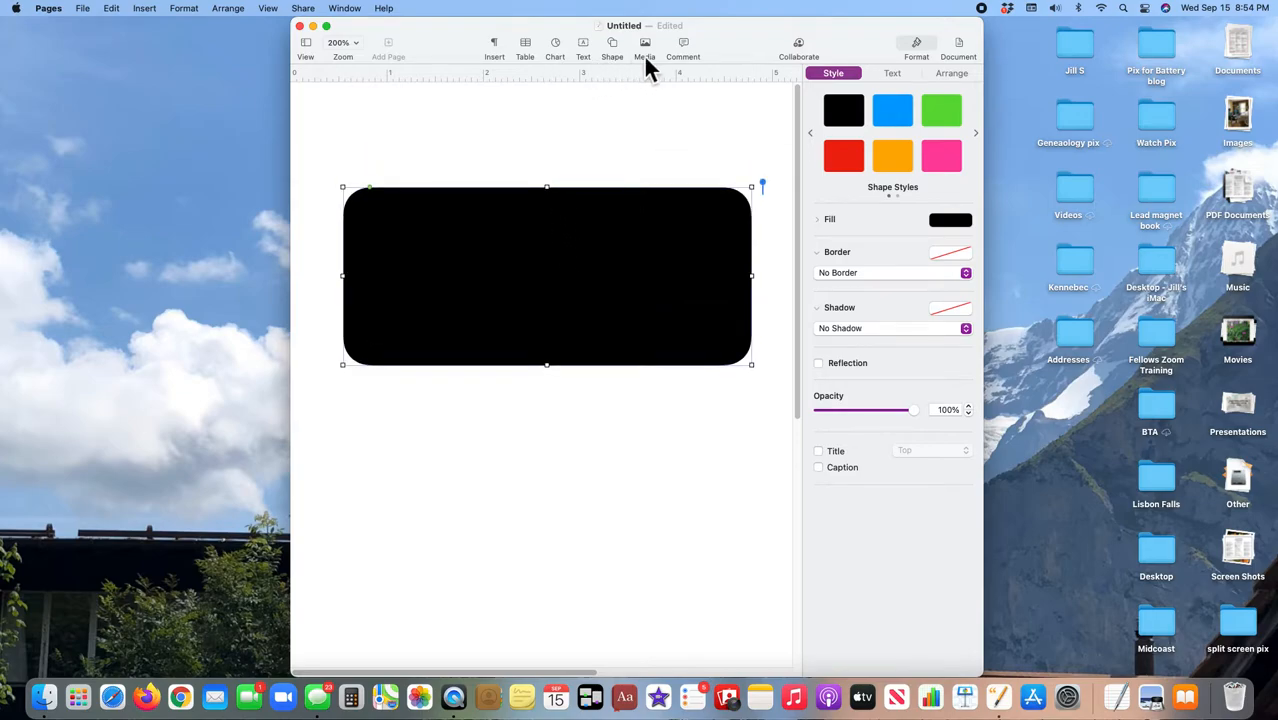
pyautogui.moveTo(644, 44)
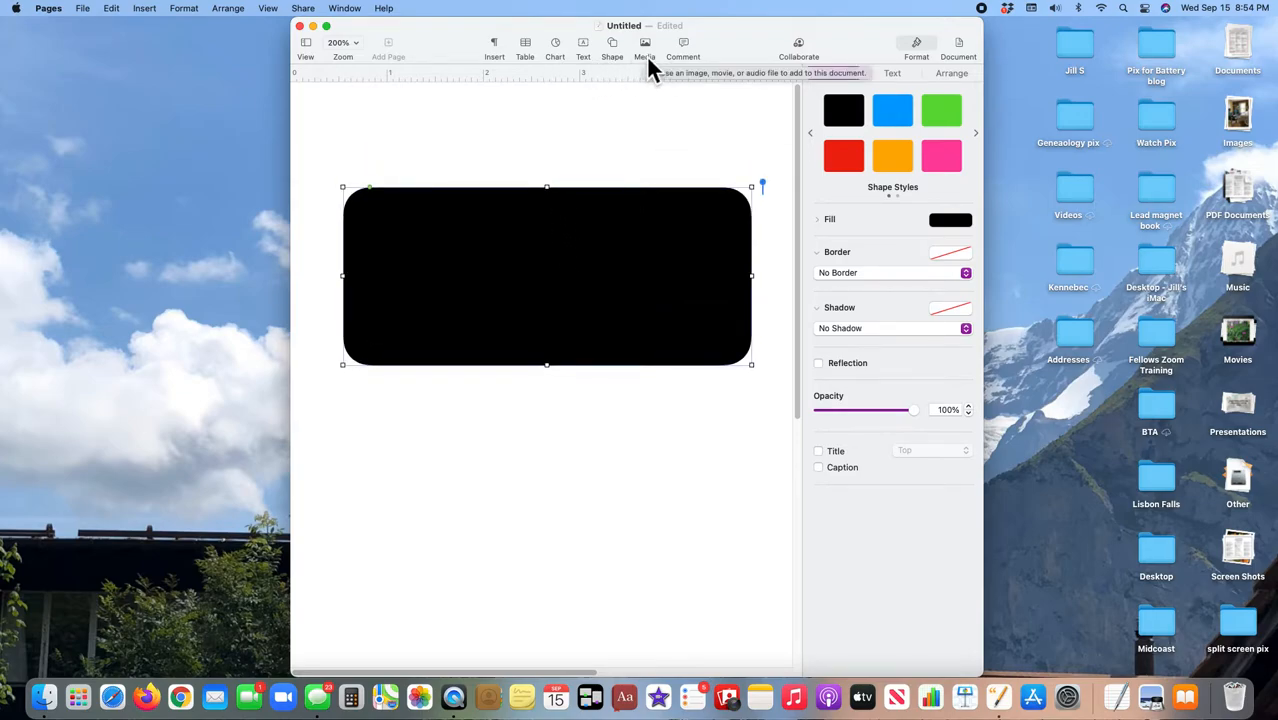
pyautogui.moveTo(650, 70)
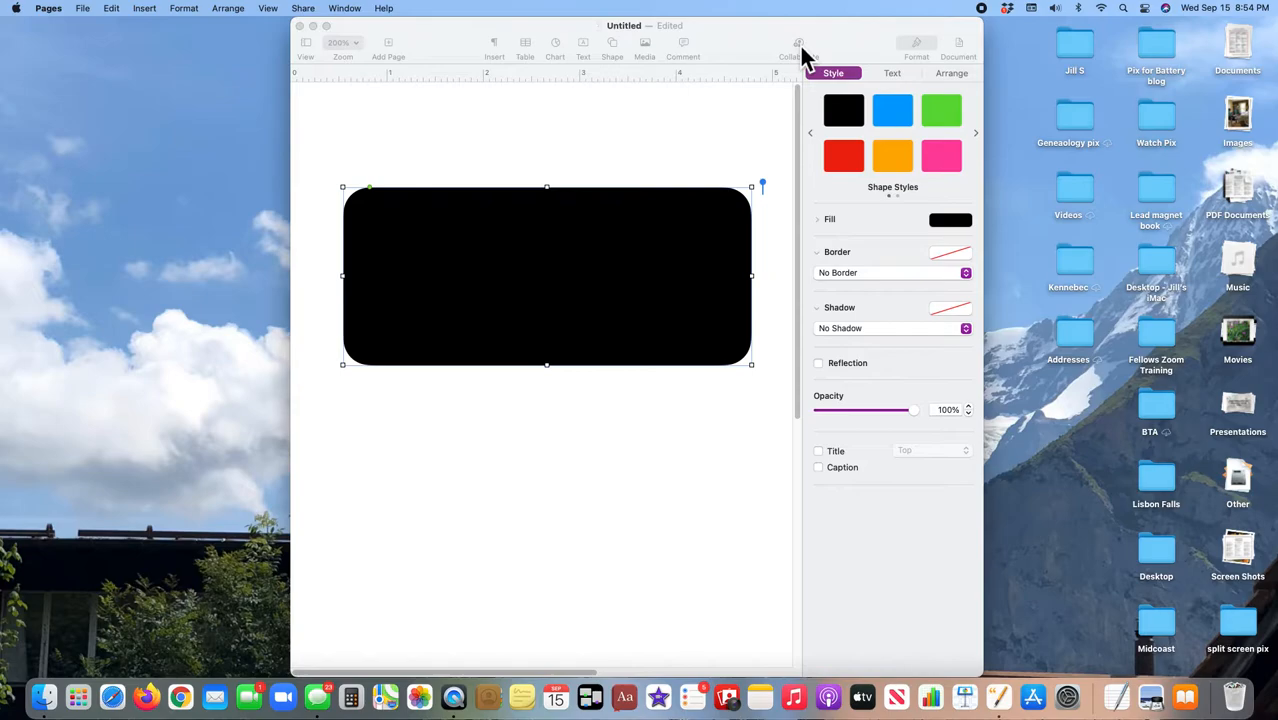
pyautogui.click(792, 44)
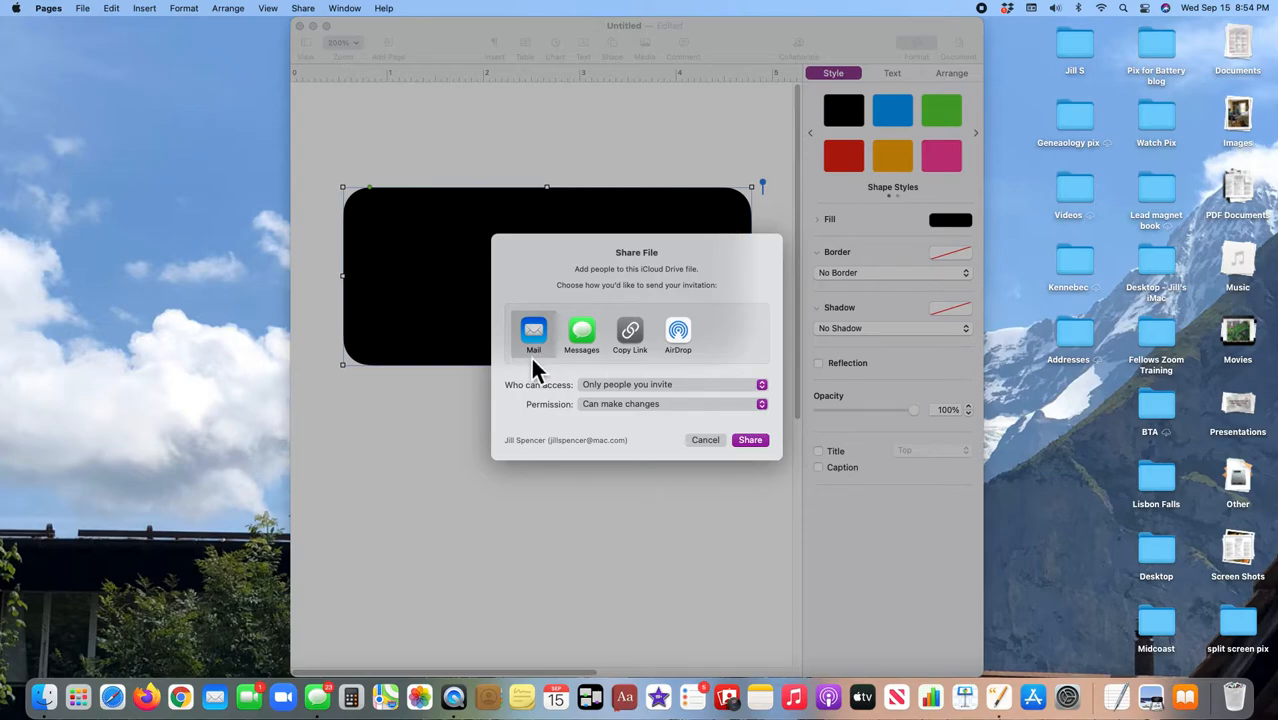
pyautogui.moveTo(716, 456)
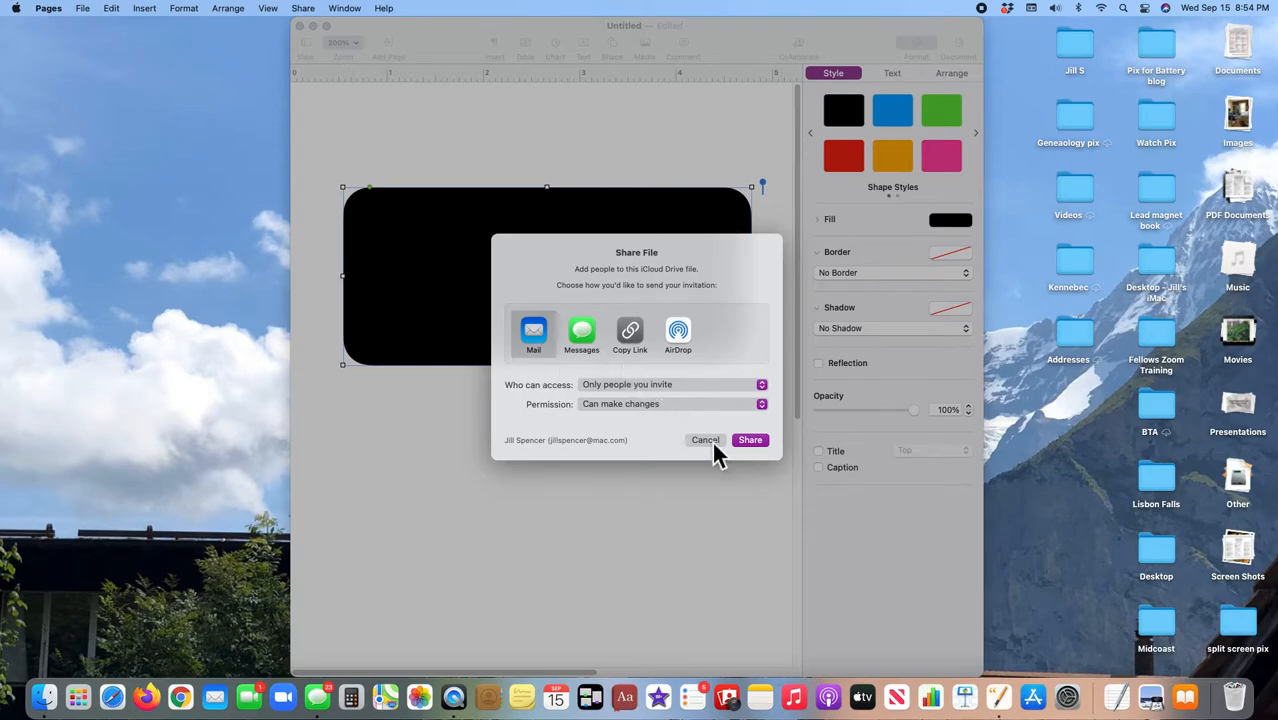
pyautogui.click(704, 440)
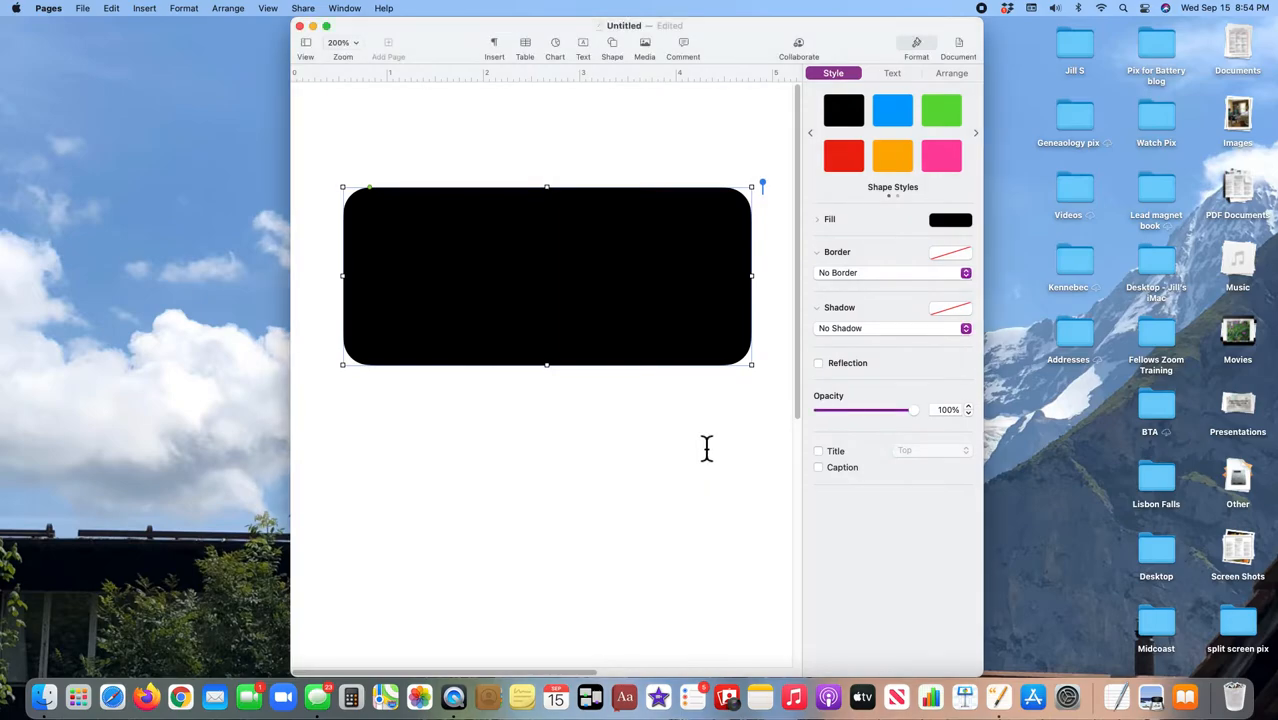
pyautogui.moveTo(920, 56)
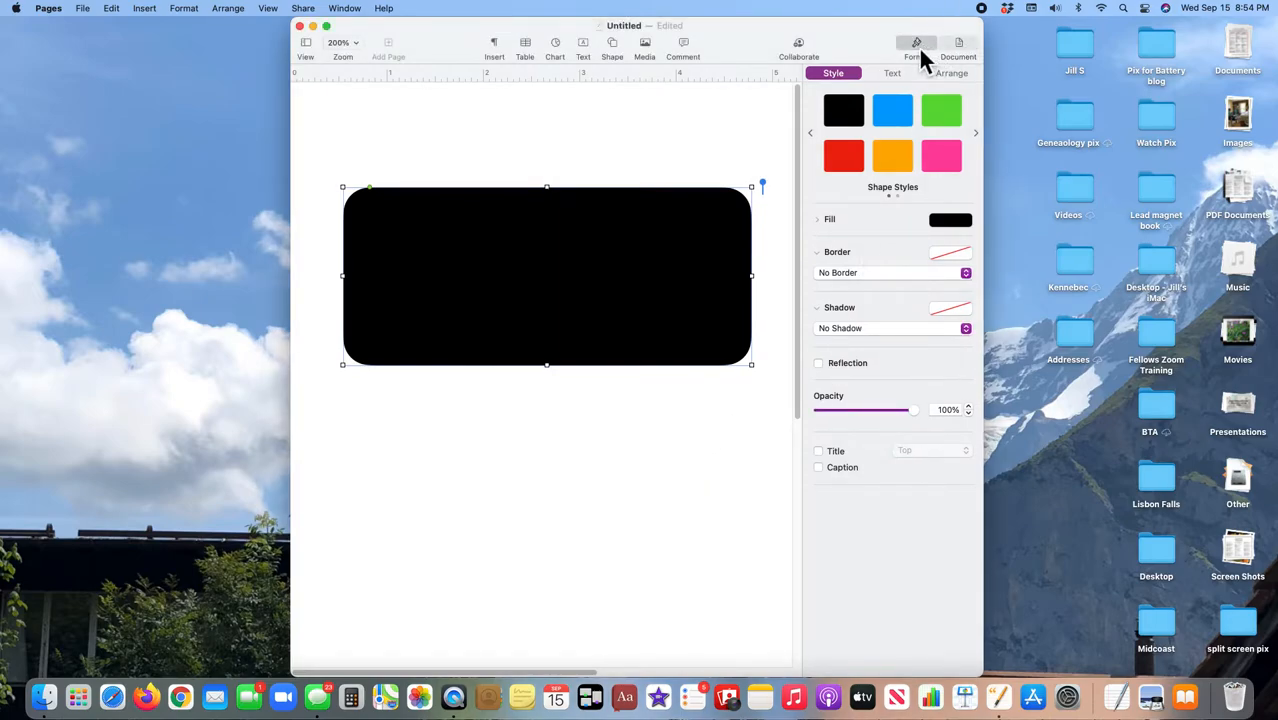
# Step: Toggle the Format sidebar off and on, then review the paragraph styles list with Body chosen
pyautogui.click(916, 48)
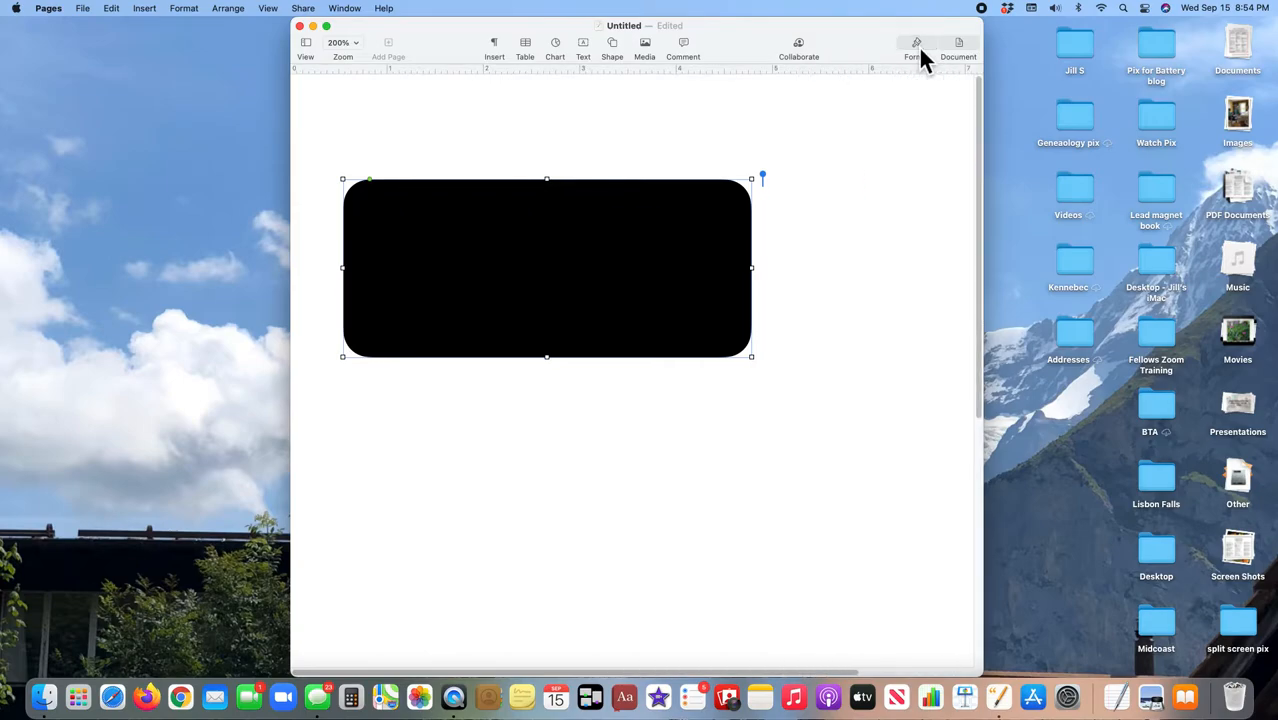
pyautogui.click(916, 48)
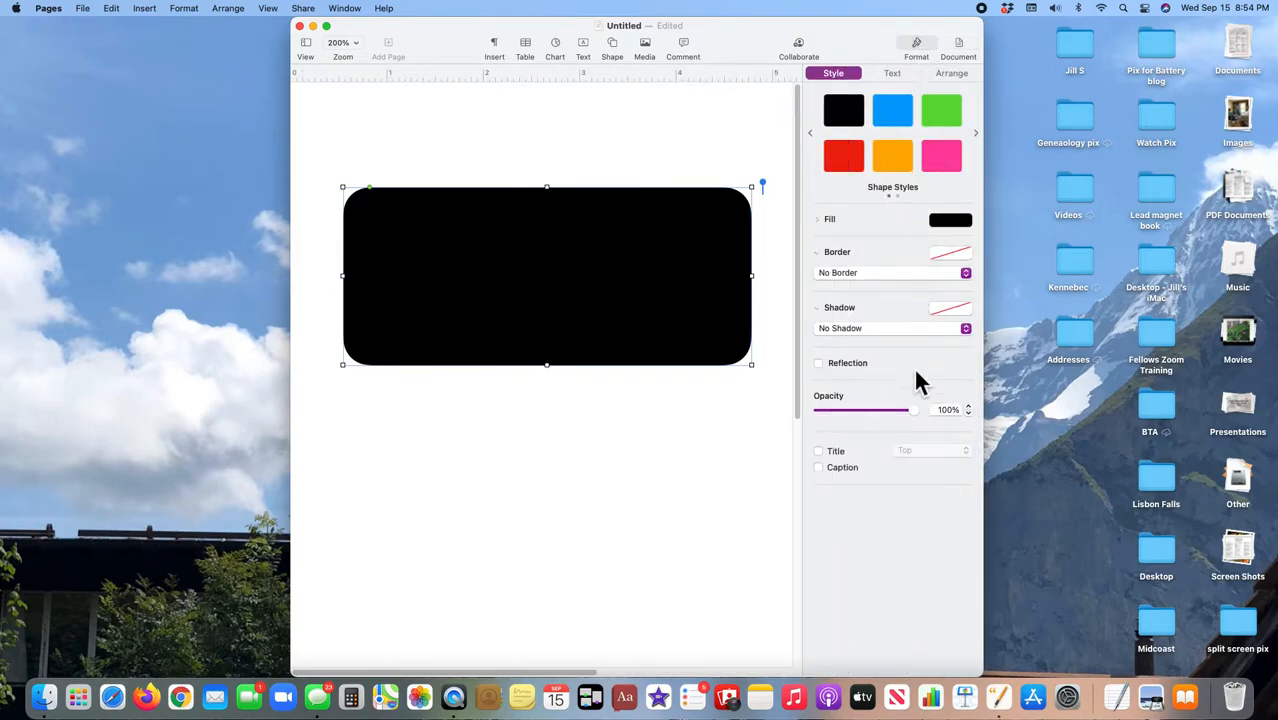
pyautogui.moveTo(900, 78)
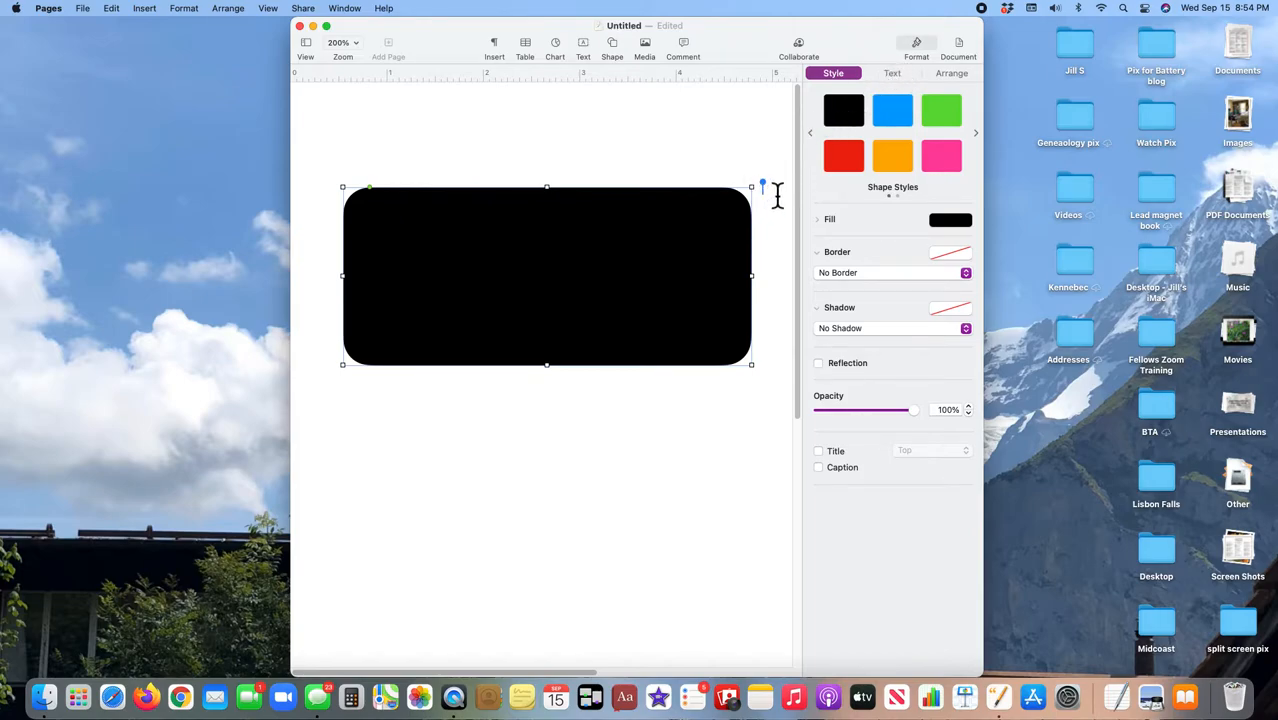
pyautogui.moveTo(784, 260)
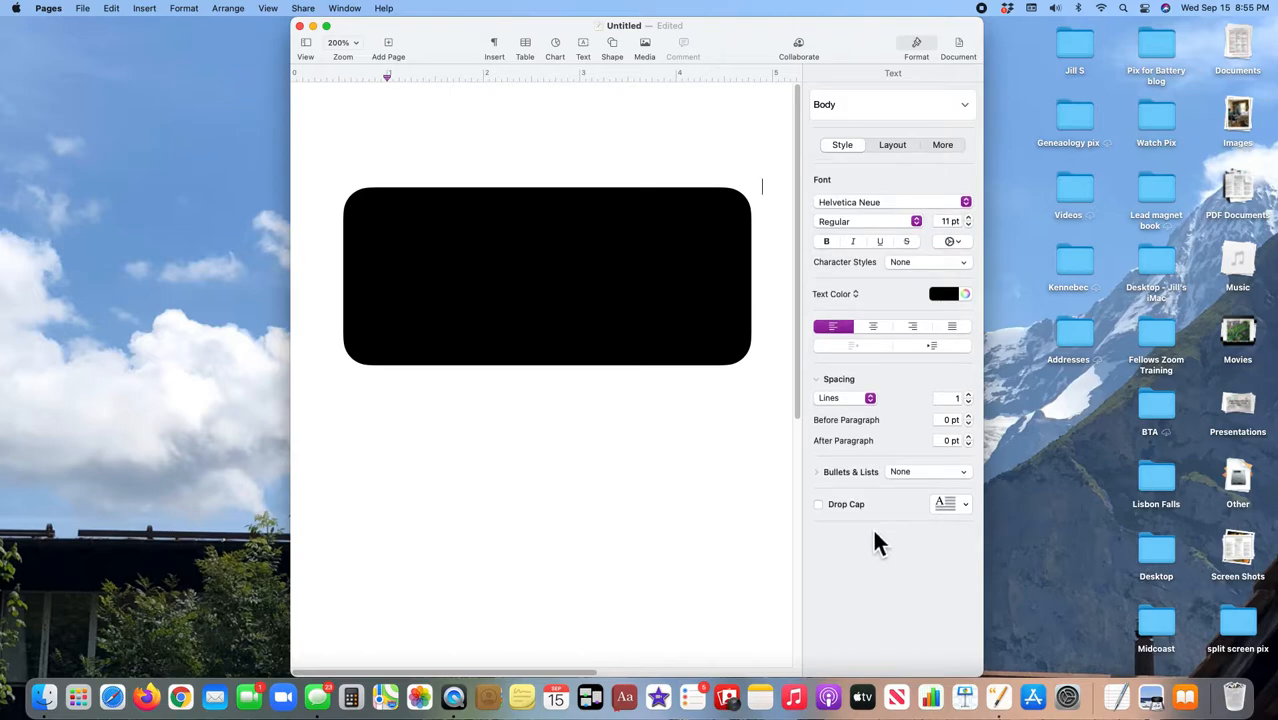
pyautogui.moveTo(862, 132)
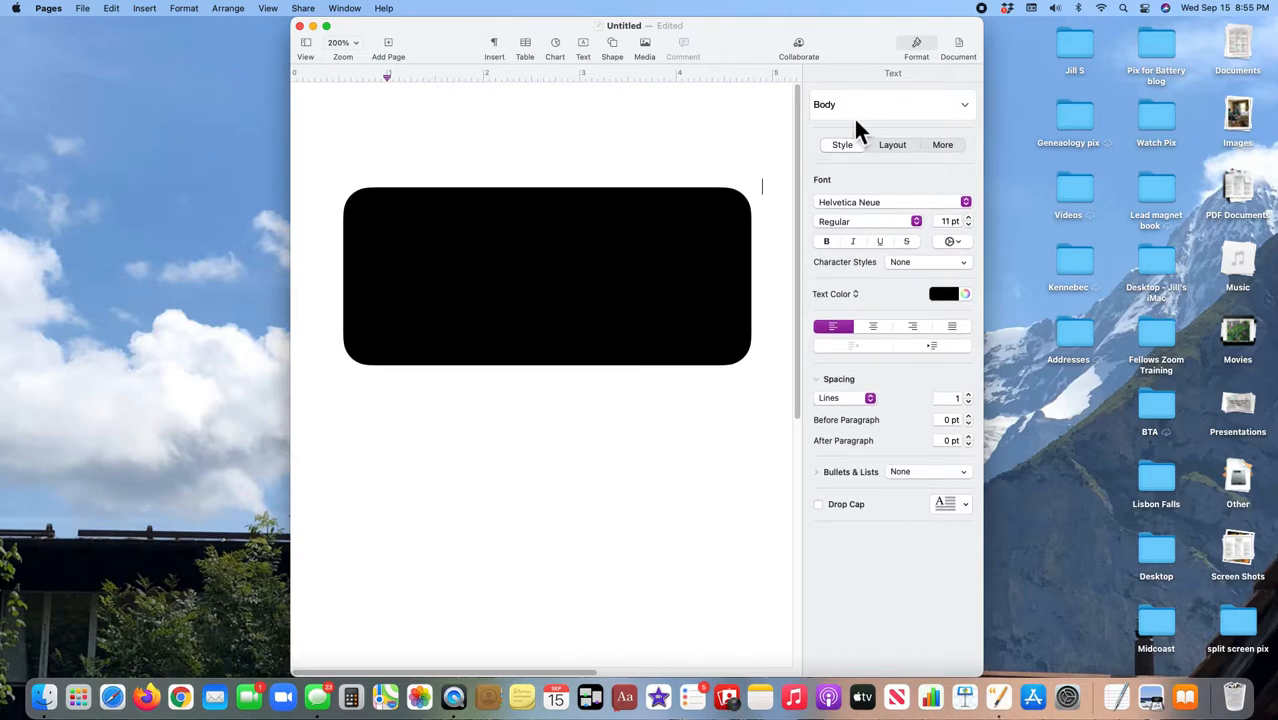
pyautogui.moveTo(894, 616)
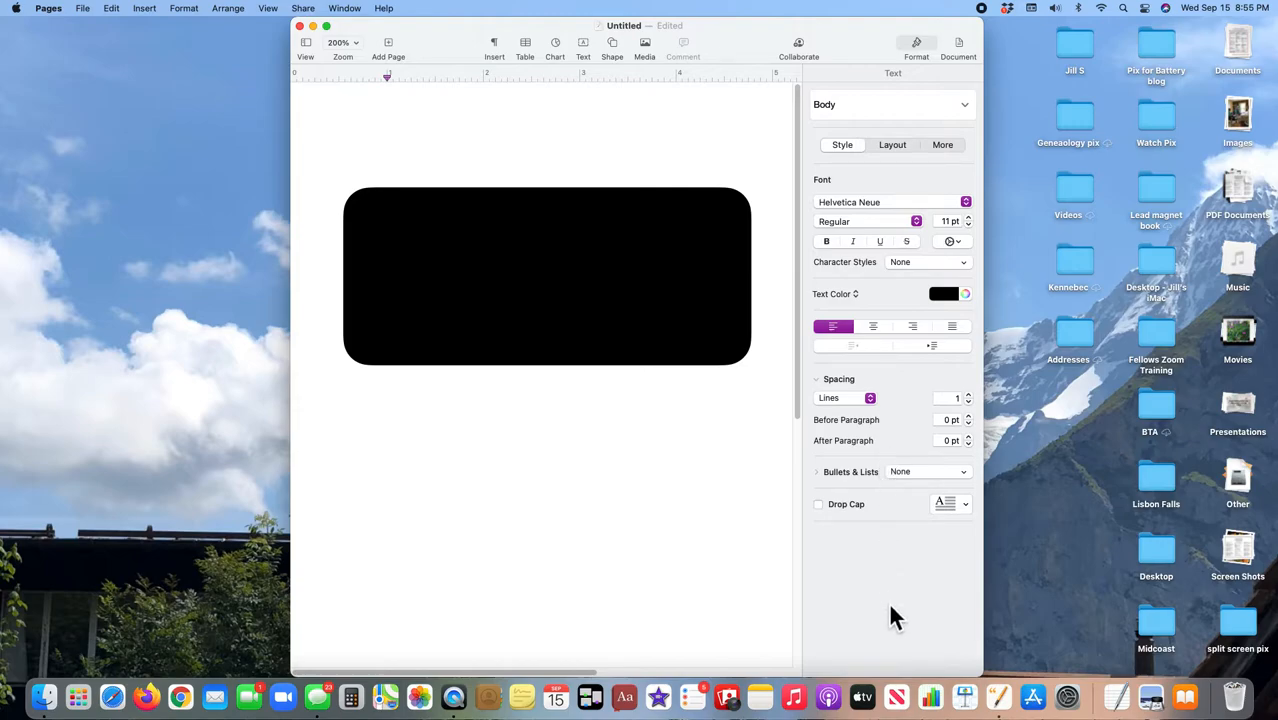
pyautogui.moveTo(982, 120)
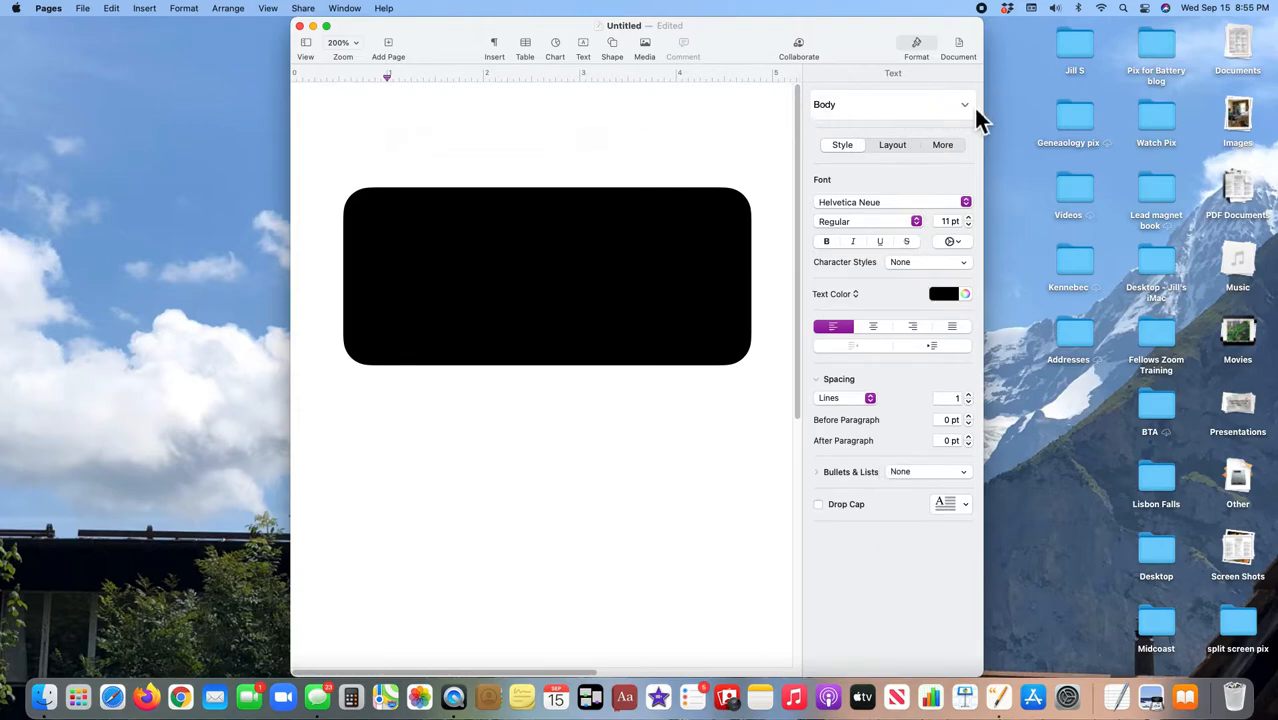
pyautogui.click(890, 104)
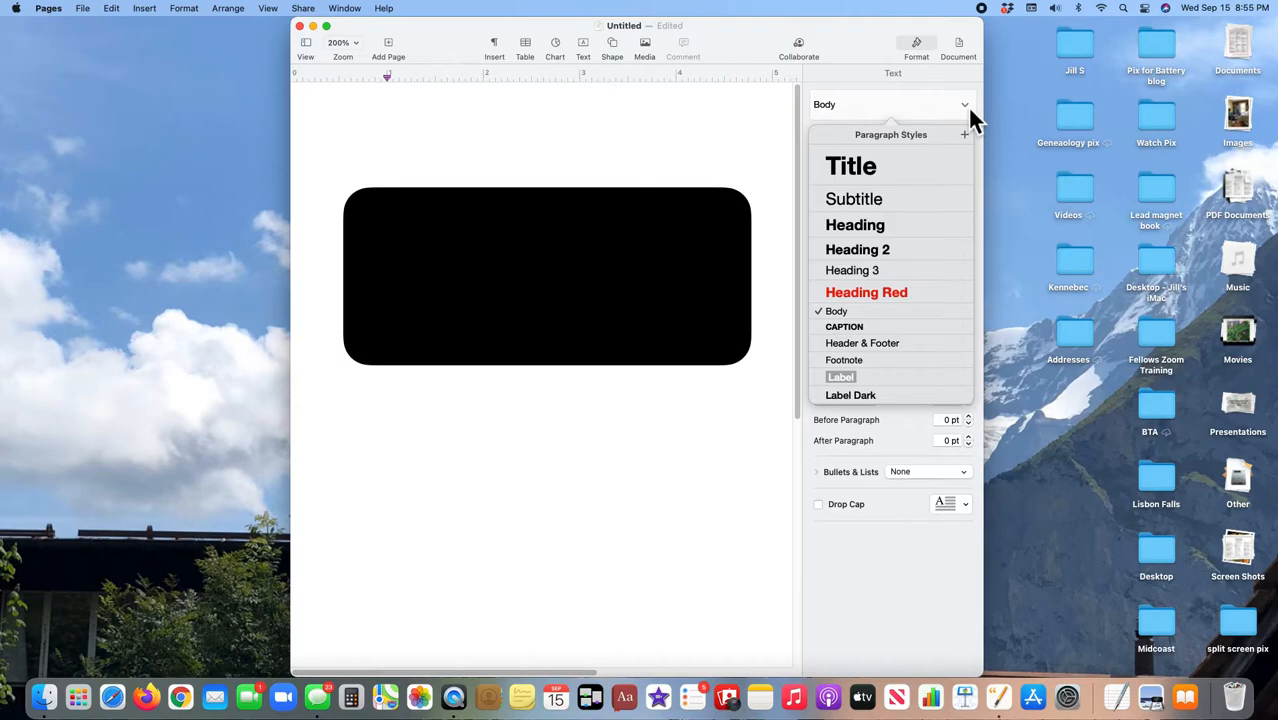
pyautogui.moveTo(838, 122)
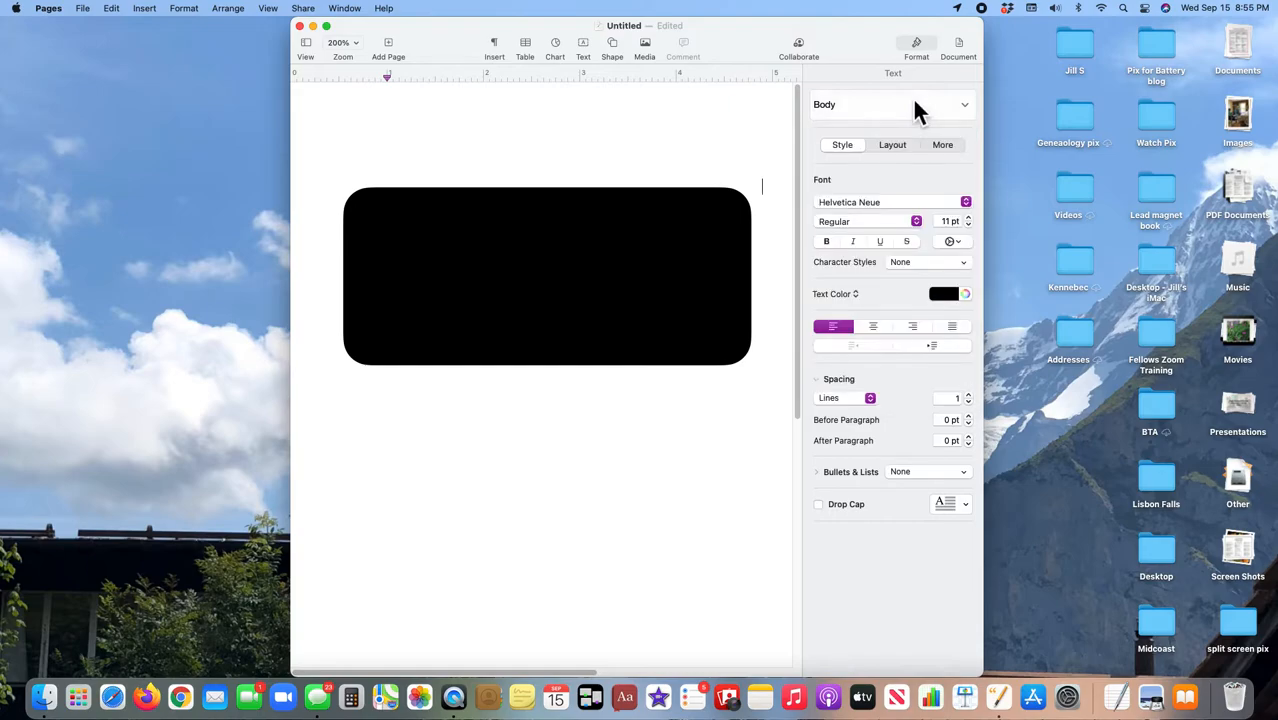
pyautogui.moveTo(852, 160)
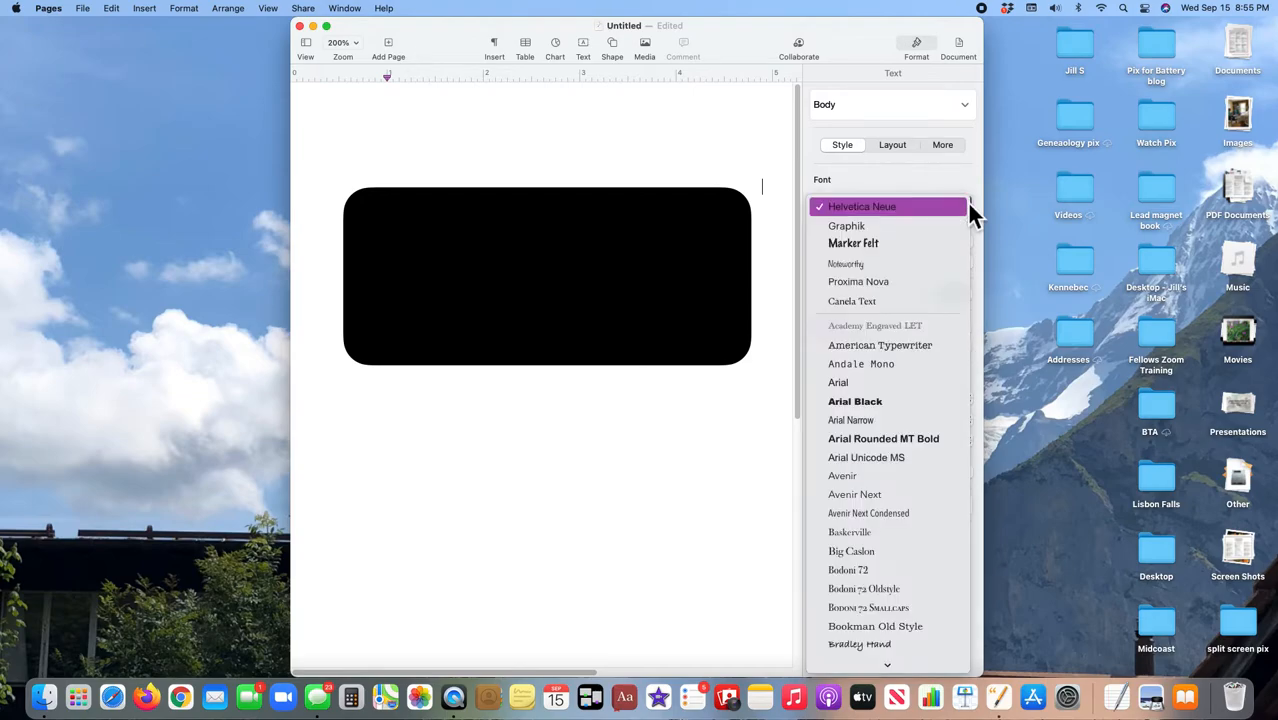
# Step: Keep Helvetica Neue and raise the body text size from 16 to 17 pt, then return to the page
pyautogui.click(862, 206)
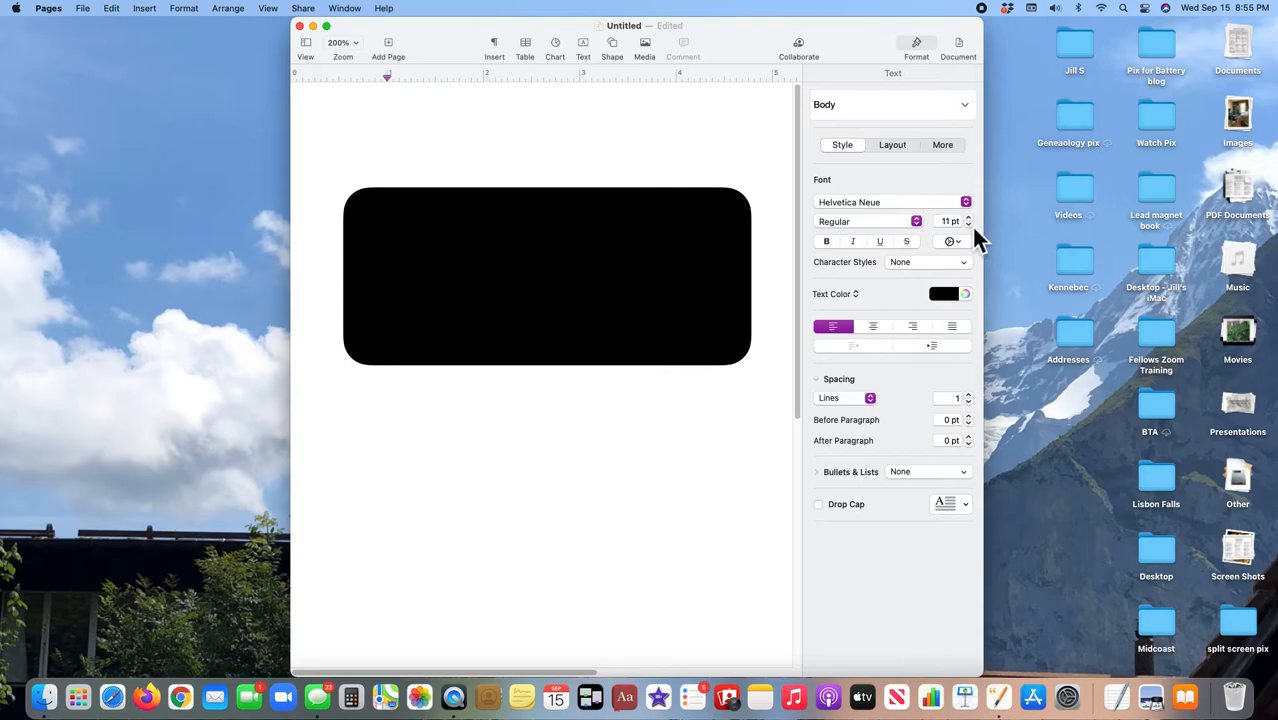
pyautogui.click(968, 216)
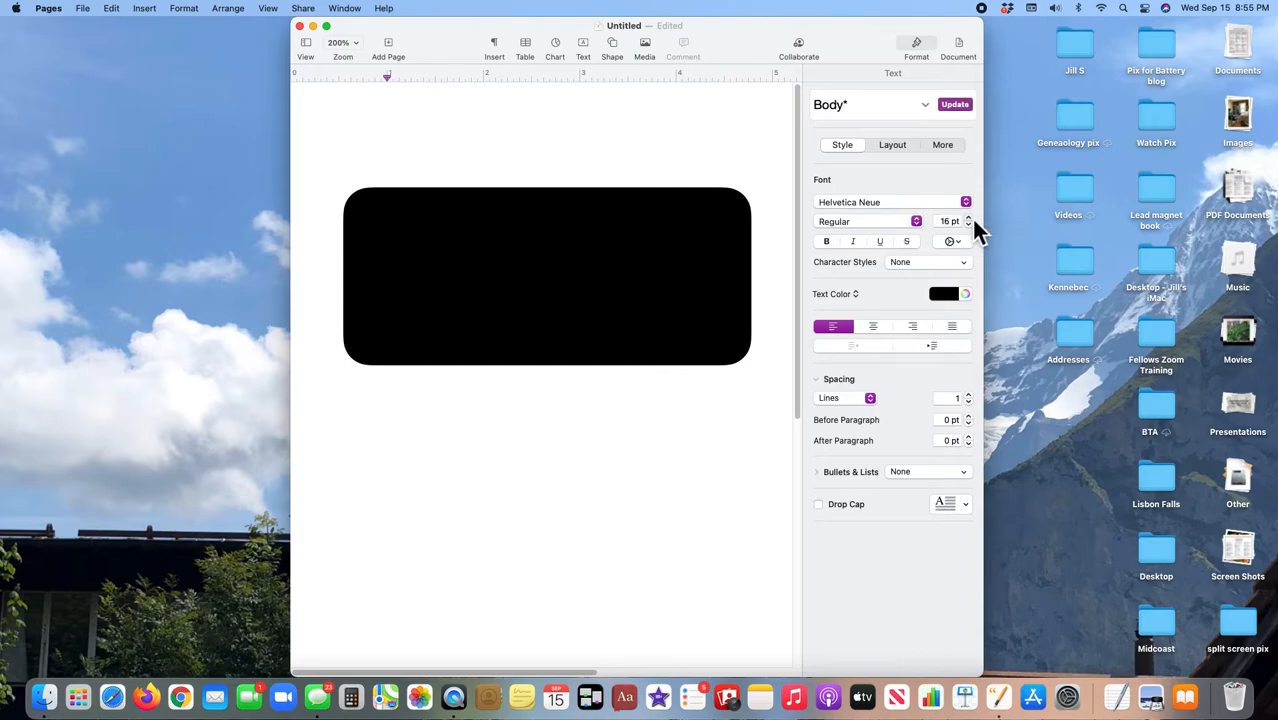
pyautogui.click(968, 216)
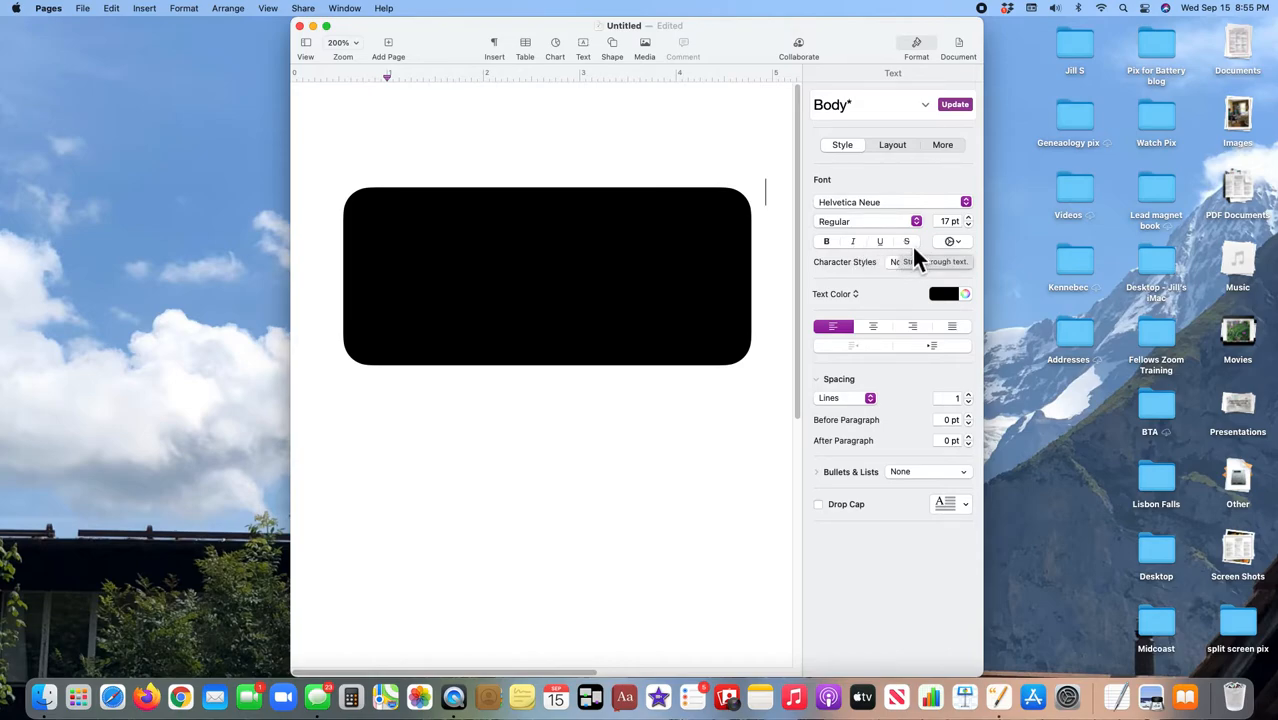
pyautogui.moveTo(856, 290)
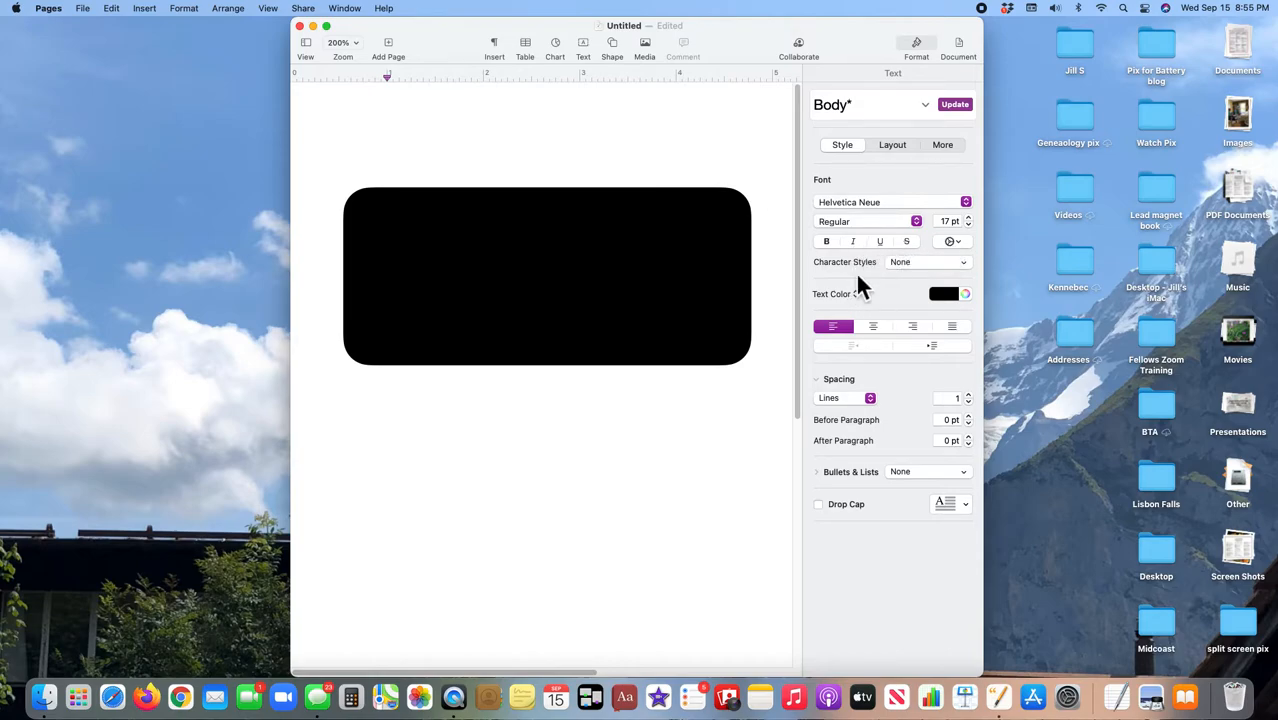
pyautogui.moveTo(904, 278)
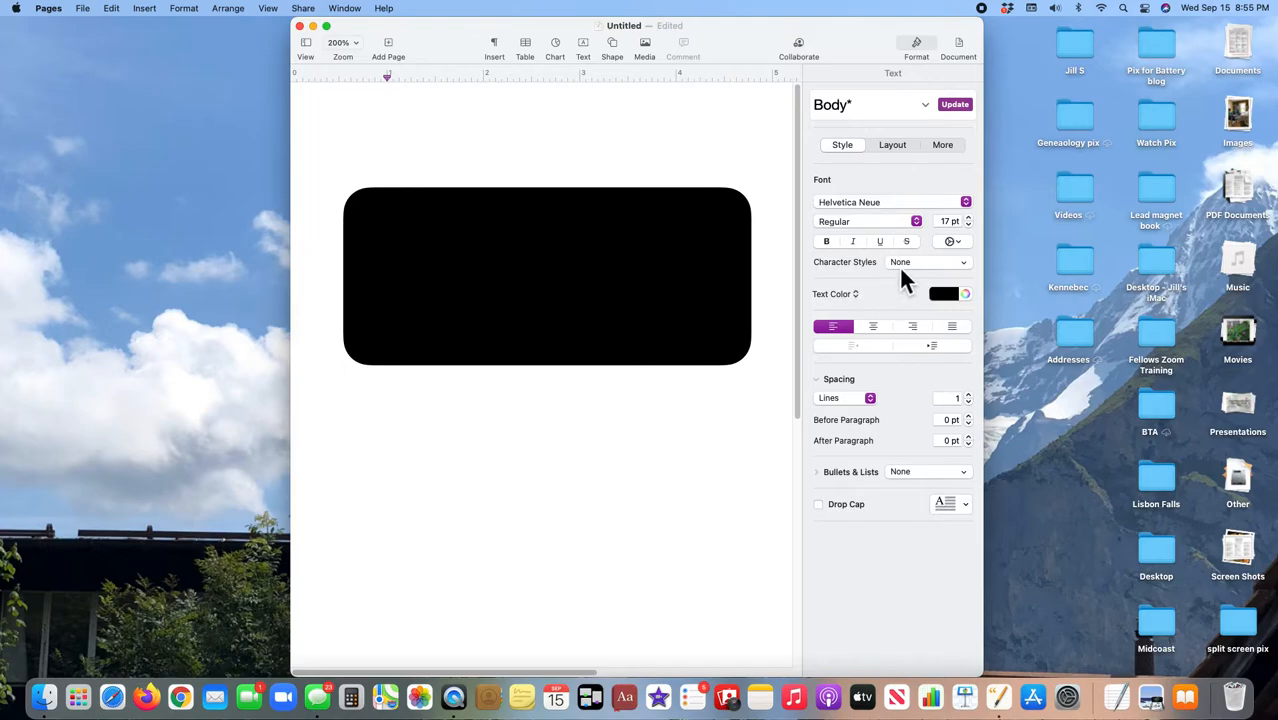
pyautogui.click(964, 294)
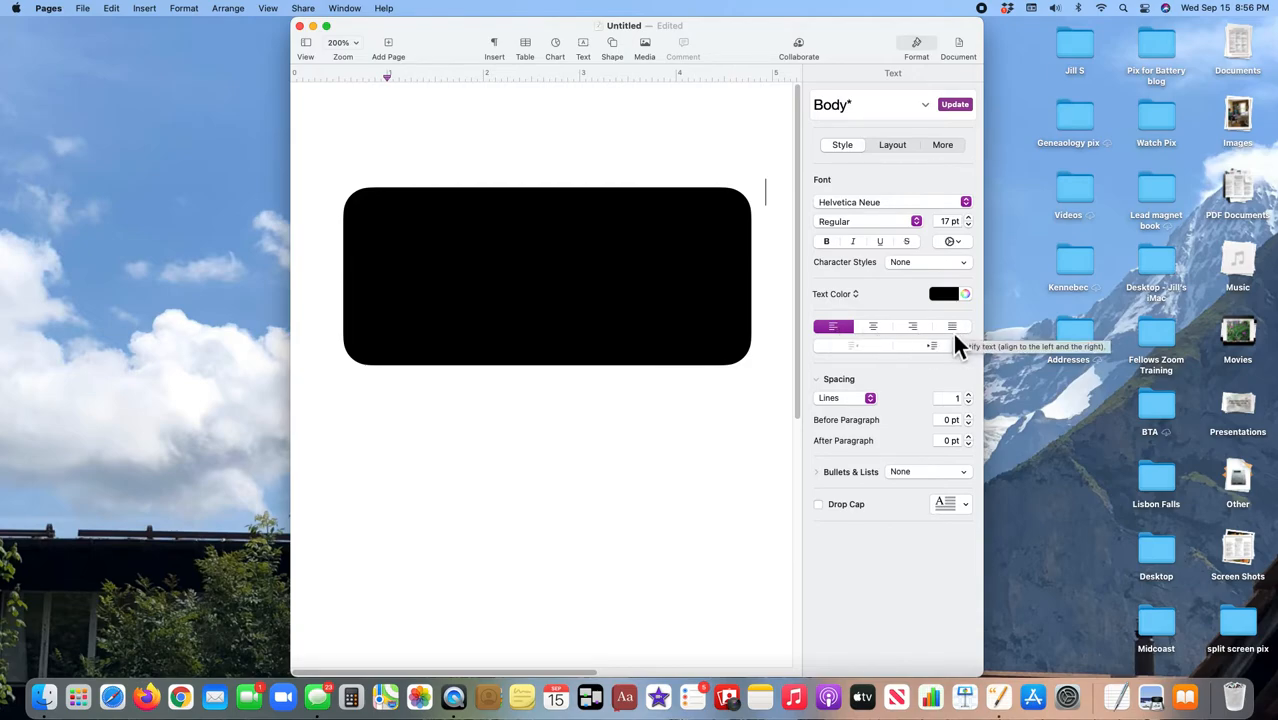
pyautogui.moveTo(910, 350)
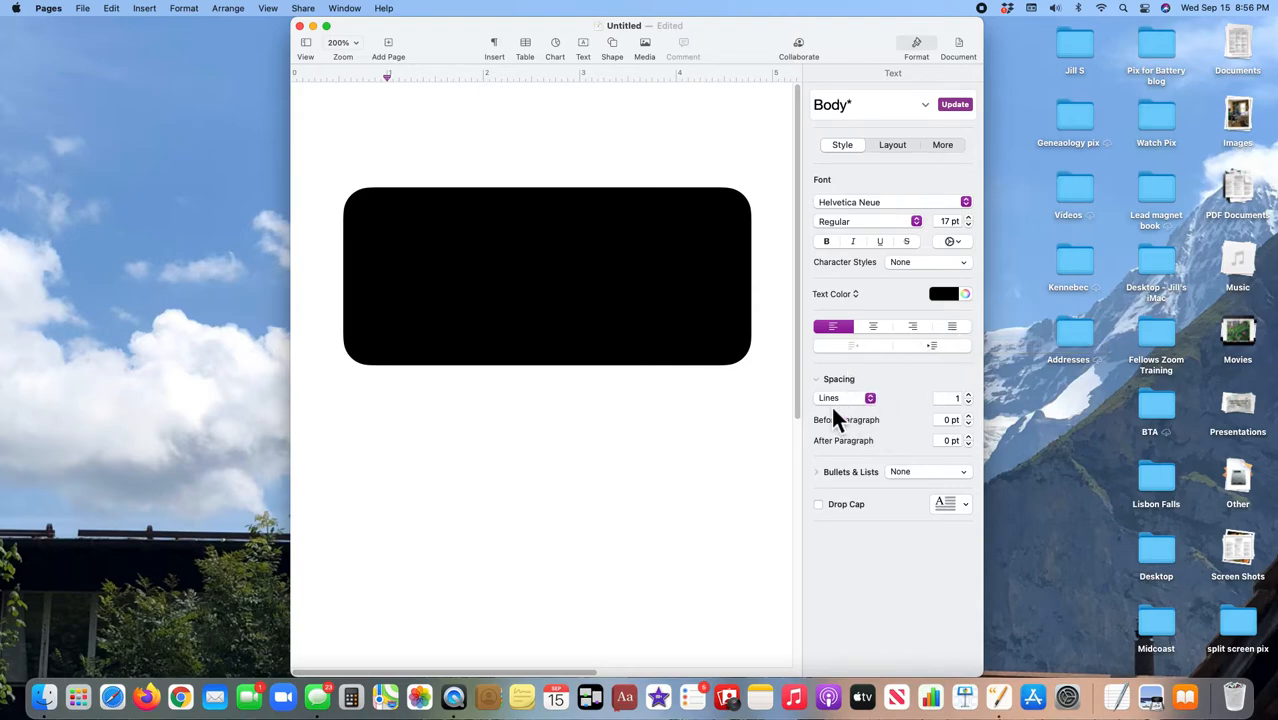
pyautogui.moveTo(964, 490)
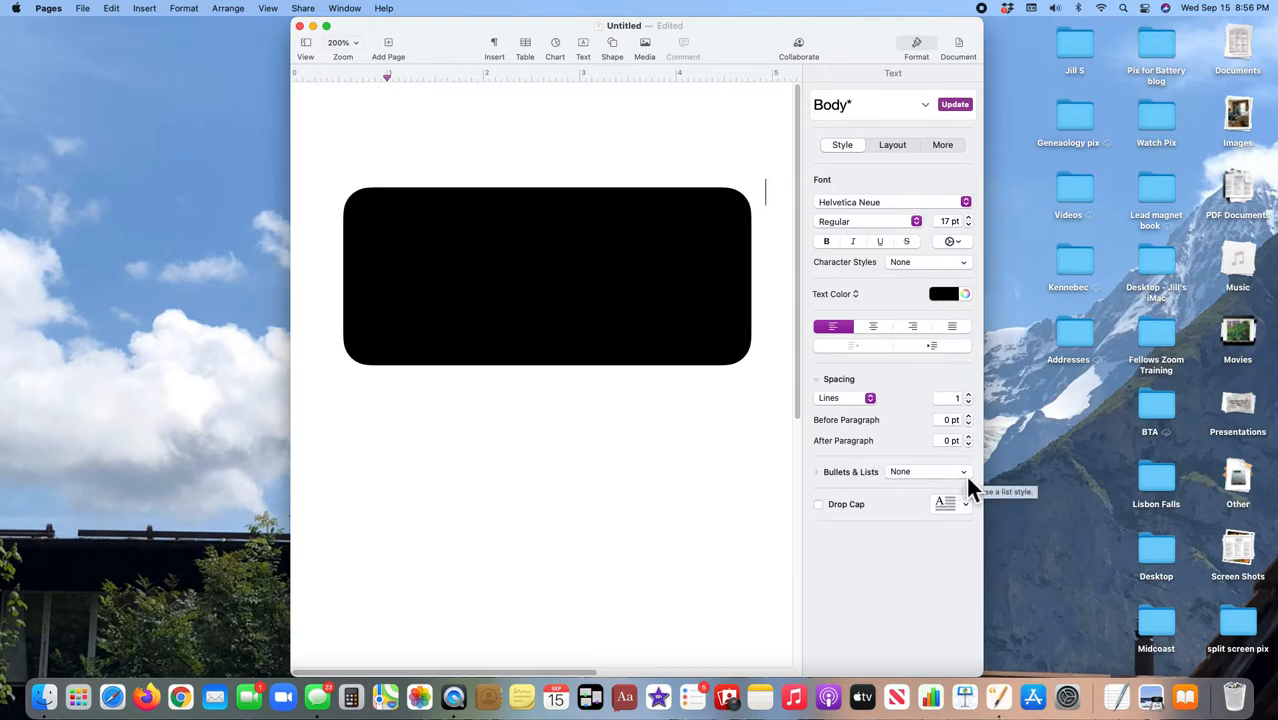
pyautogui.click(928, 472)
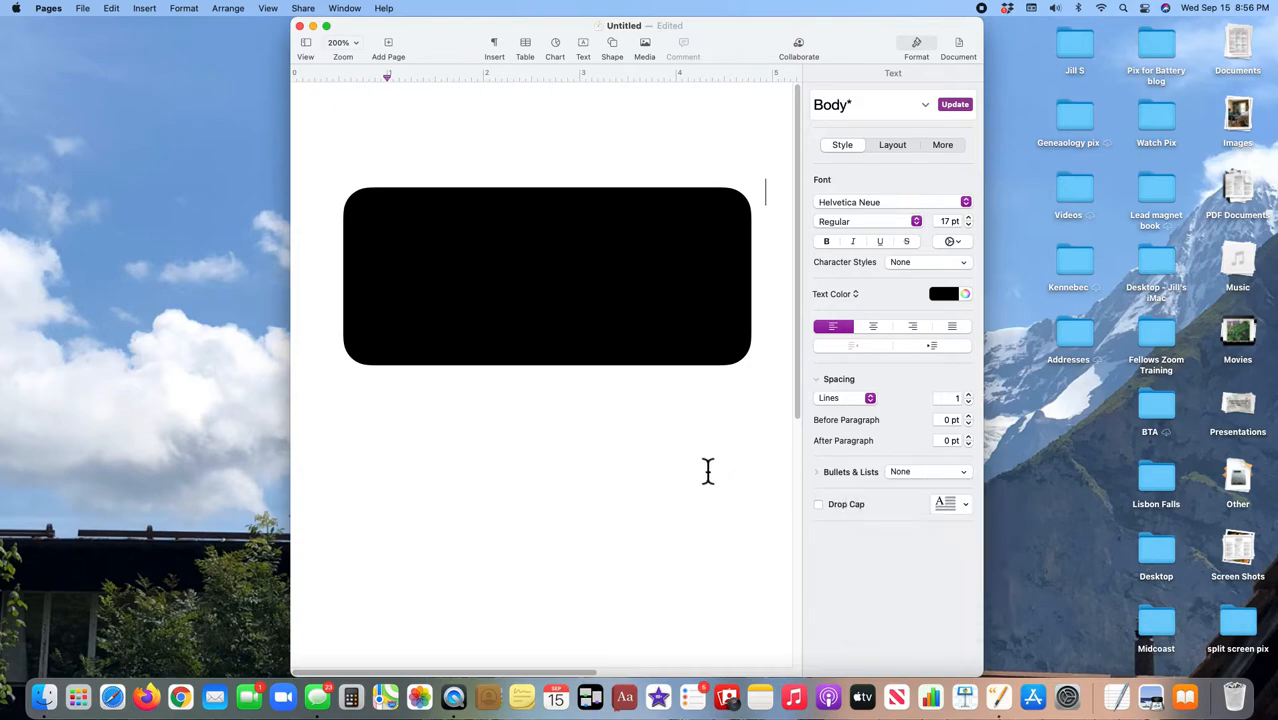
pyautogui.moveTo(714, 460)
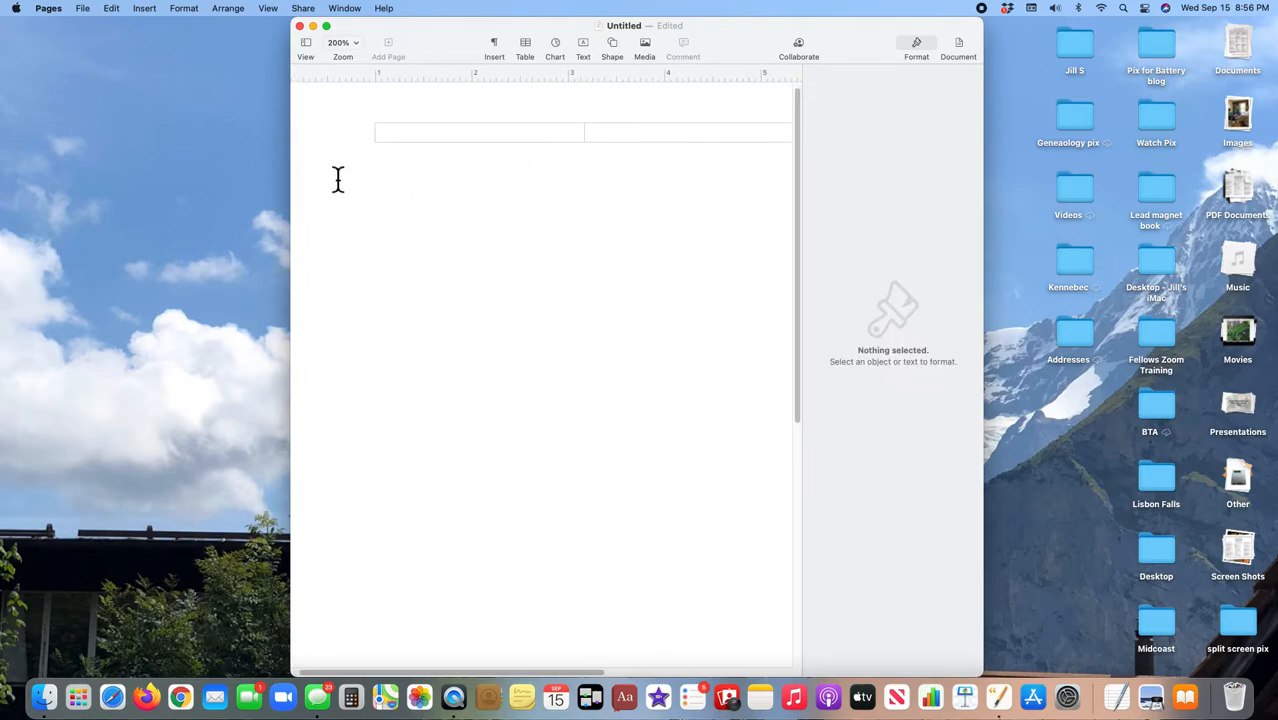
pyautogui.moveTo(344, 180)
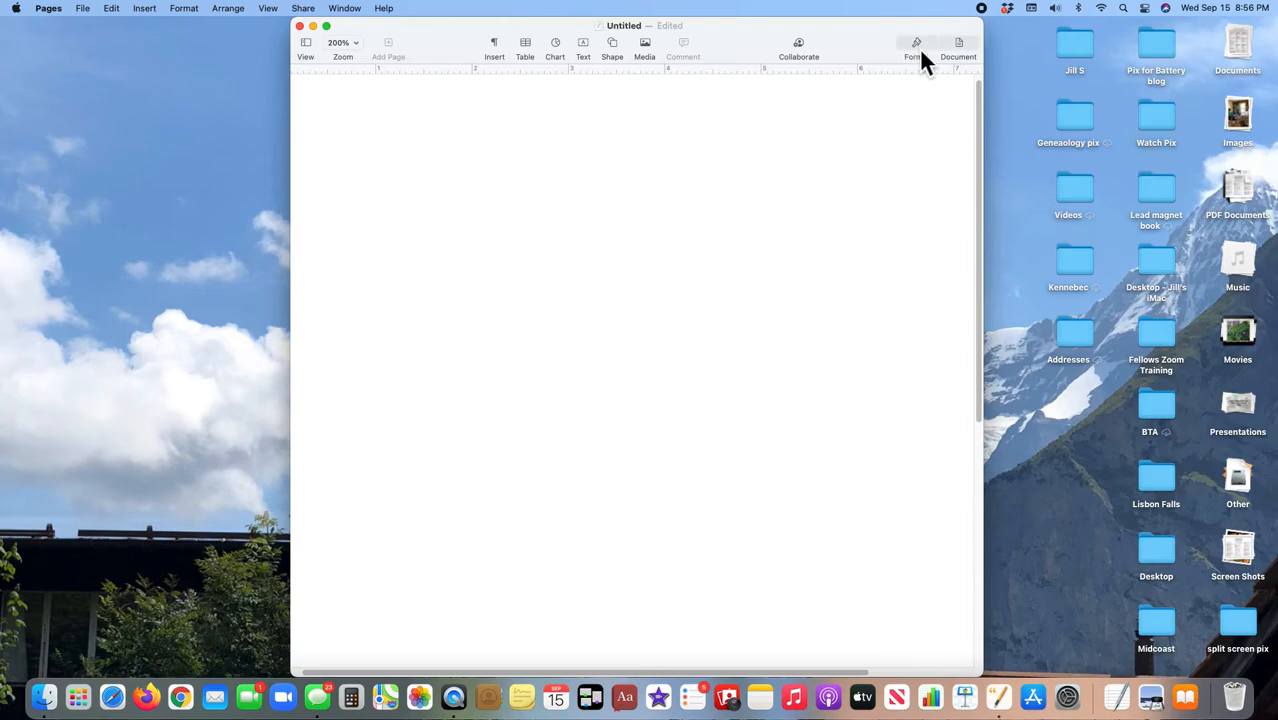
# Step: Show the Format inspector again and place the insertion point on the empty page
pyautogui.click(916, 44)
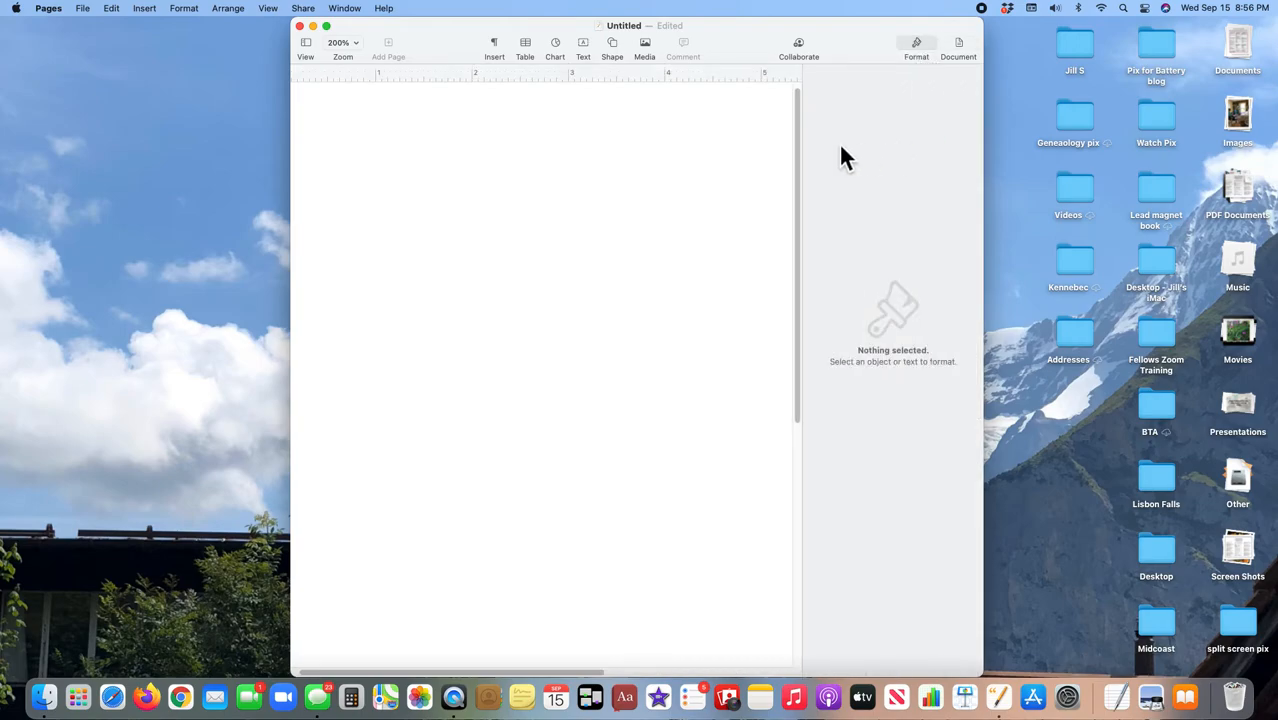
pyautogui.click(376, 184)
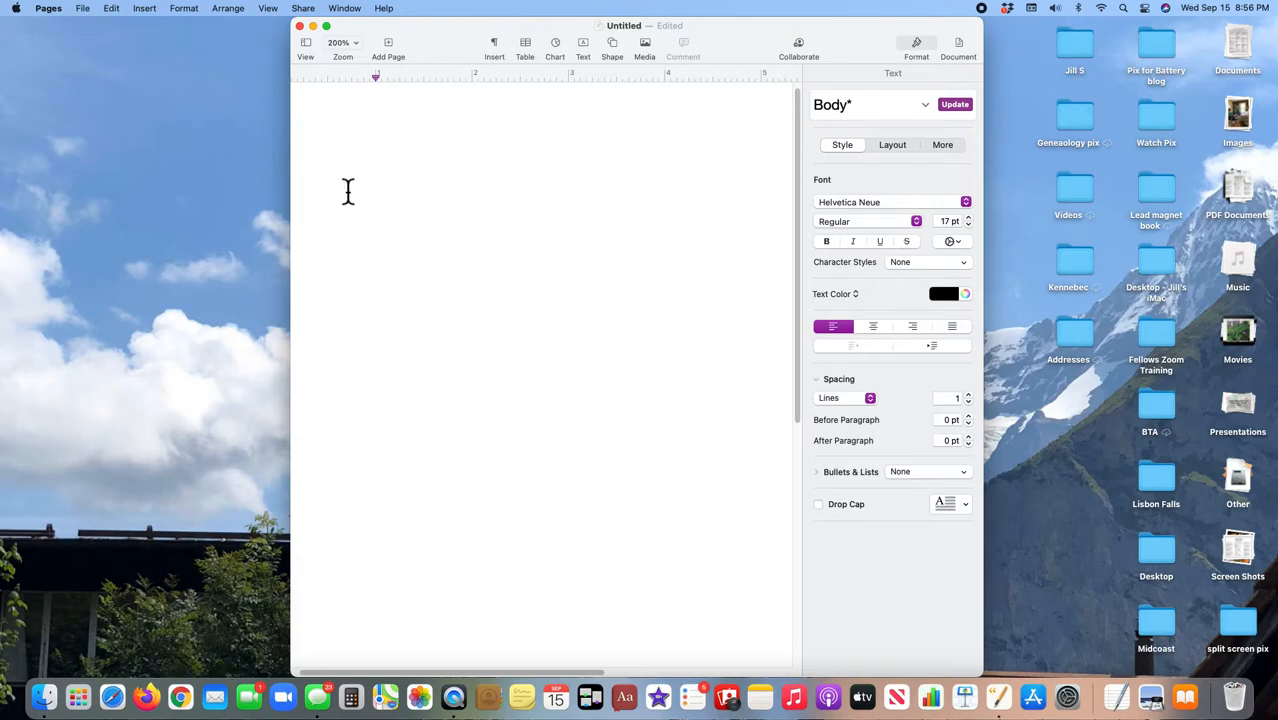
pyautogui.moveTo(852, 220)
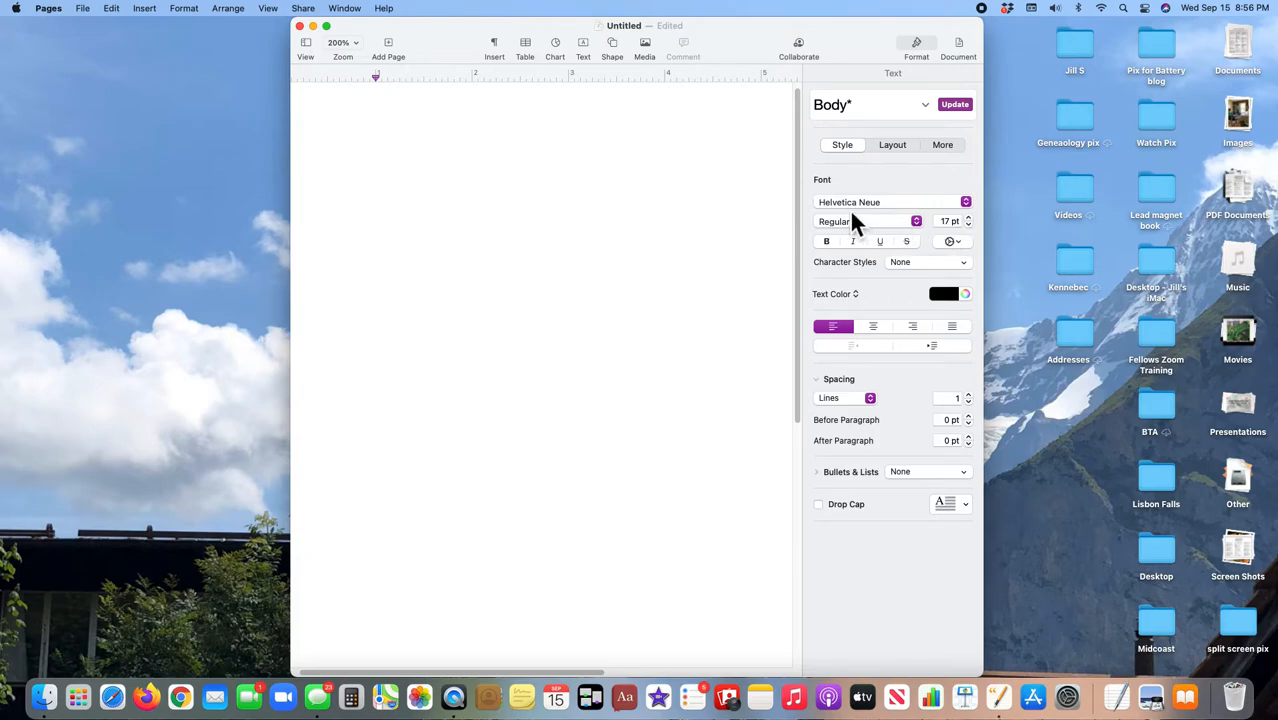
pyautogui.click(376, 184)
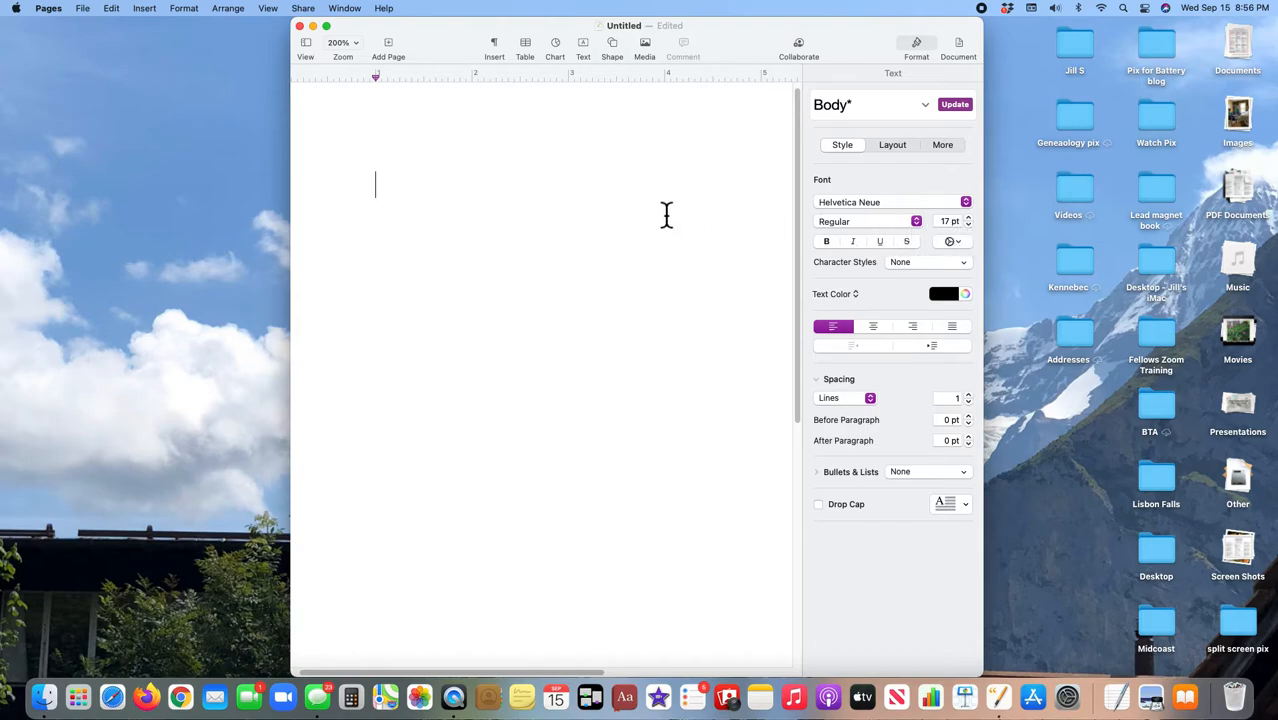
# Step: Type 'Hello' and set its paragraph alignment to justified
pyautogui.write('He')
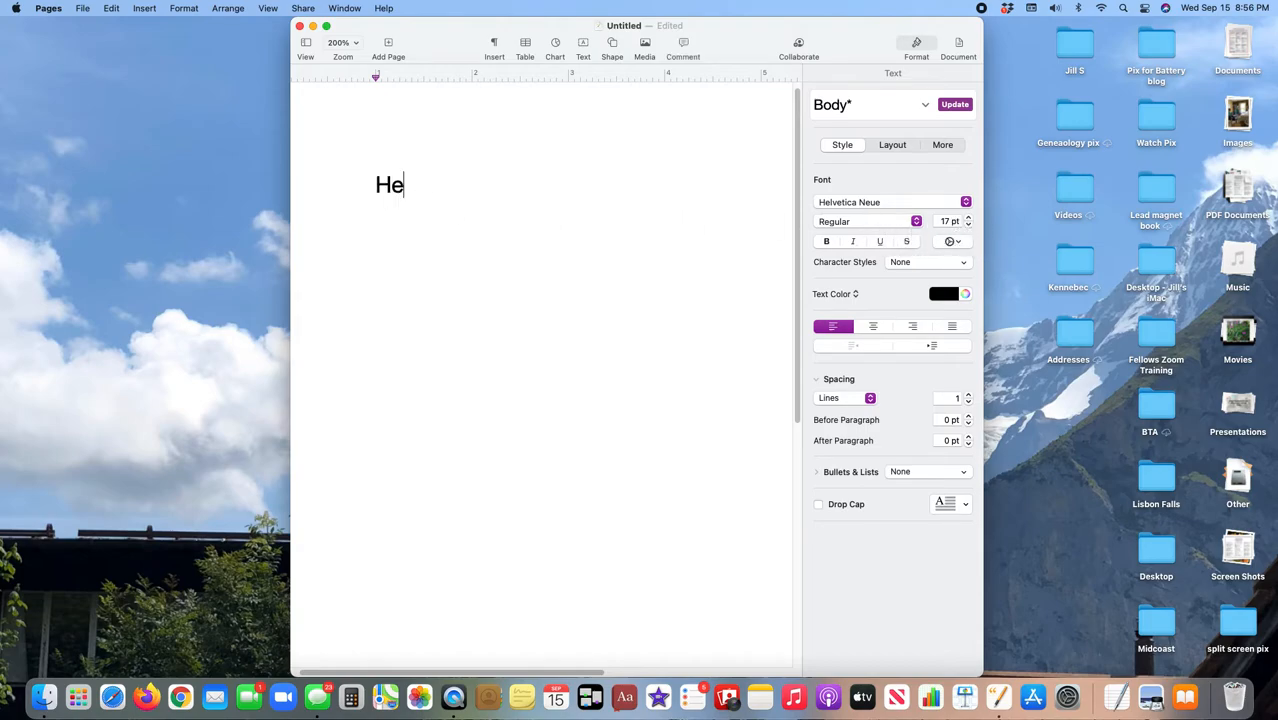
pyautogui.write('llo')
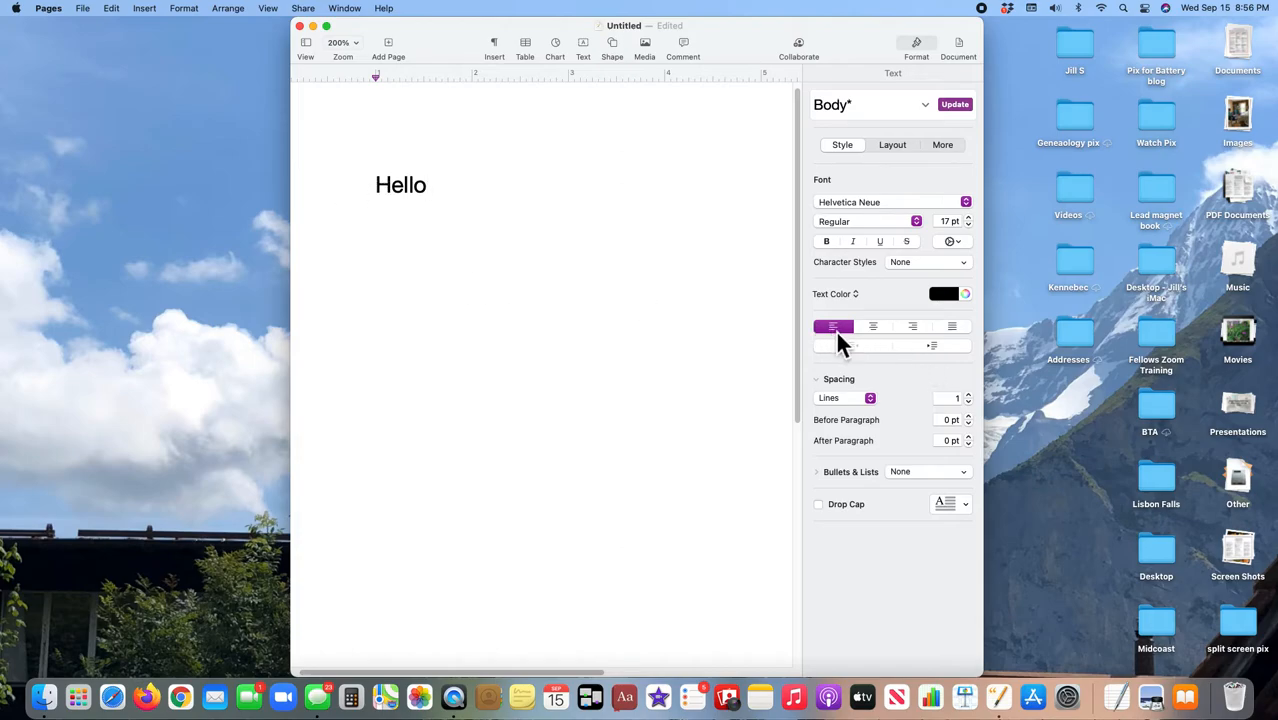
pyautogui.click(872, 326)
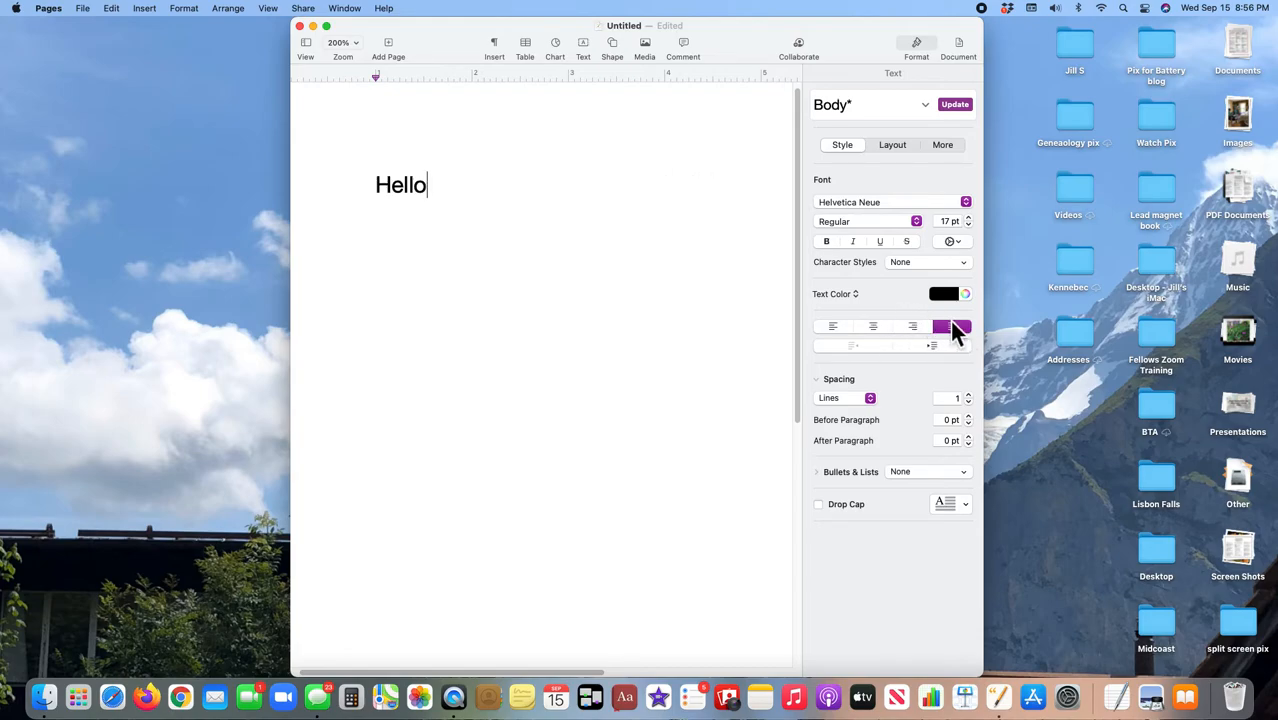
pyautogui.click(952, 326)
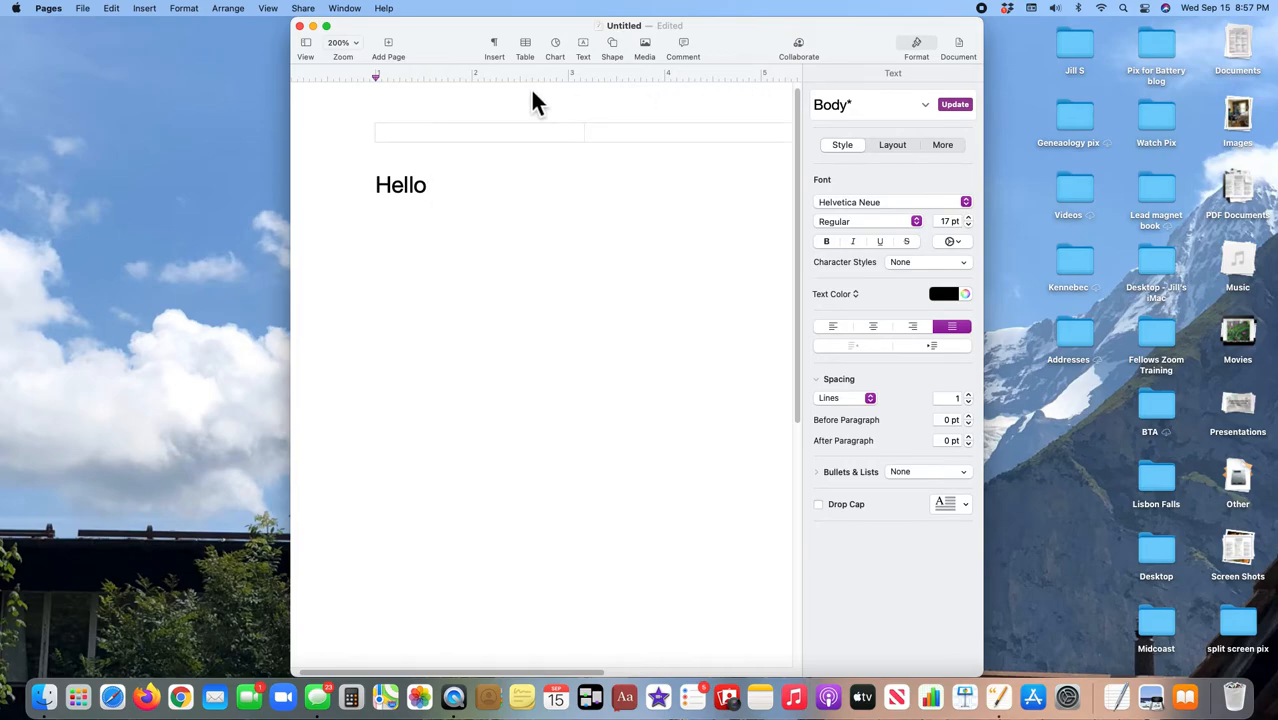
pyautogui.moveTo(460, 110)
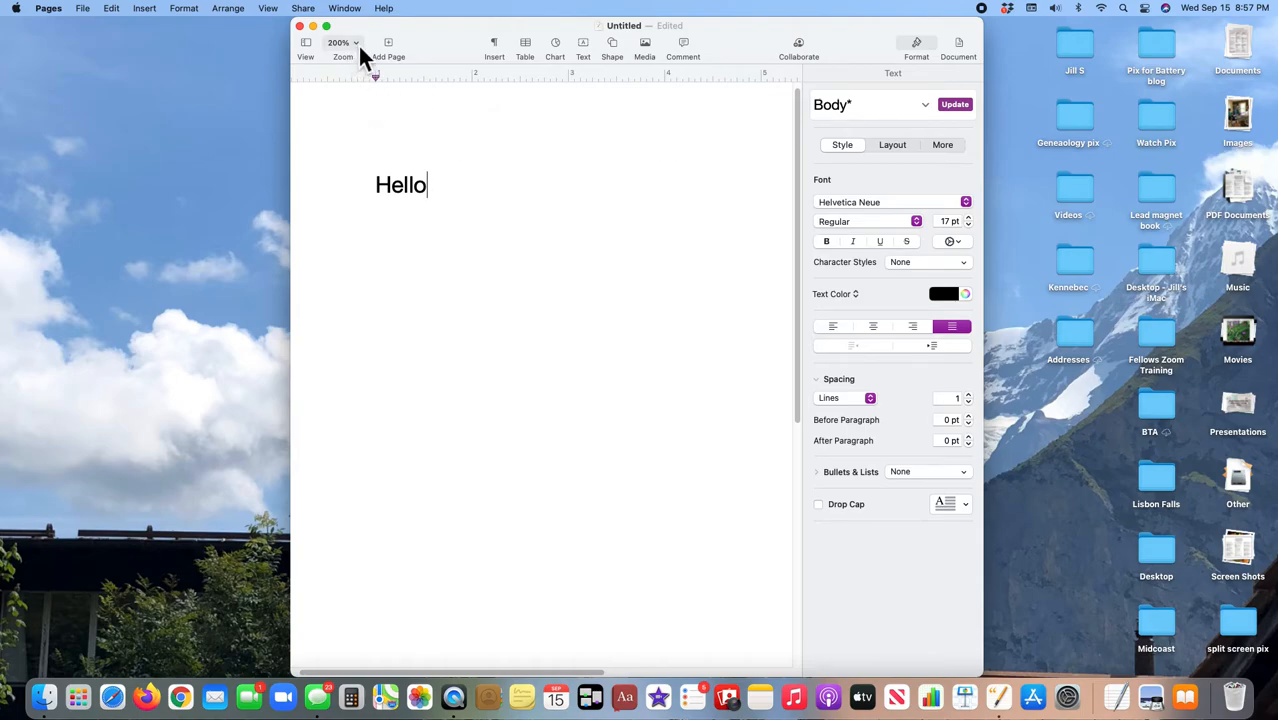
# Step: Set the document zoom from 200% to 125% via the toolbar Zoom menu
pyautogui.click(342, 44)
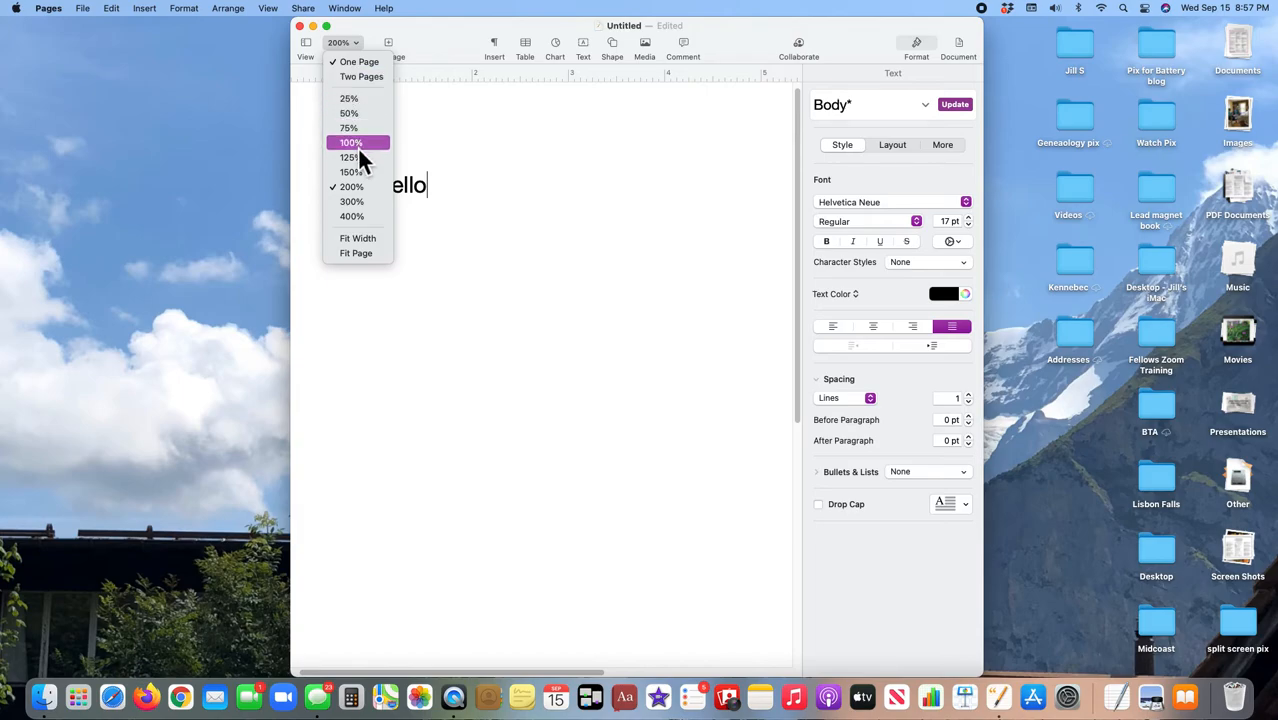
pyautogui.click(350, 156)
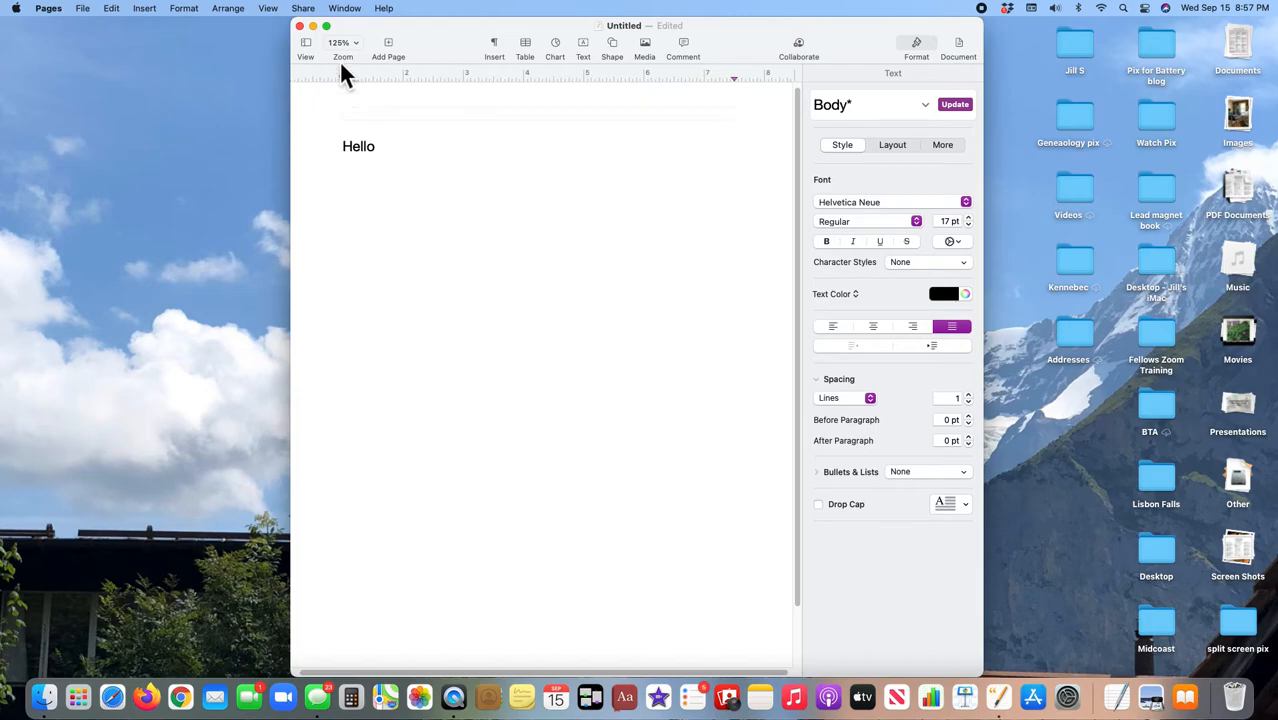
pyautogui.click(342, 42)
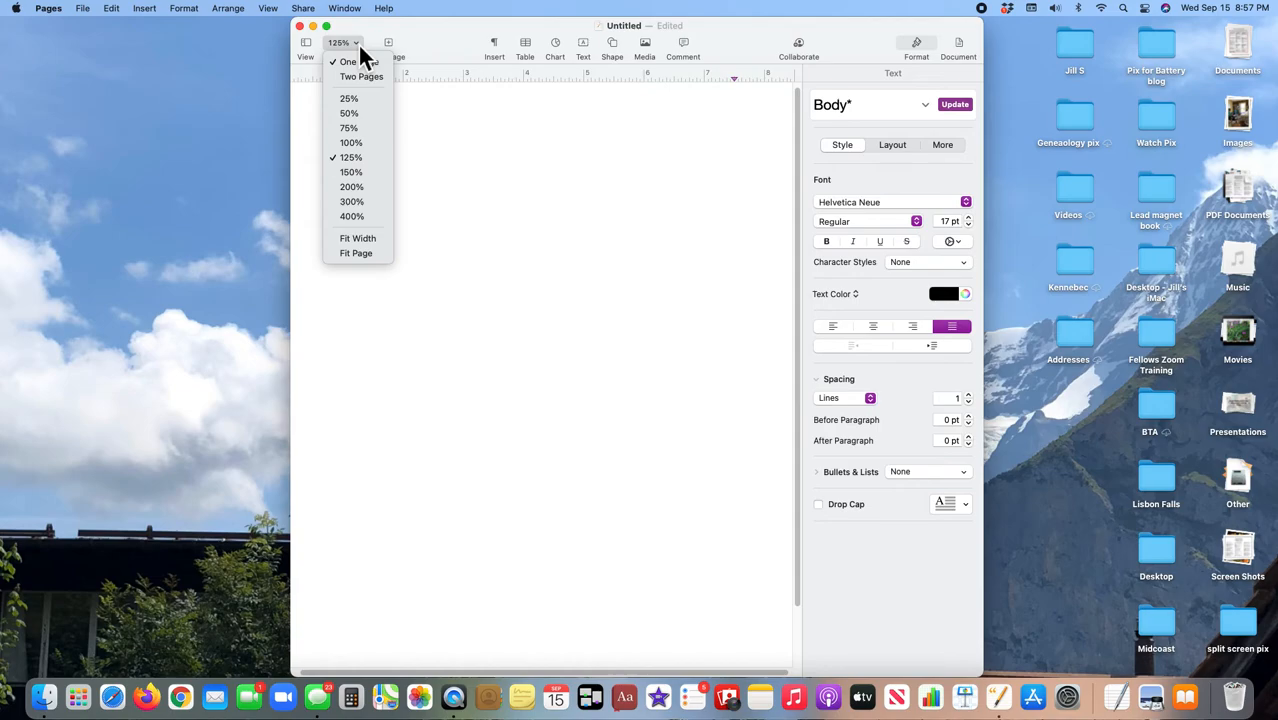
pyautogui.moveTo(360, 78)
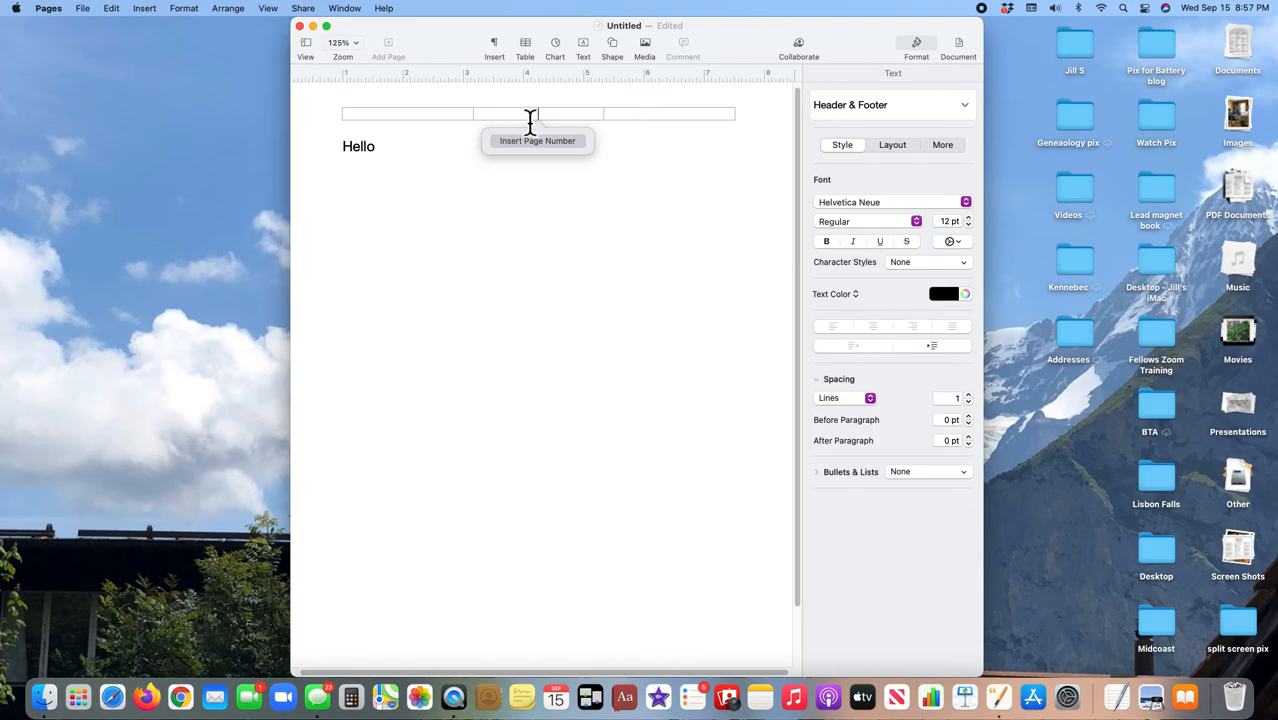
pyautogui.moveTo(520, 288)
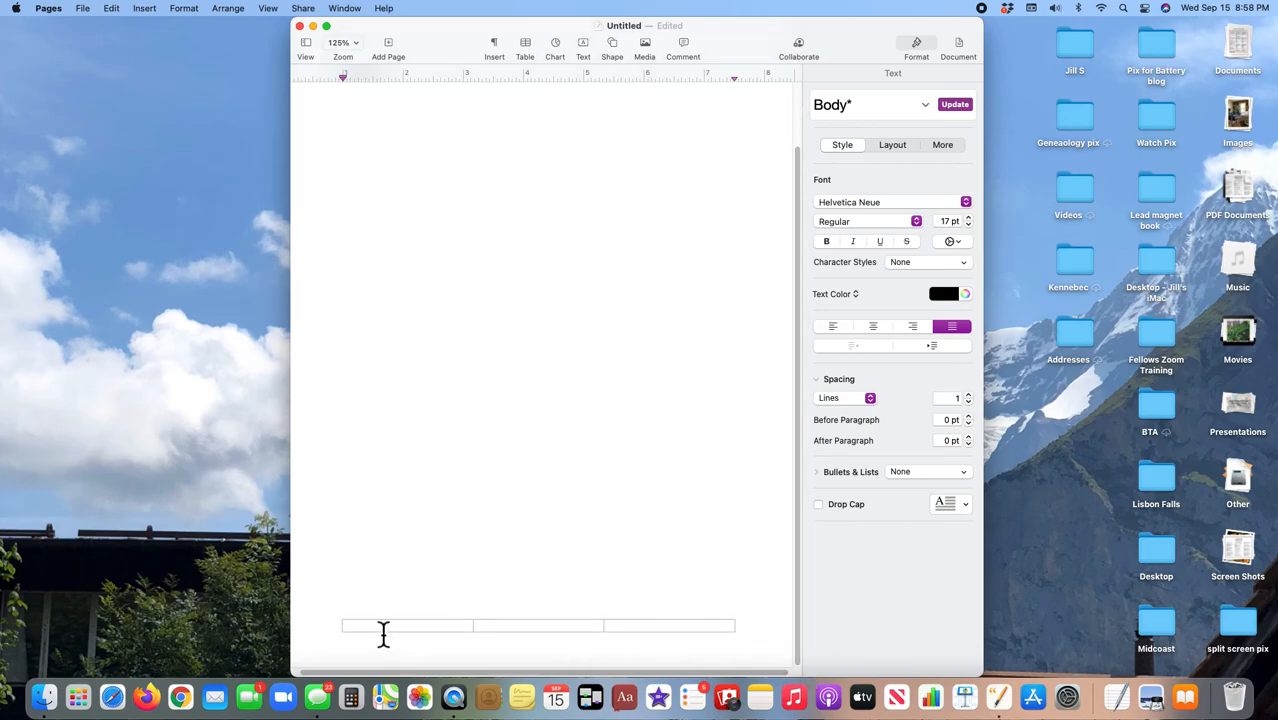
pyautogui.click(408, 626)
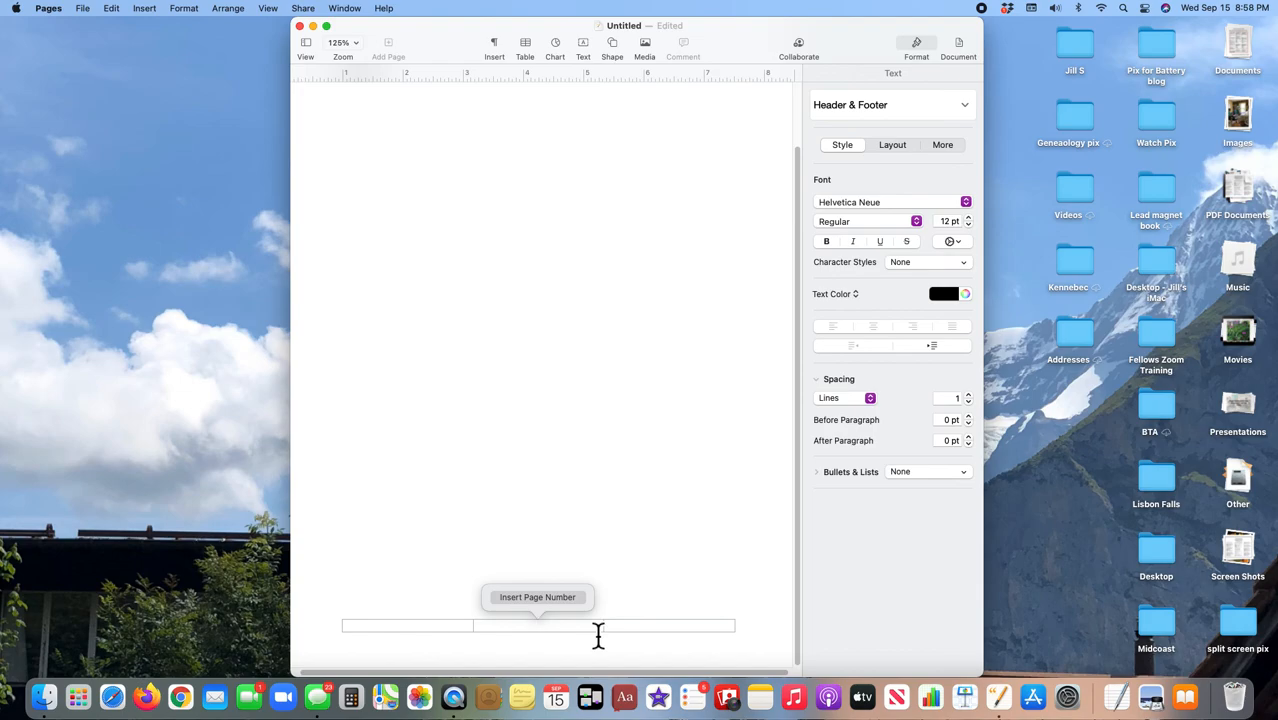
pyautogui.moveTo(800, 440)
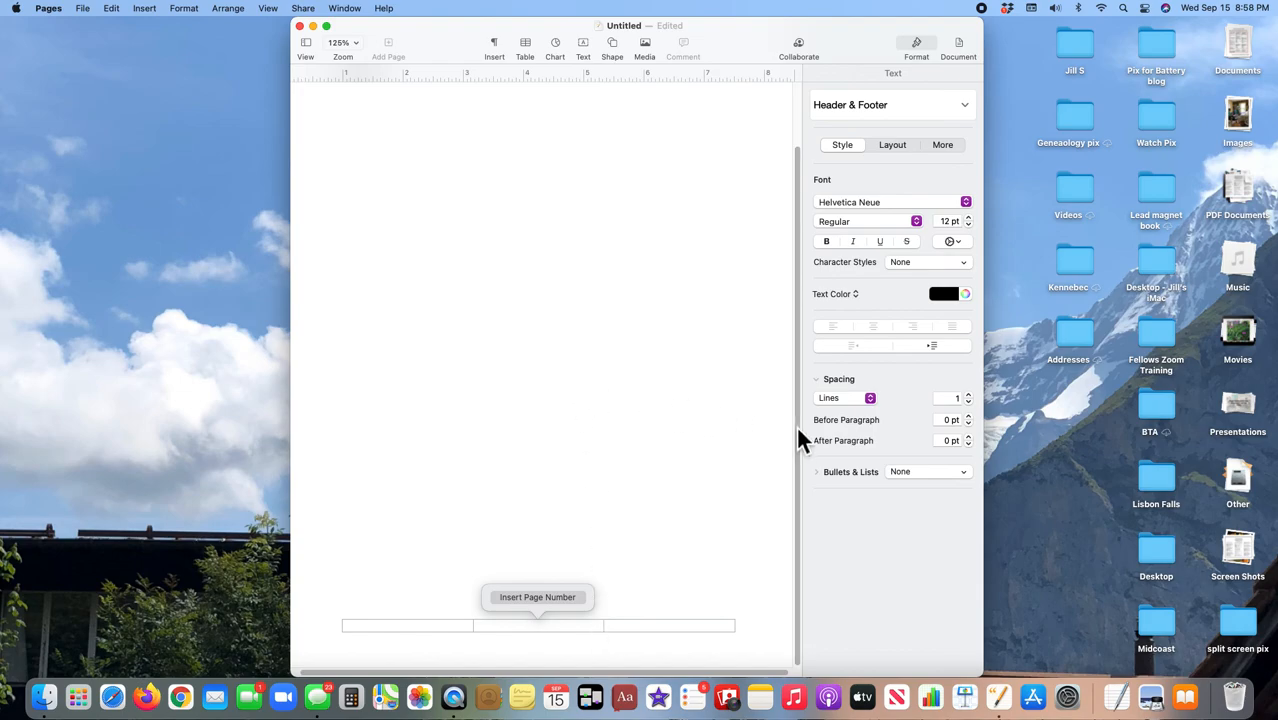
pyautogui.write('Hello')
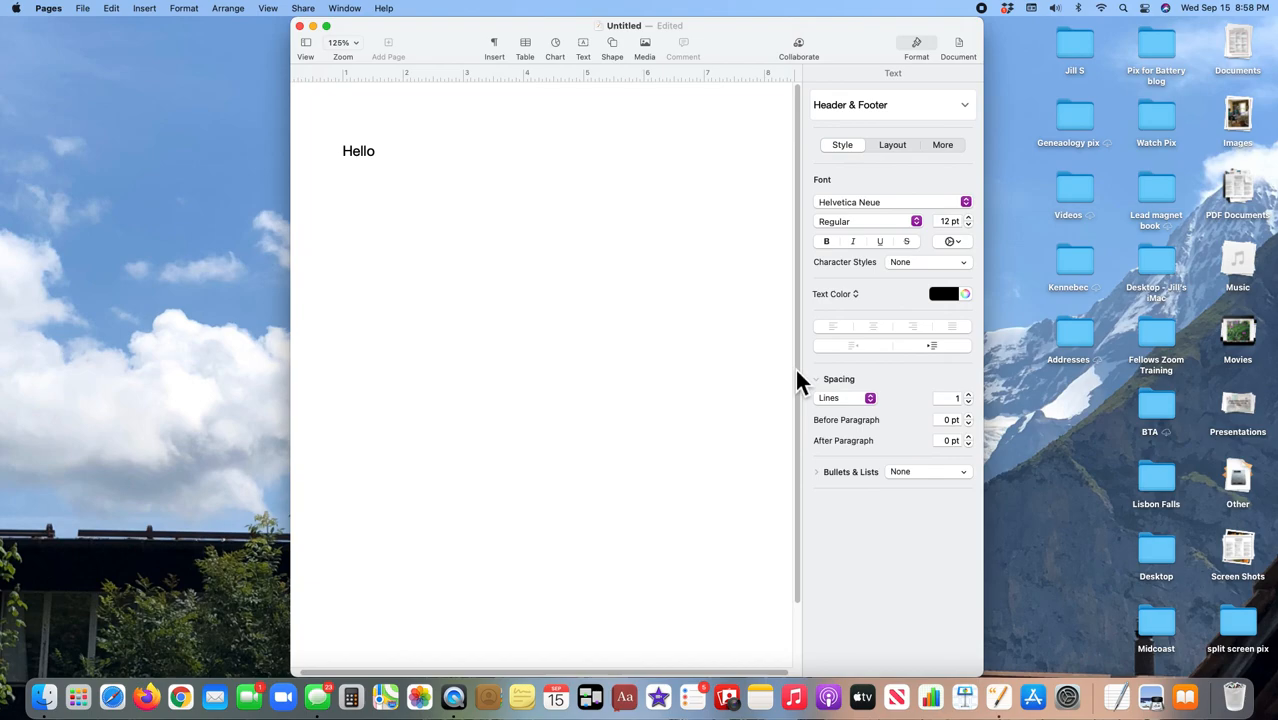
pyautogui.moveTo(800, 384)
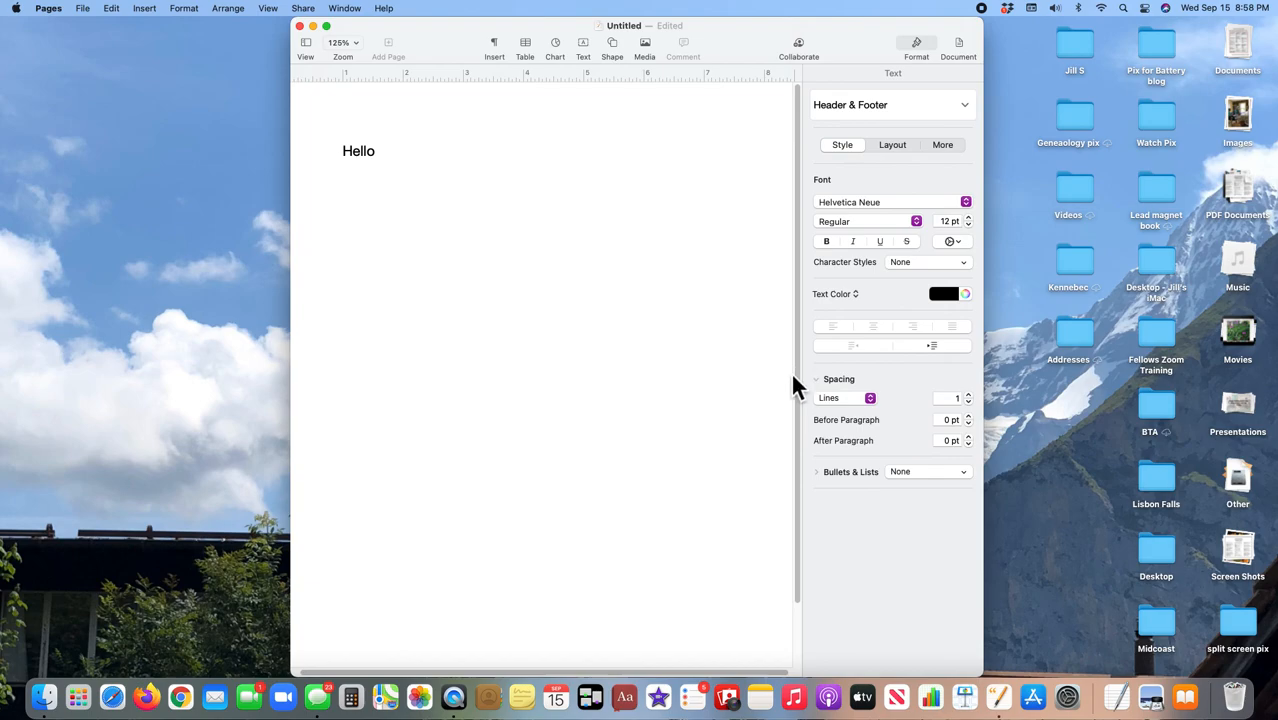